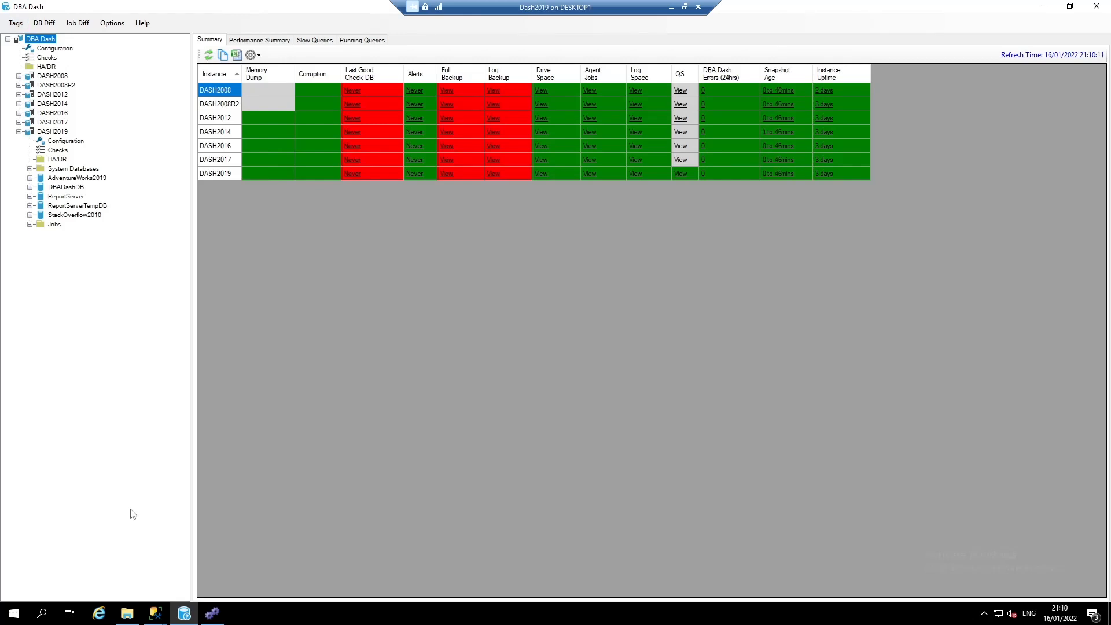
mouse_move(316, 281)
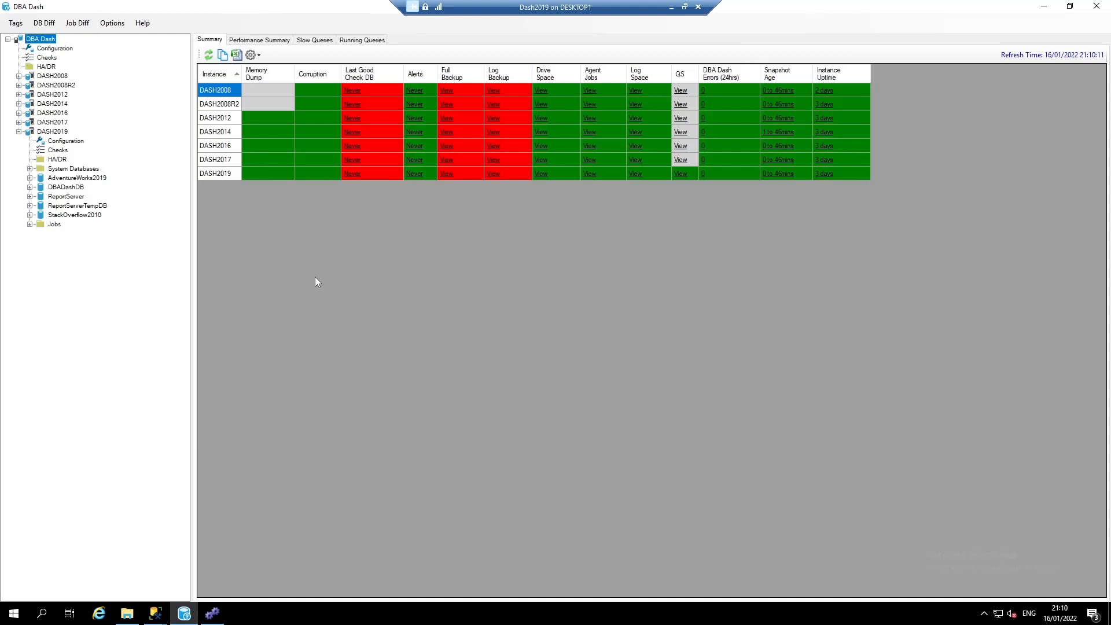
mouse_move(317, 254)
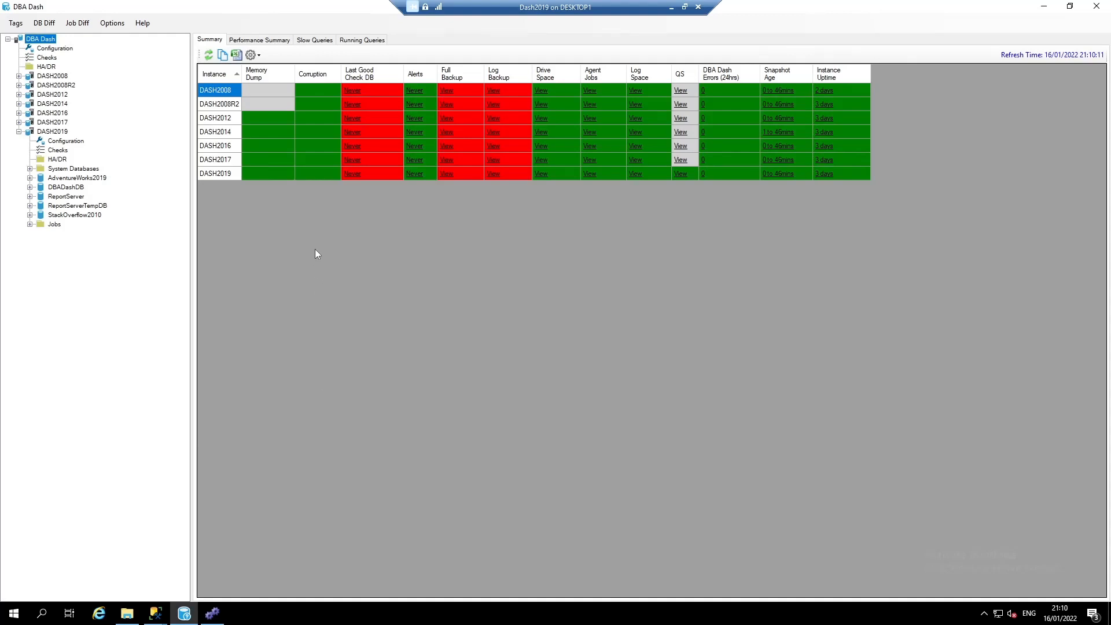
mouse_move(379, 144)
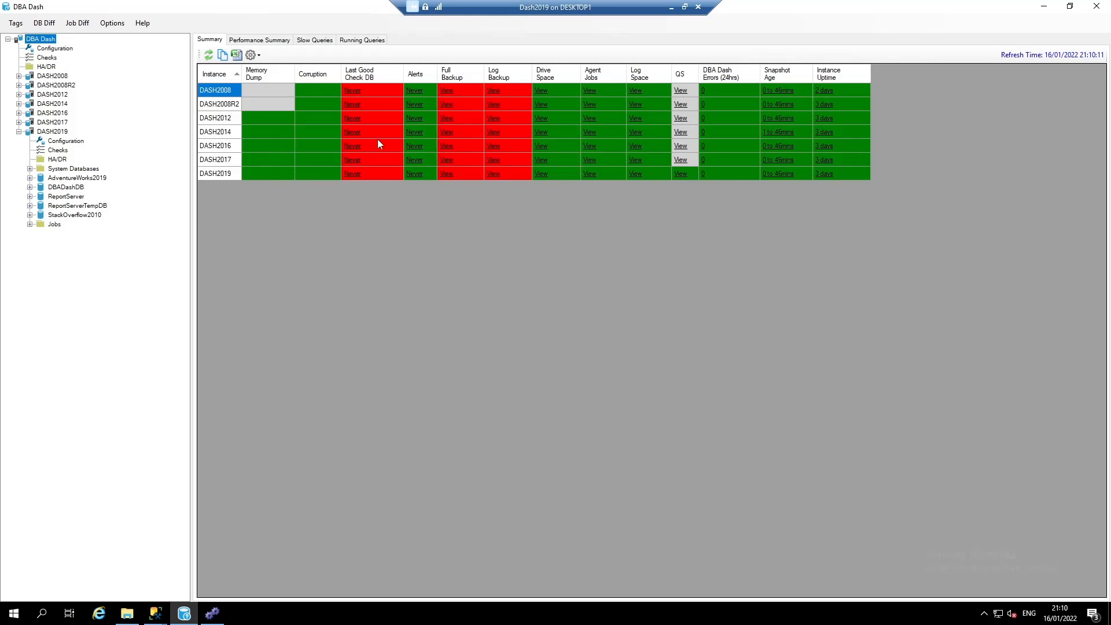
mouse_move(357, 68)
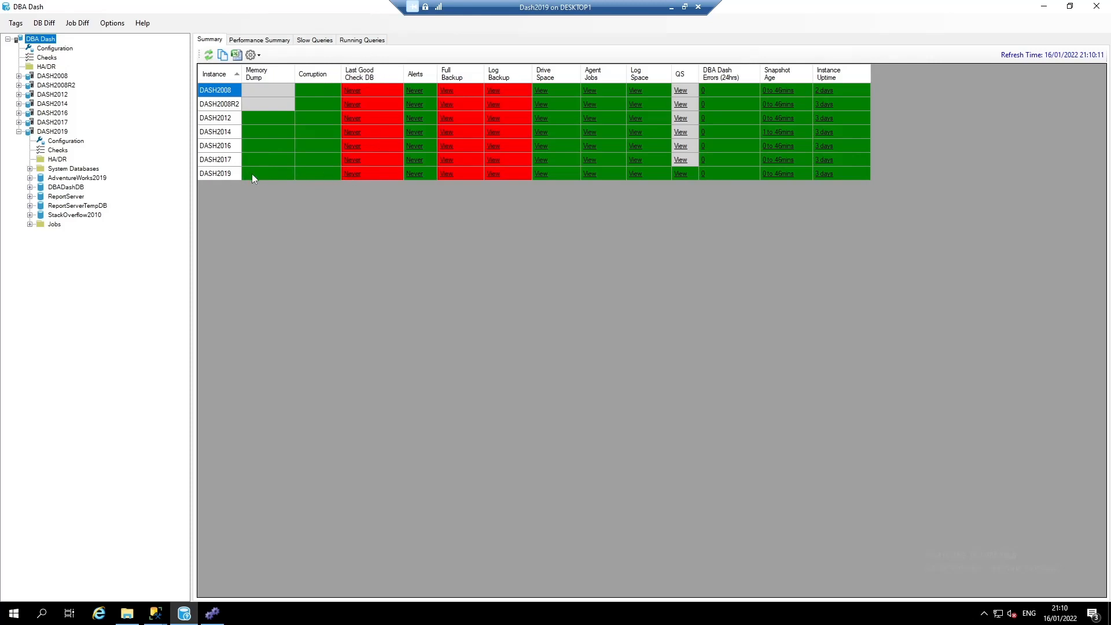
View DASH2019's per-database CHECKDB details, briefly disable tempdb's threshold inheritance, then revert it.
click(361, 174)
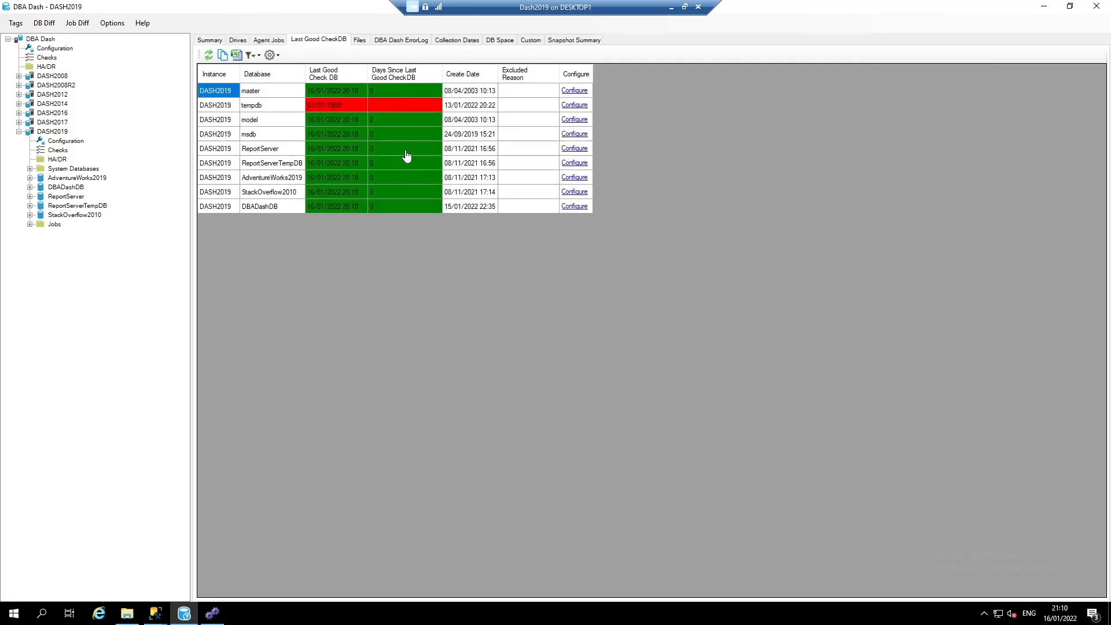
mouse_move(278, 119)
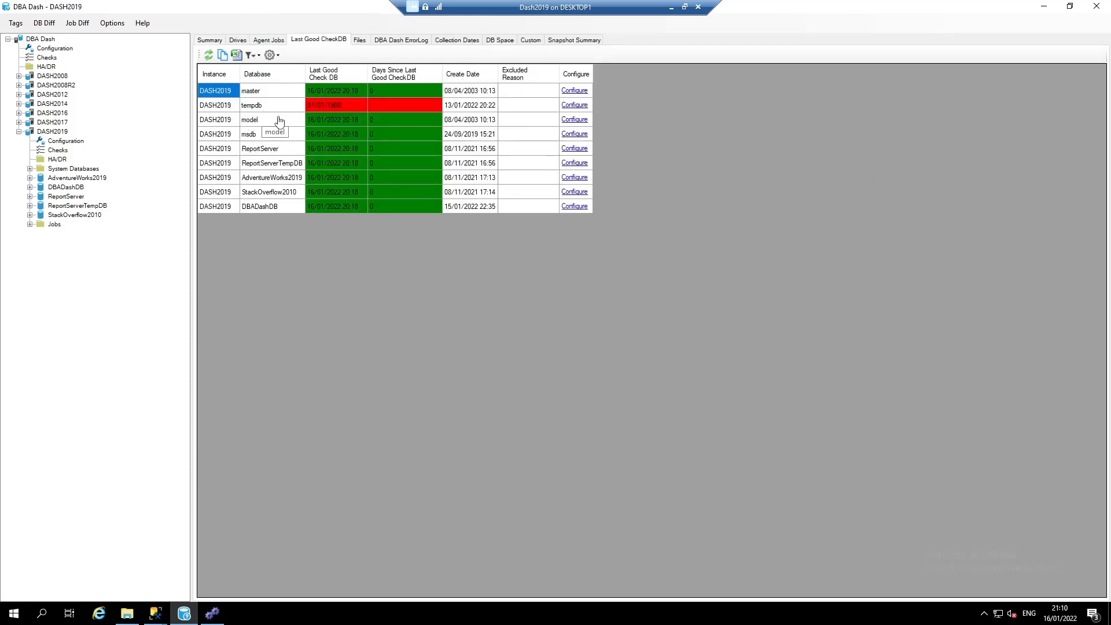
mouse_move(283, 167)
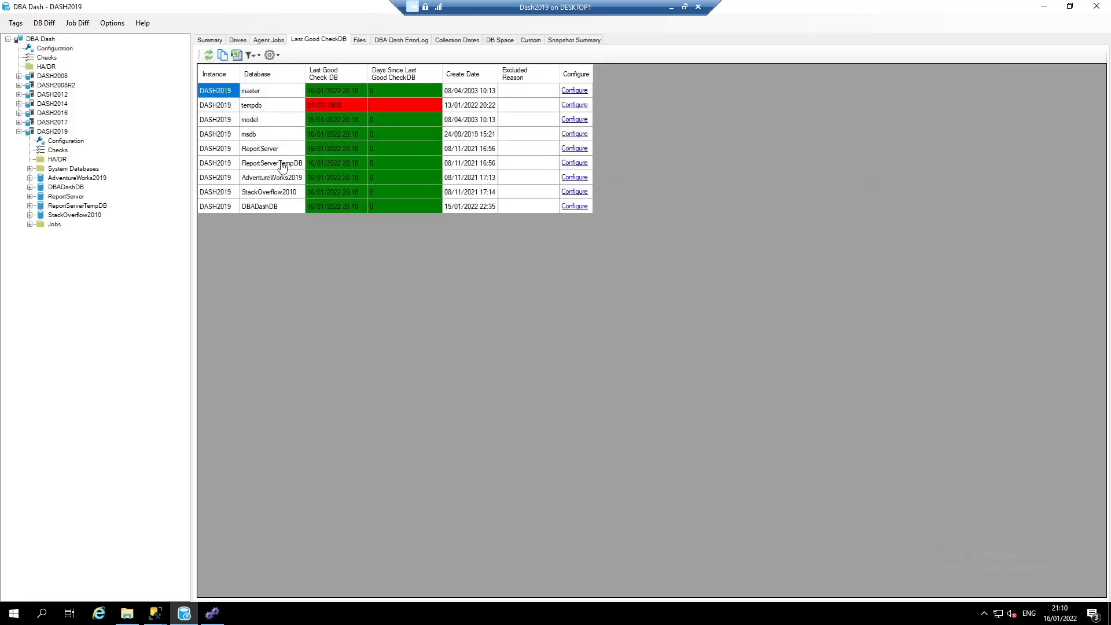
mouse_move(257, 119)
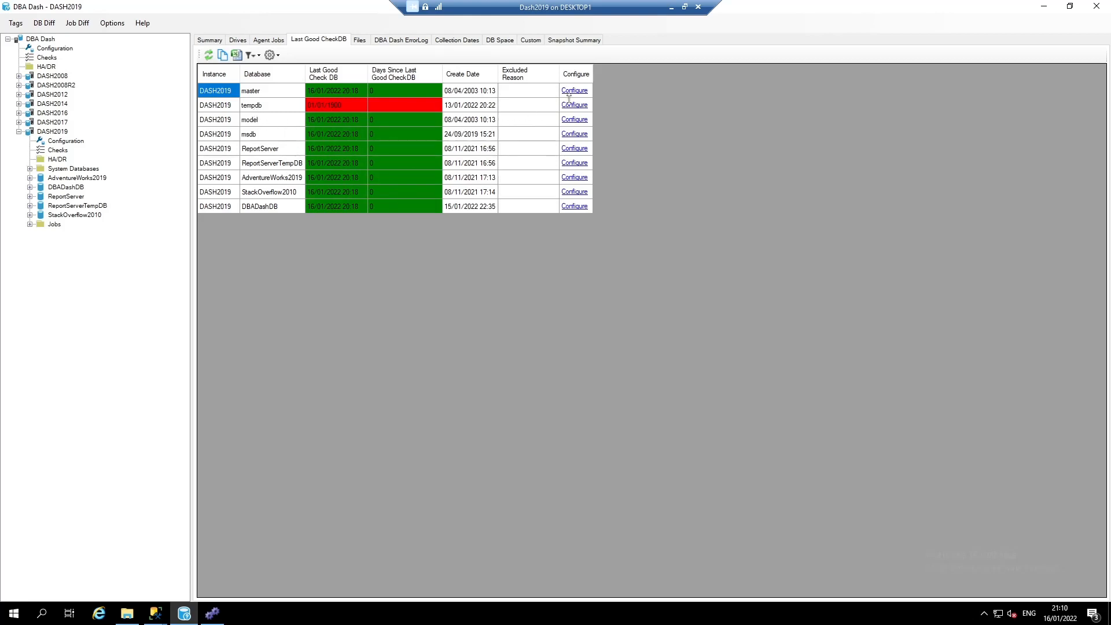
click(573, 105)
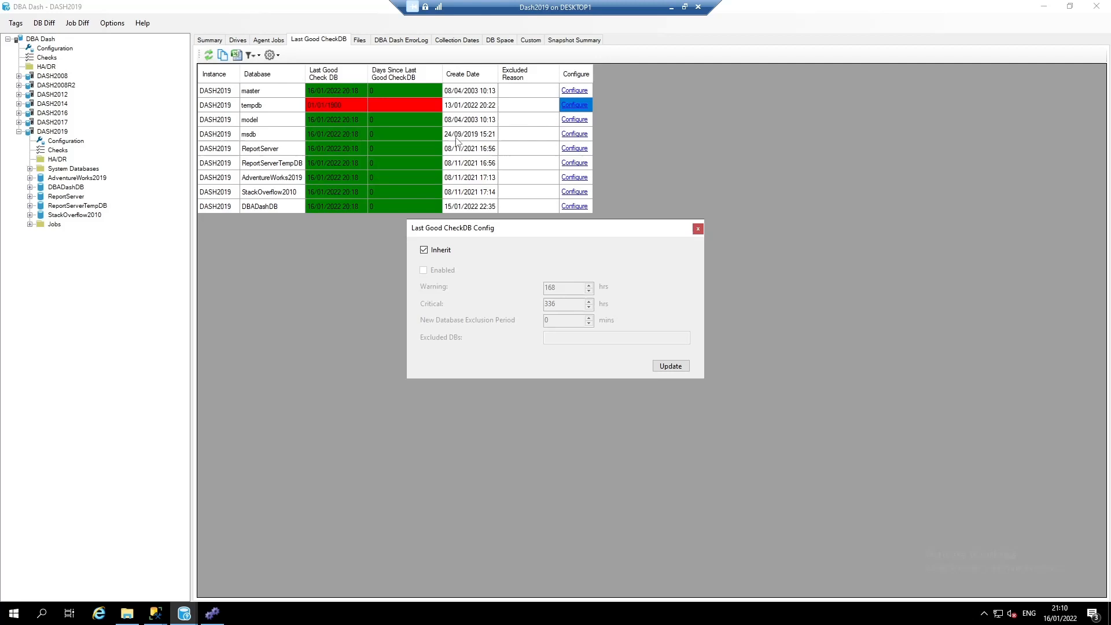
click(423, 250)
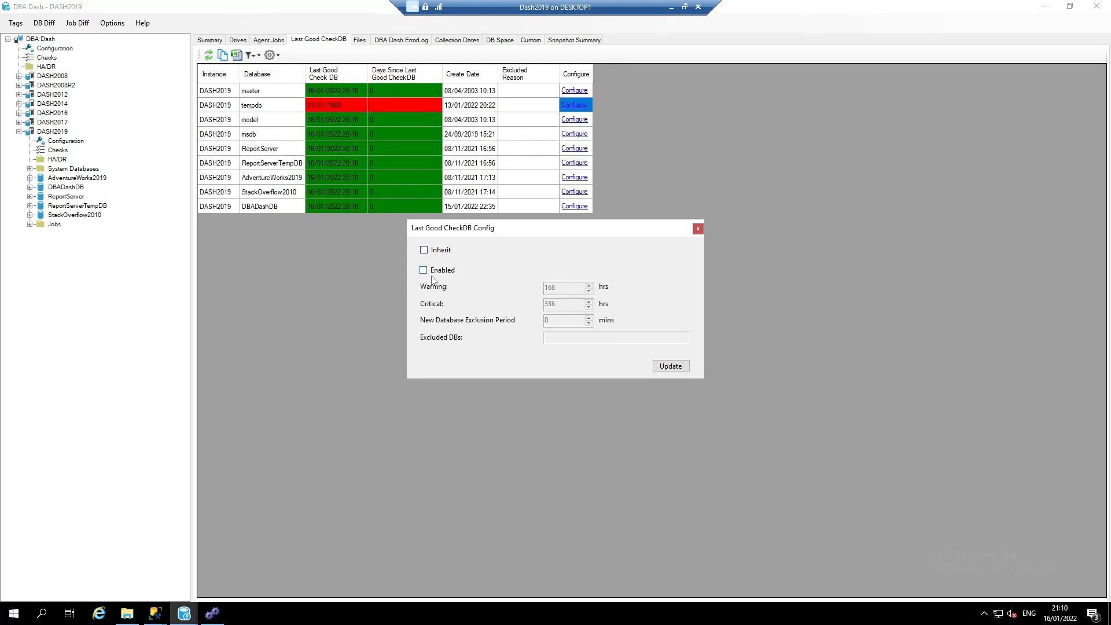
click(669, 365)
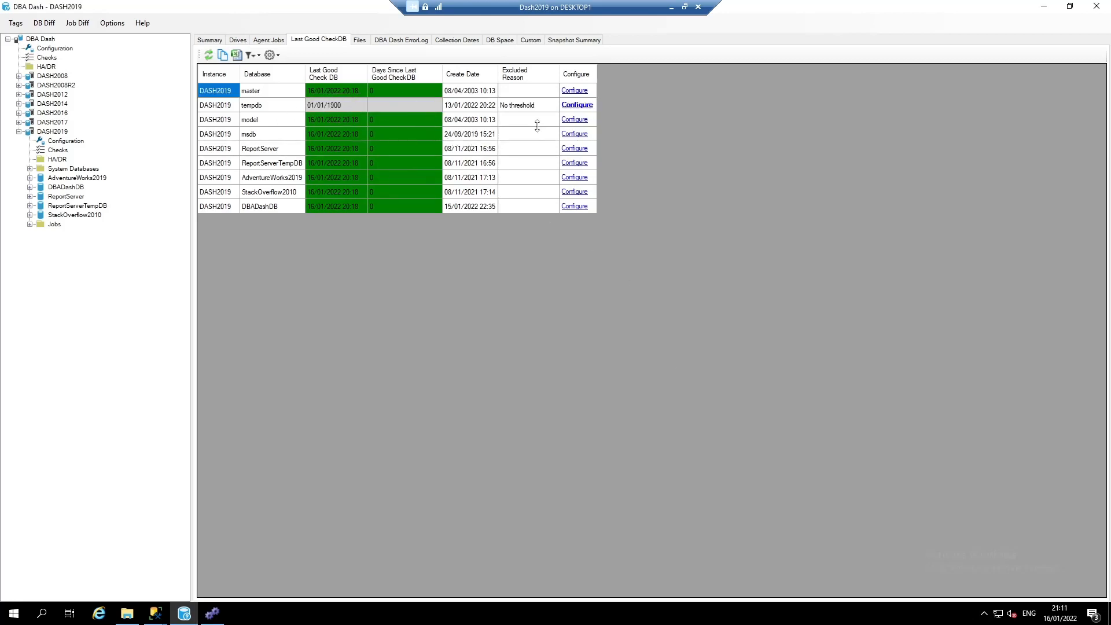
click(576, 105)
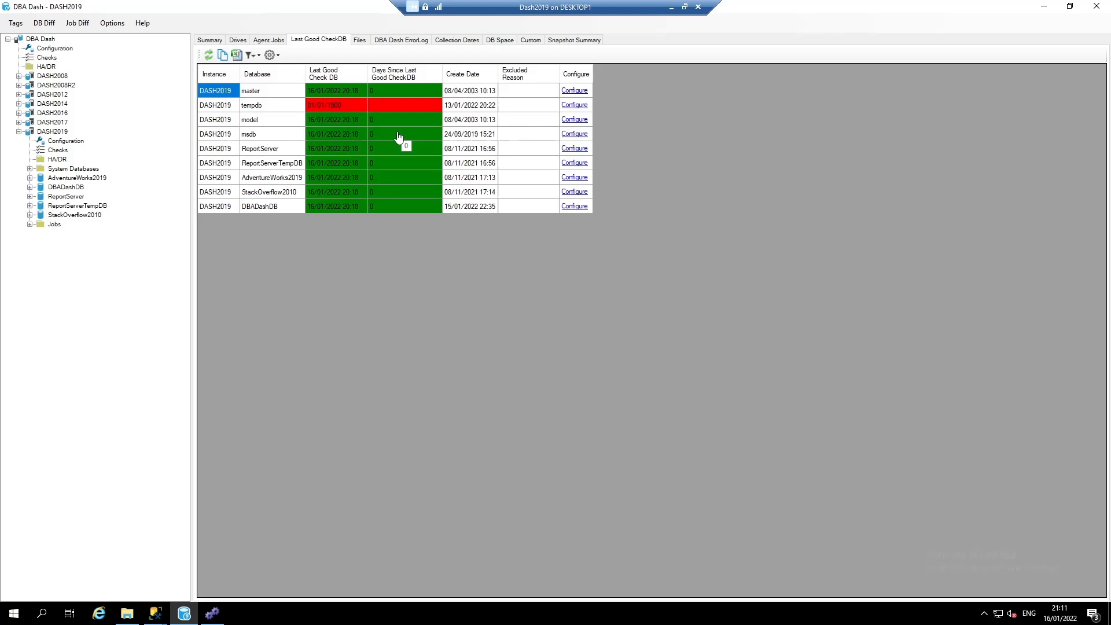
mouse_move(396, 138)
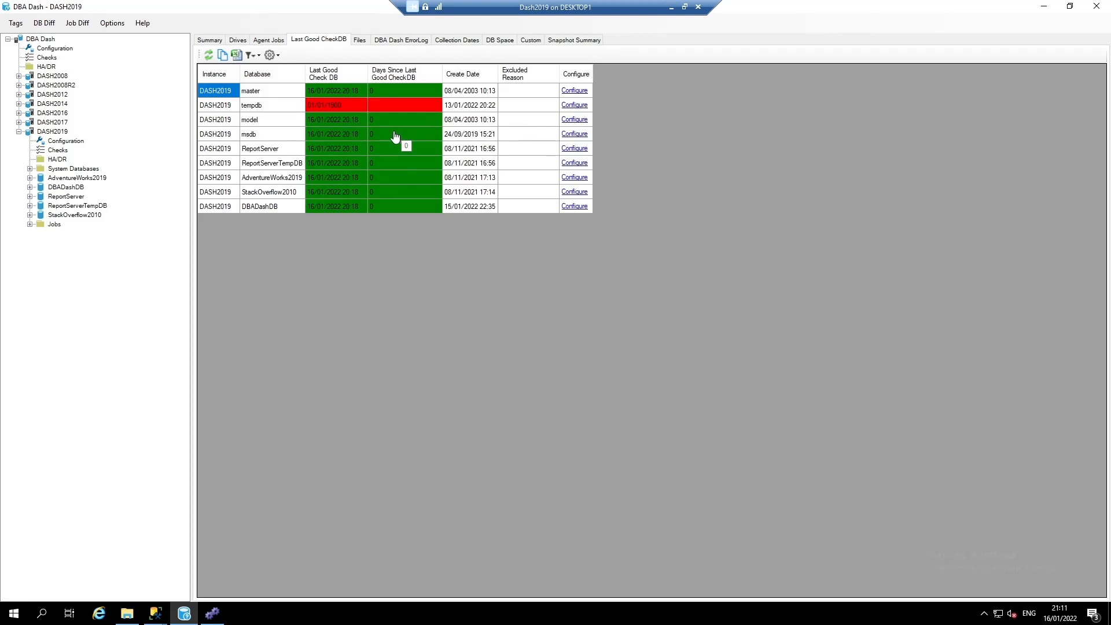
mouse_move(314, 95)
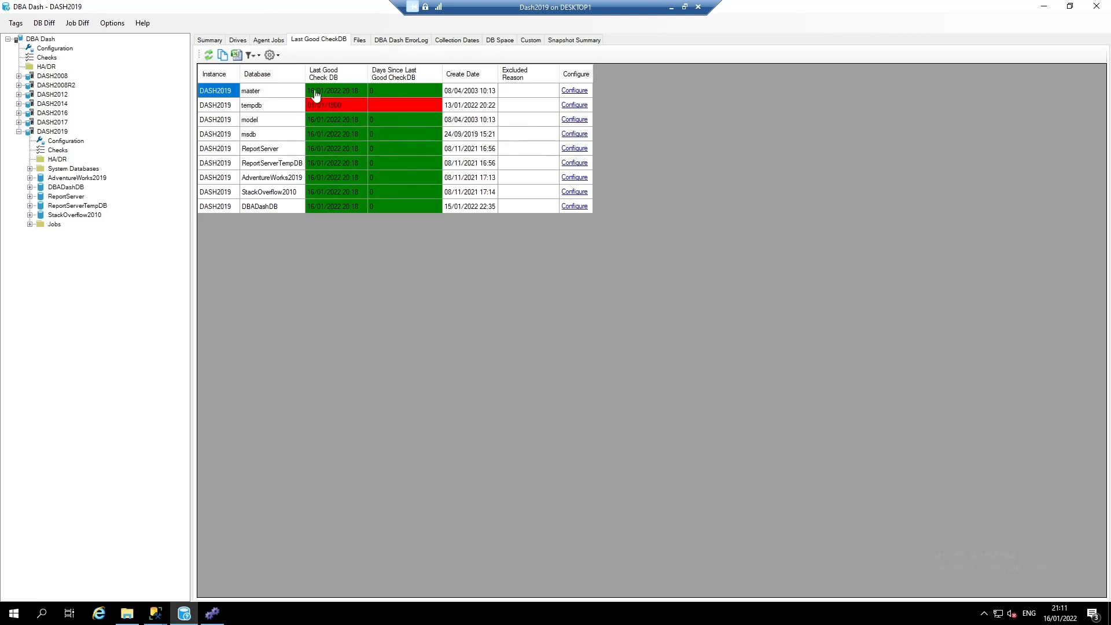
Add tempdb to the Excluded DBs list in the root CHECKDB thresholds and apply it.
click(269, 54)
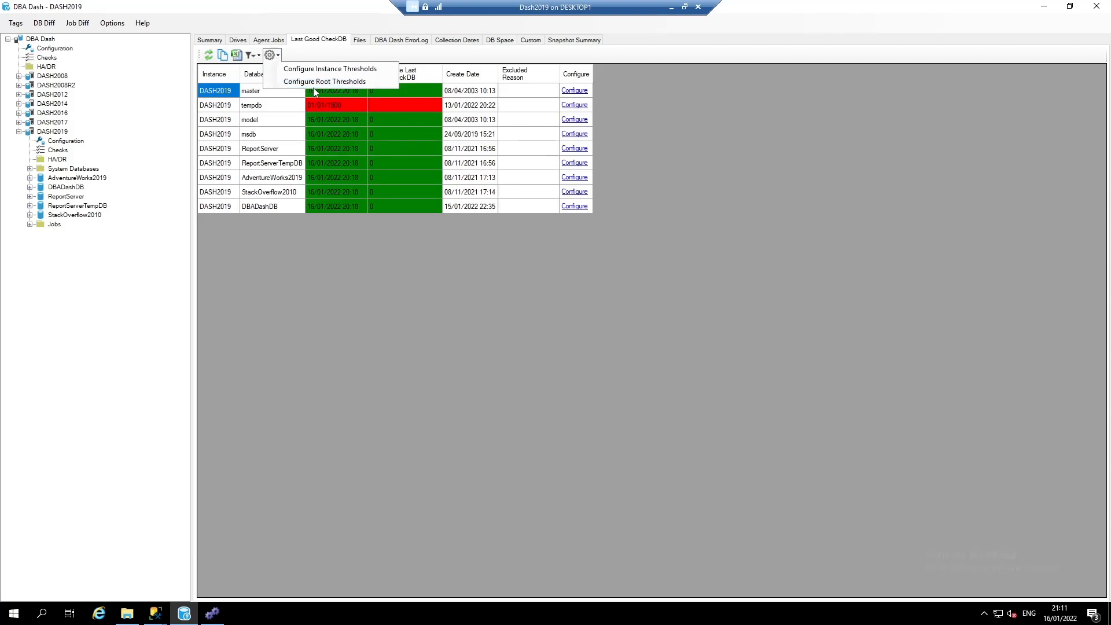
click(330, 68)
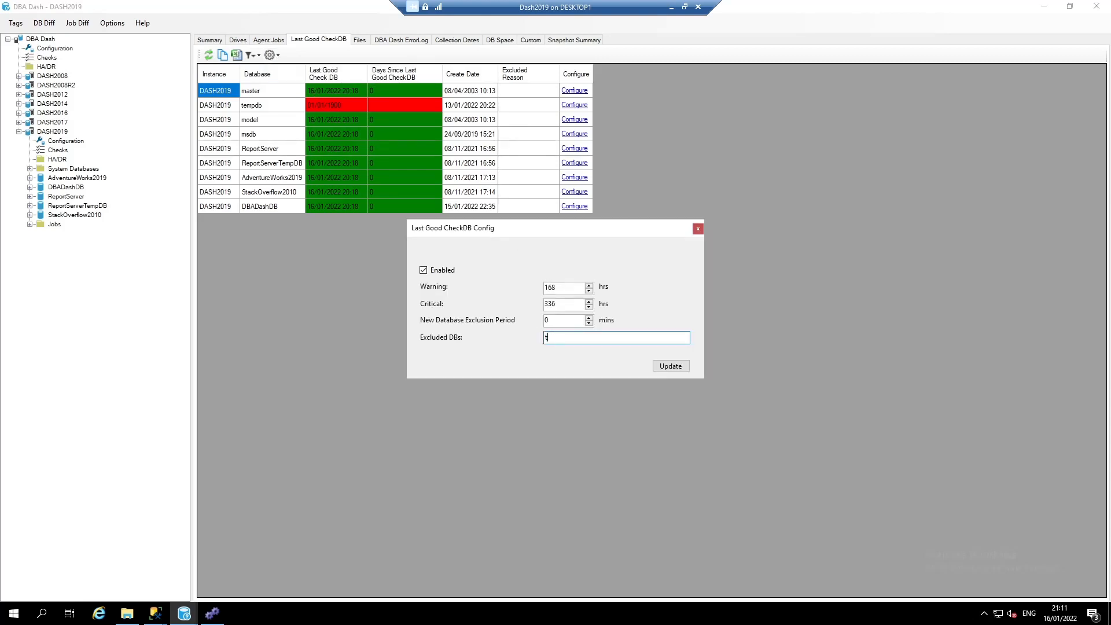
text(empdb)
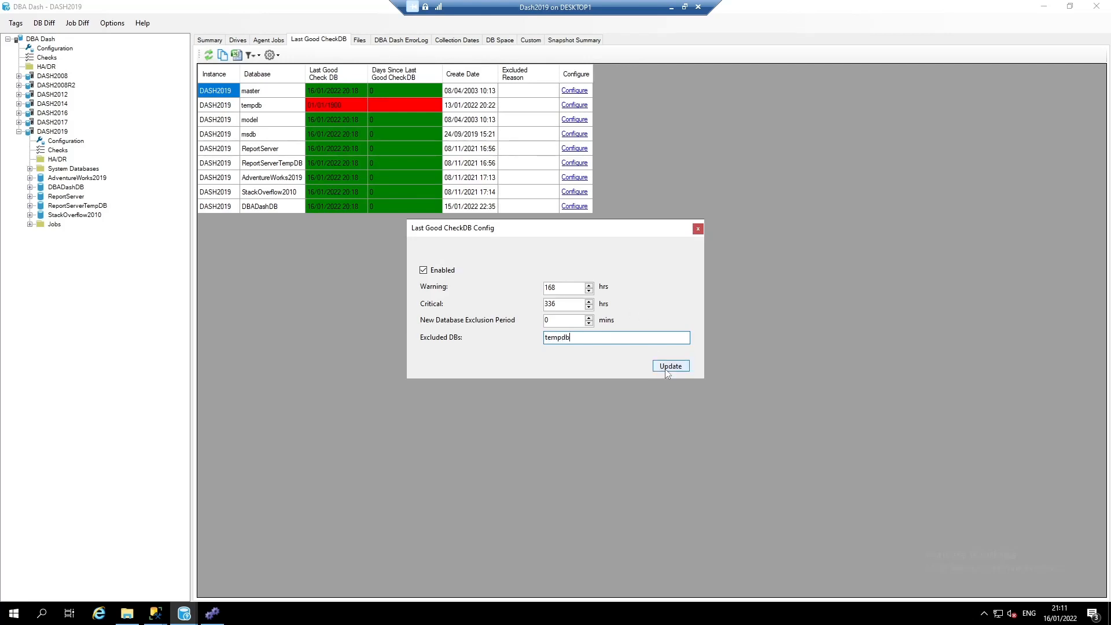
click(670, 365)
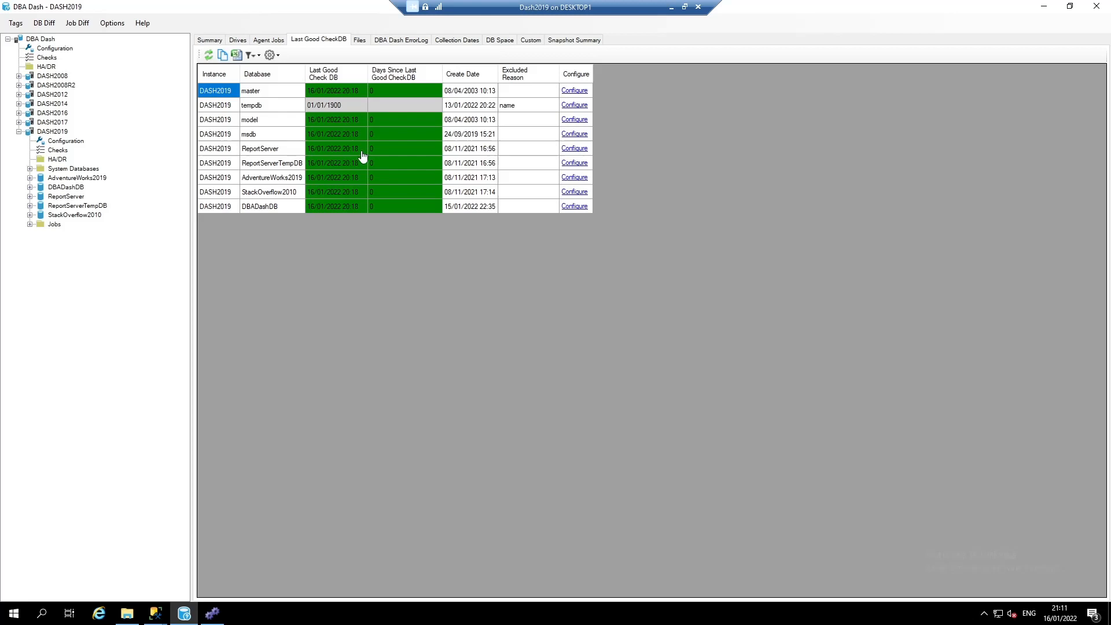
mouse_move(333, 103)
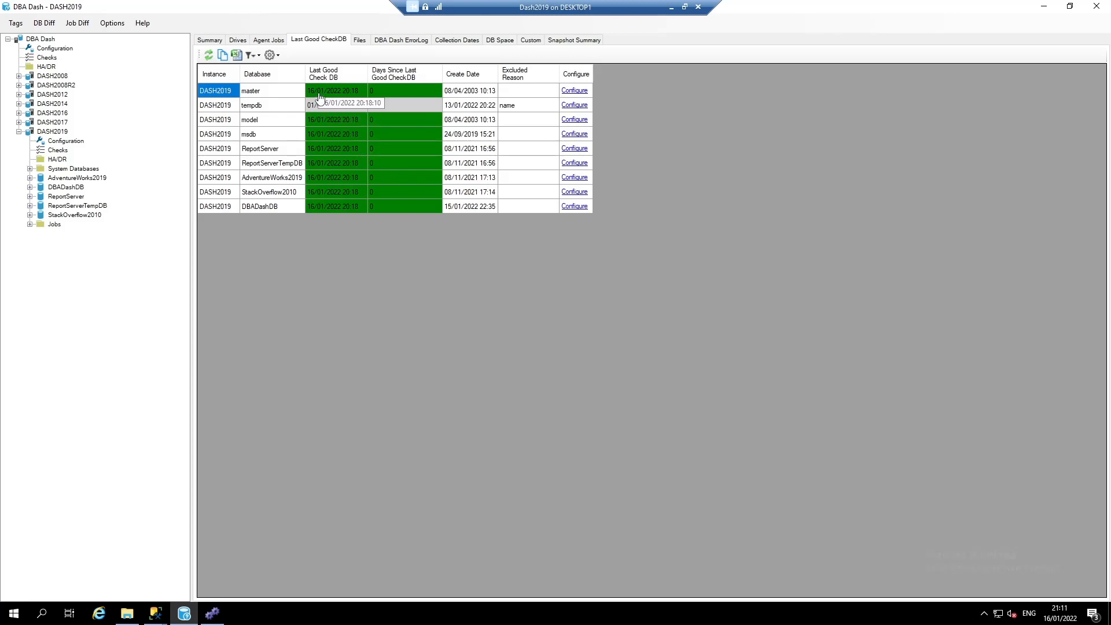
mouse_move(209, 39)
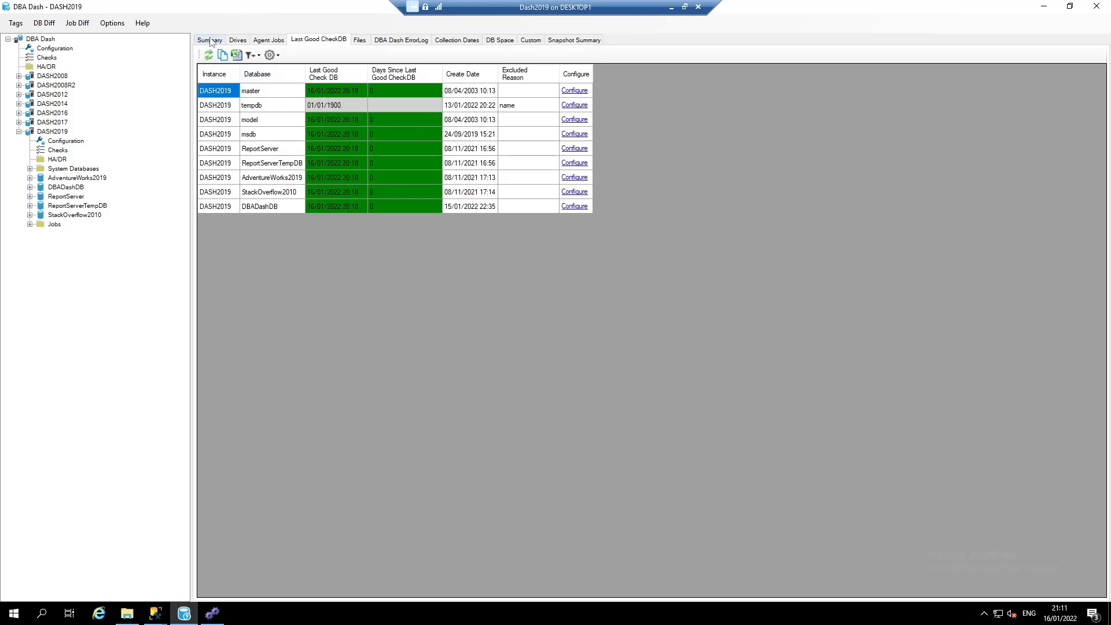
click(40, 38)
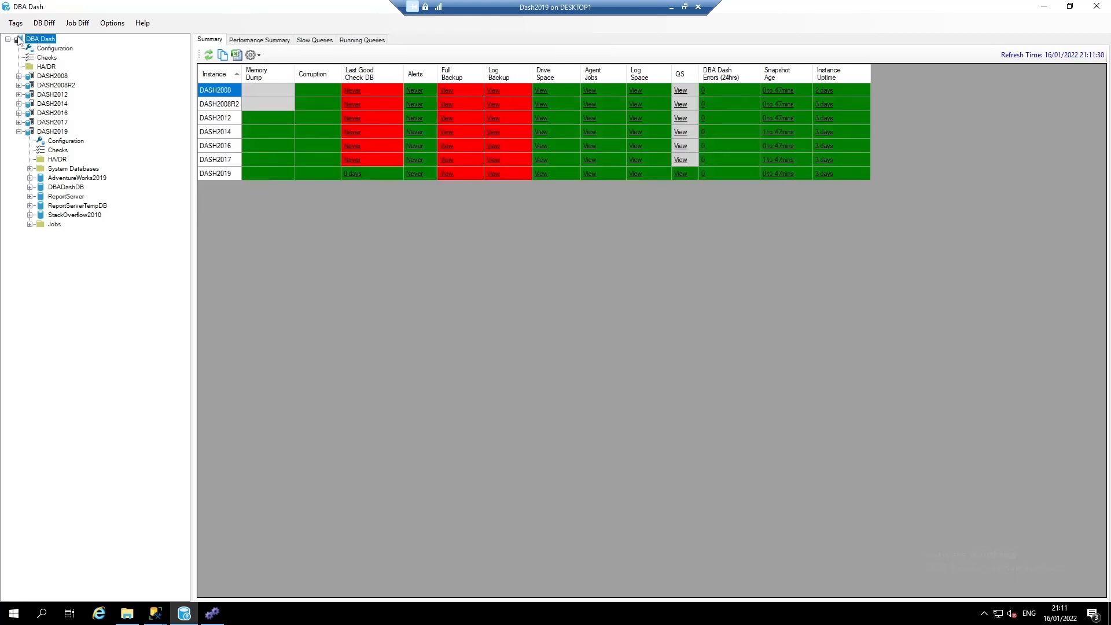
mouse_move(328, 164)
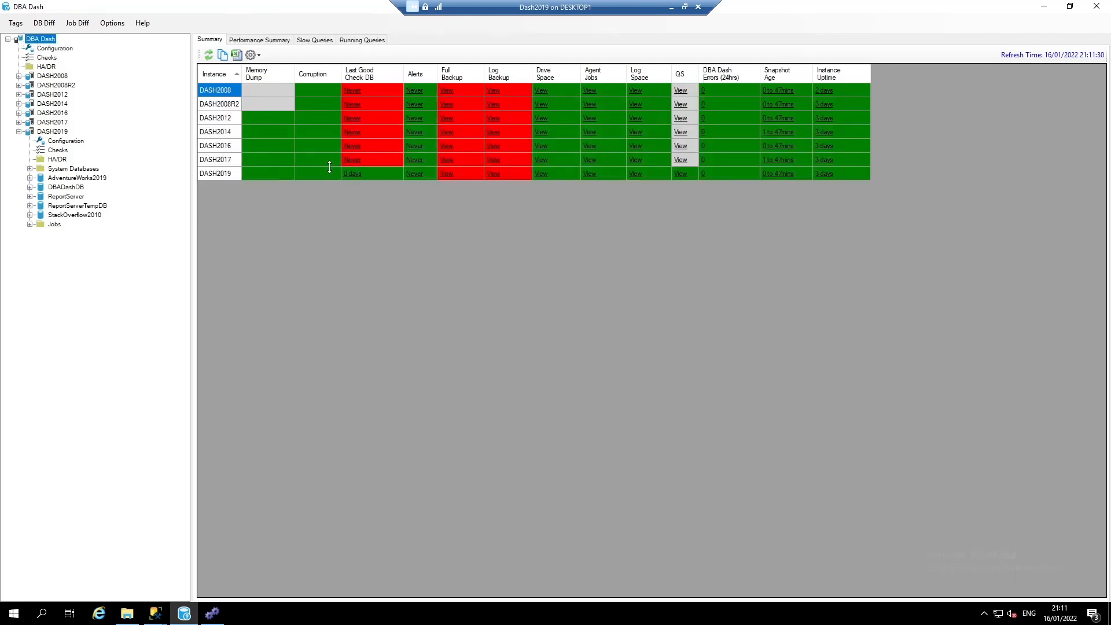
click(371, 159)
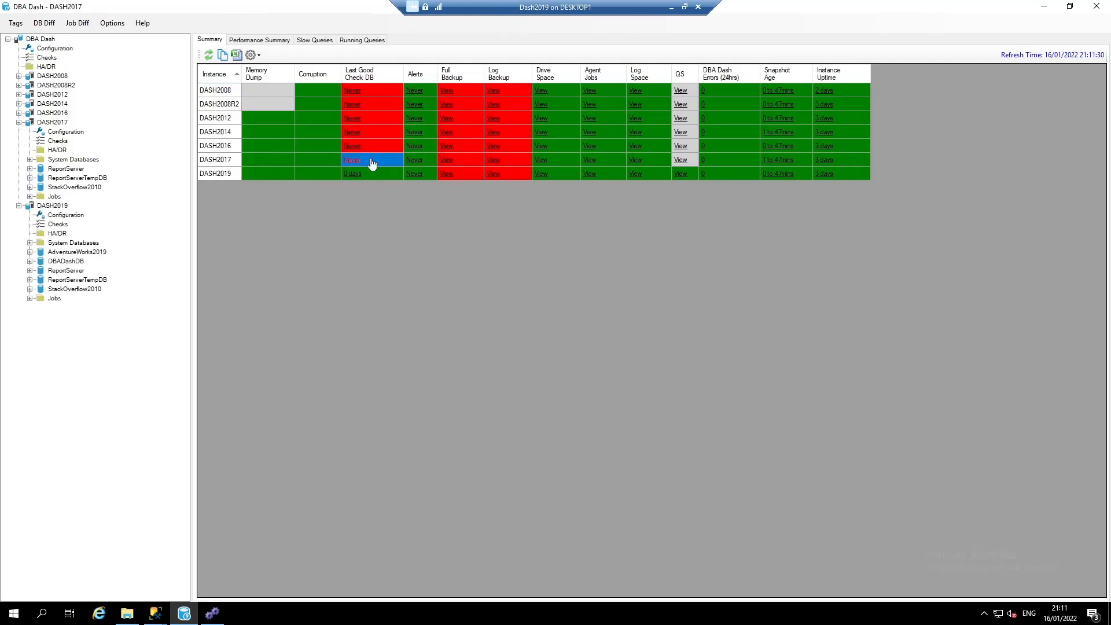
click(351, 160)
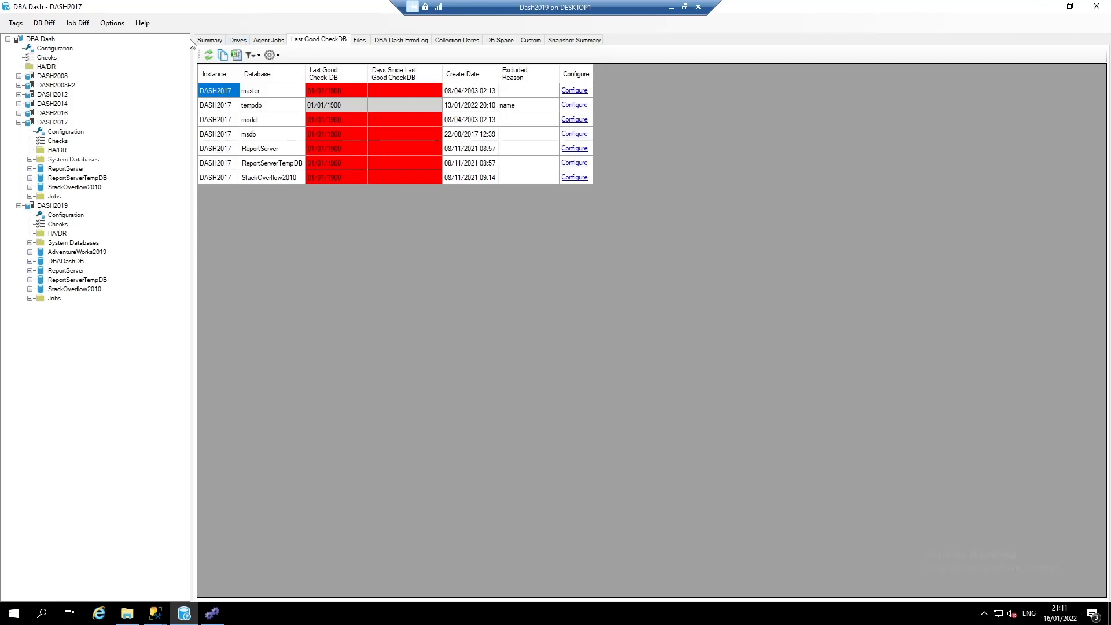
click(210, 39)
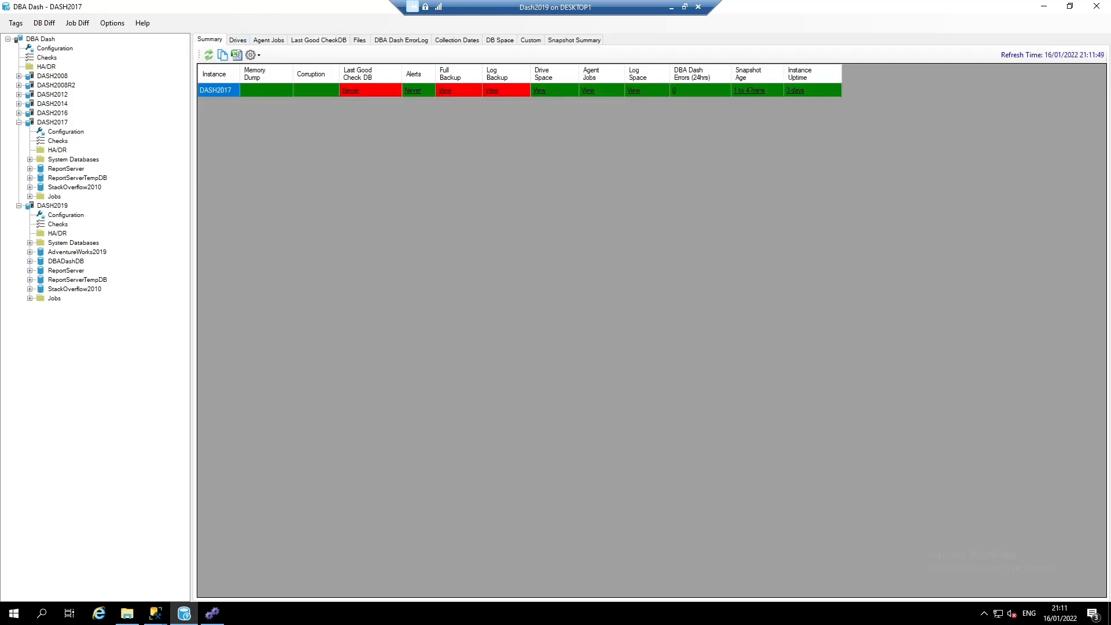
click(58, 140)
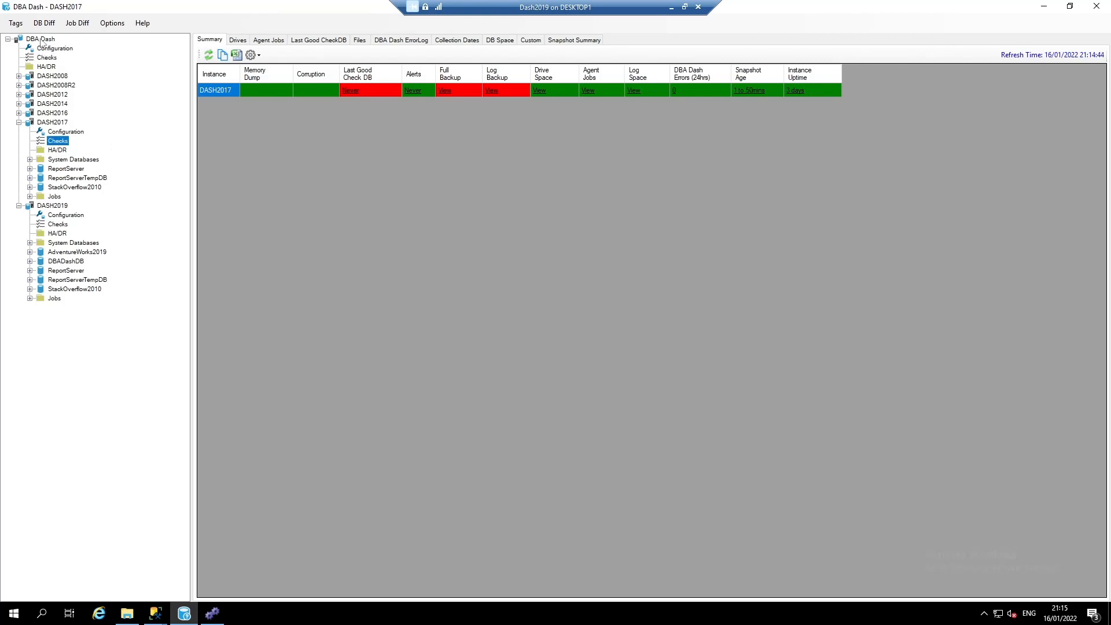
click(40, 38)
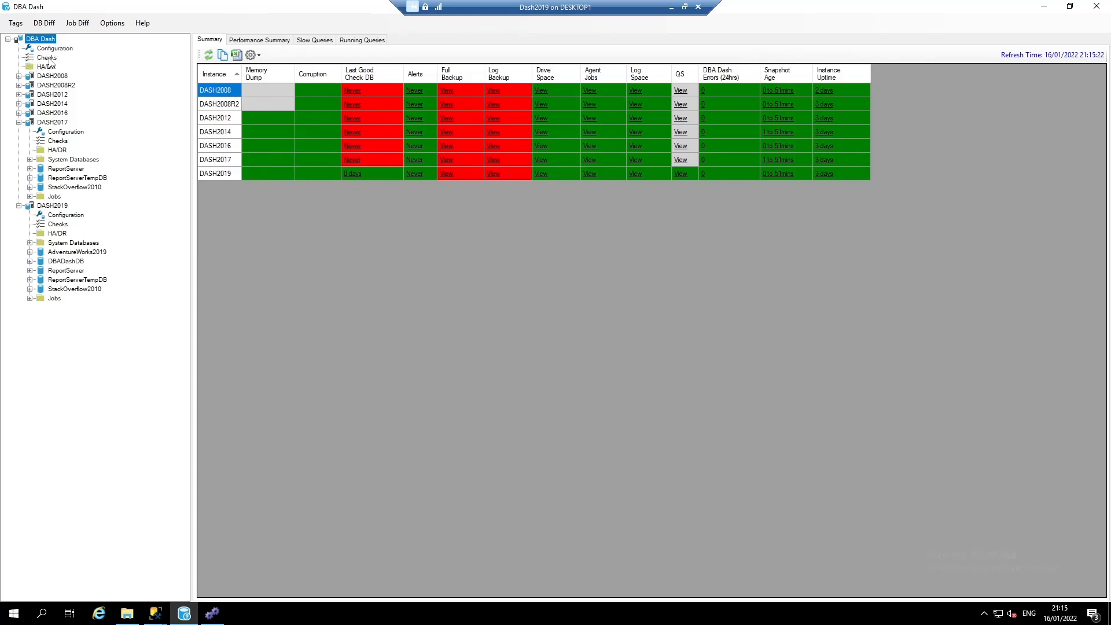
Show the Drives overview for all instances including OK status, displayed as a table.
click(46, 58)
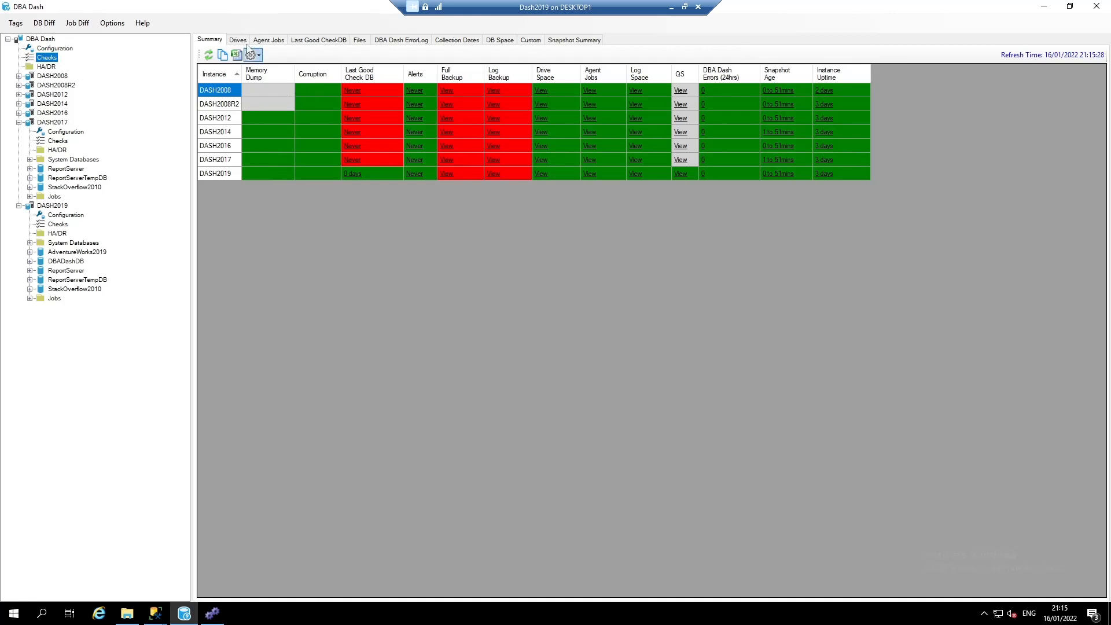
click(238, 39)
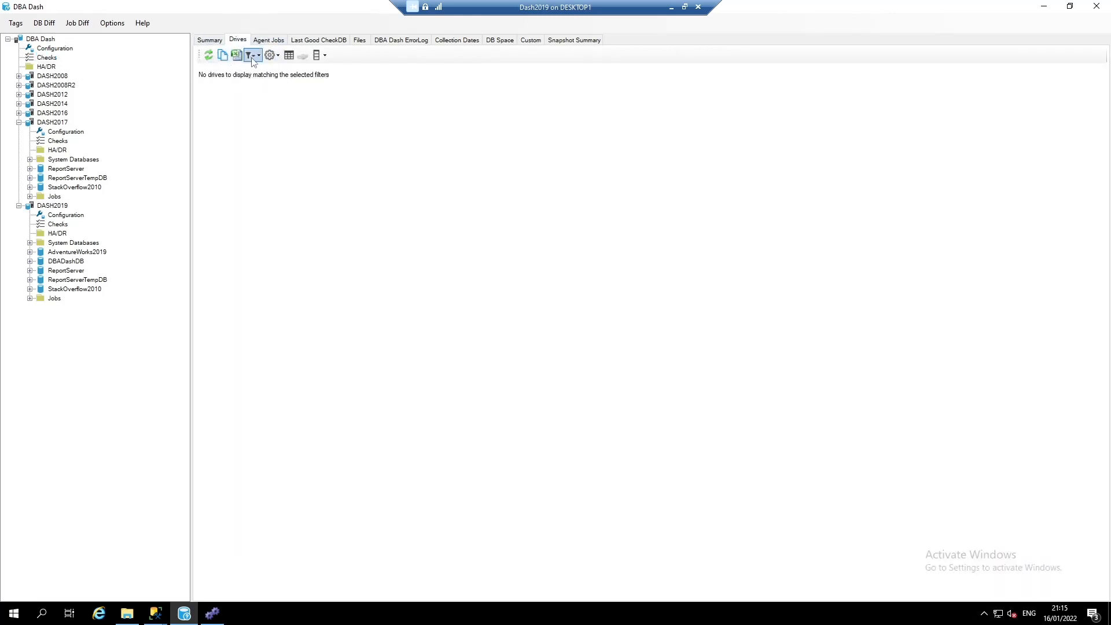
mouse_move(250, 54)
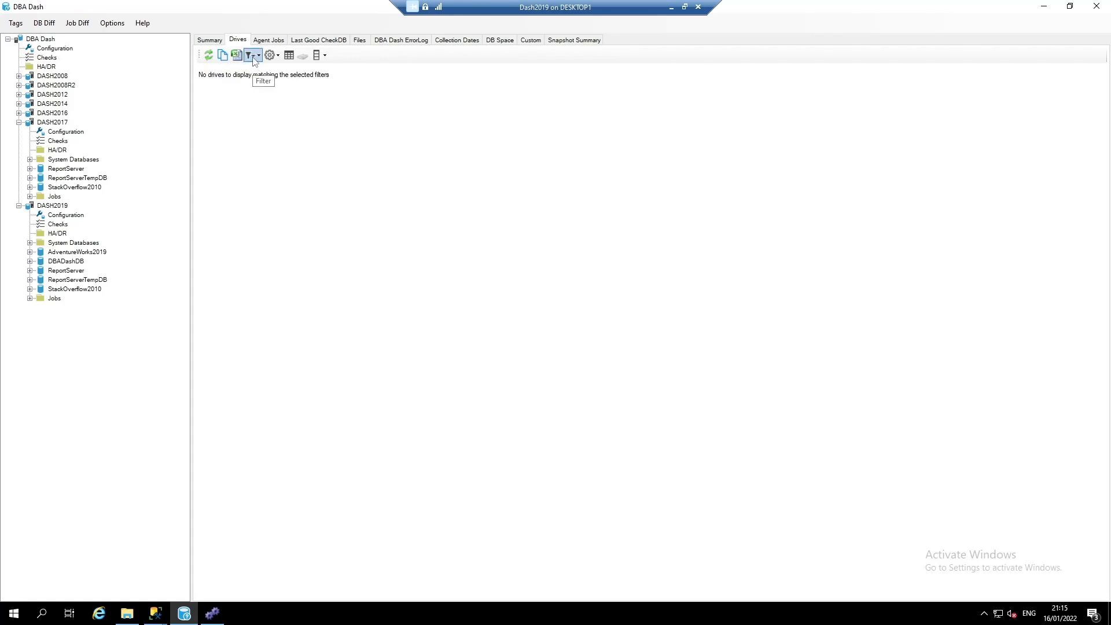
click(250, 55)
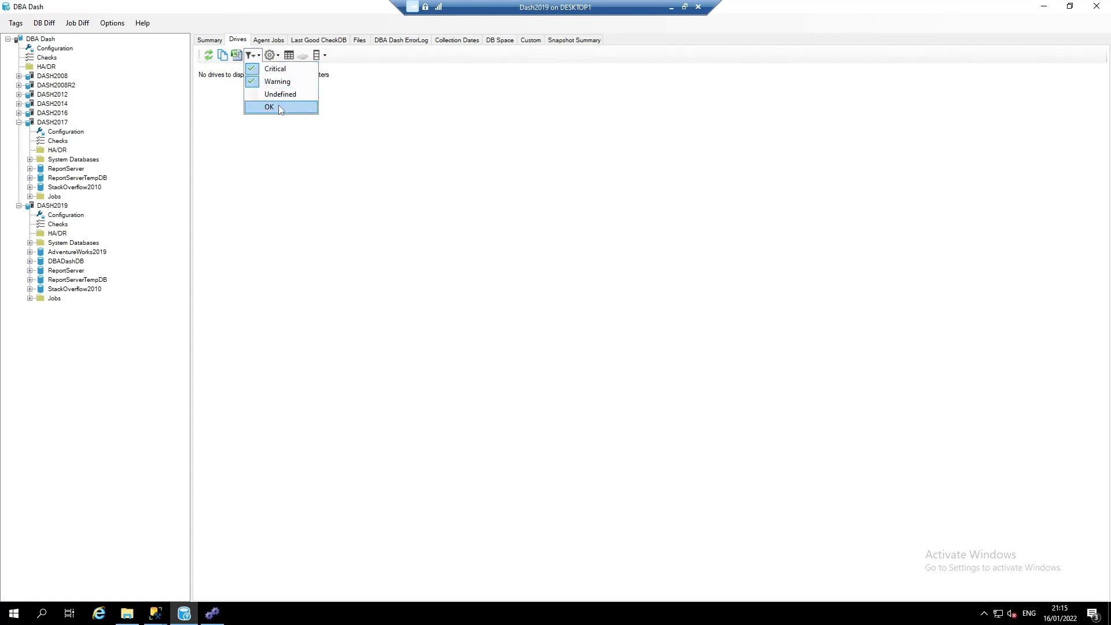
click(268, 107)
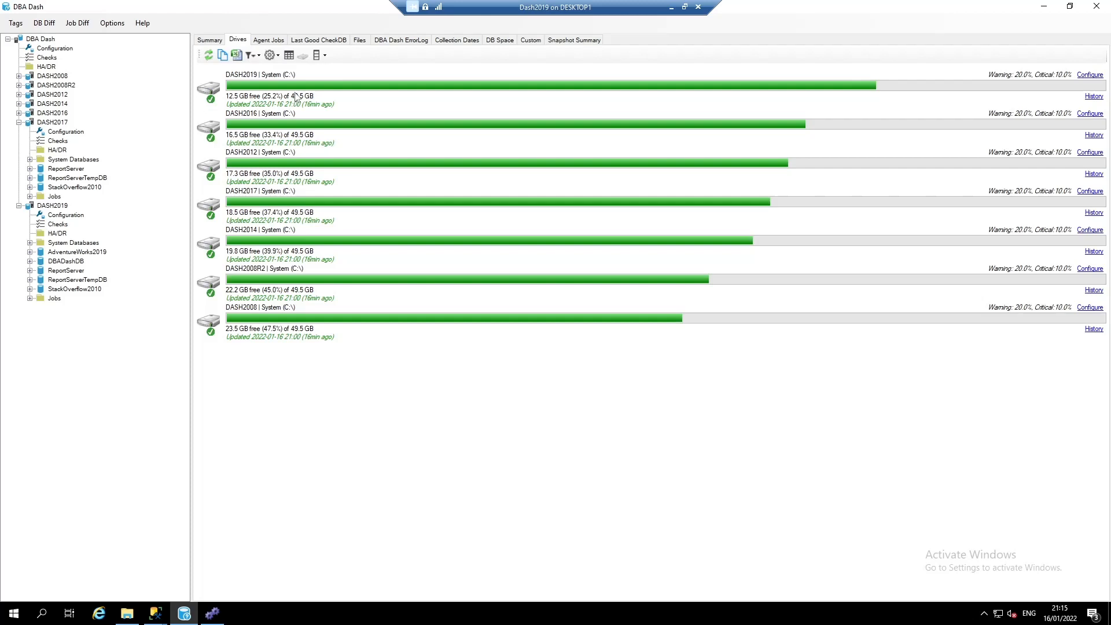
mouse_move(311, 320)
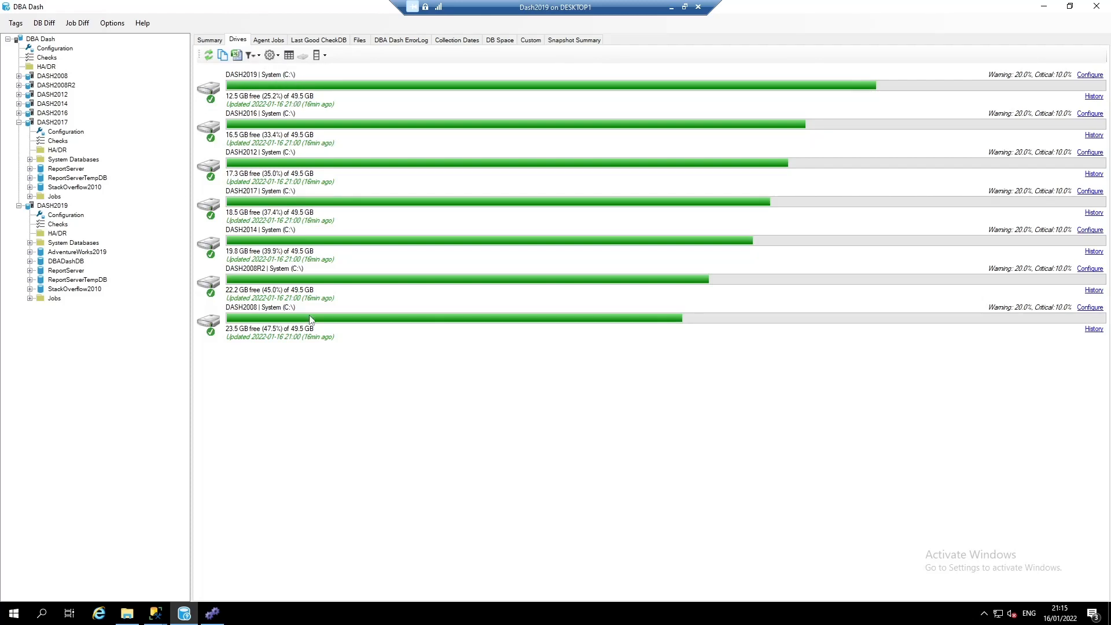
mouse_move(280, 83)
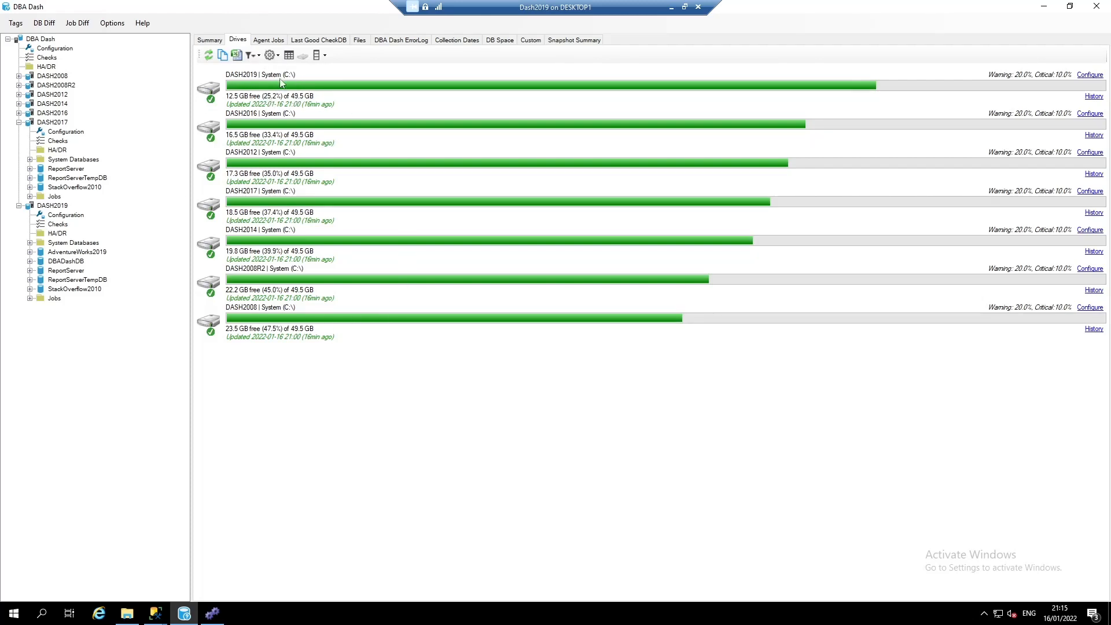
mouse_move(288, 56)
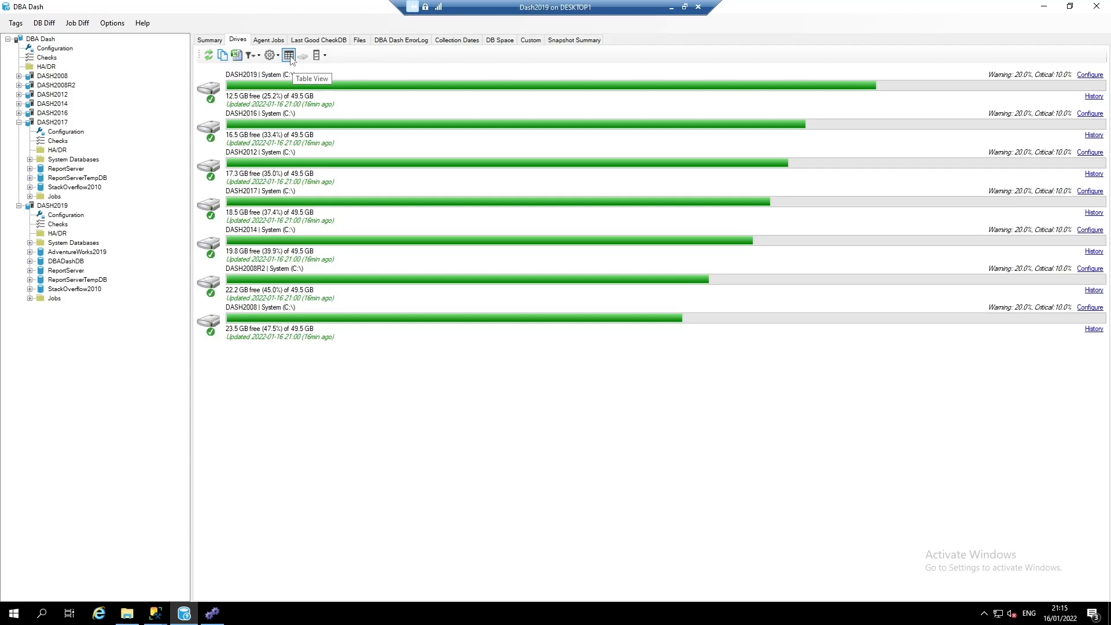
click(288, 55)
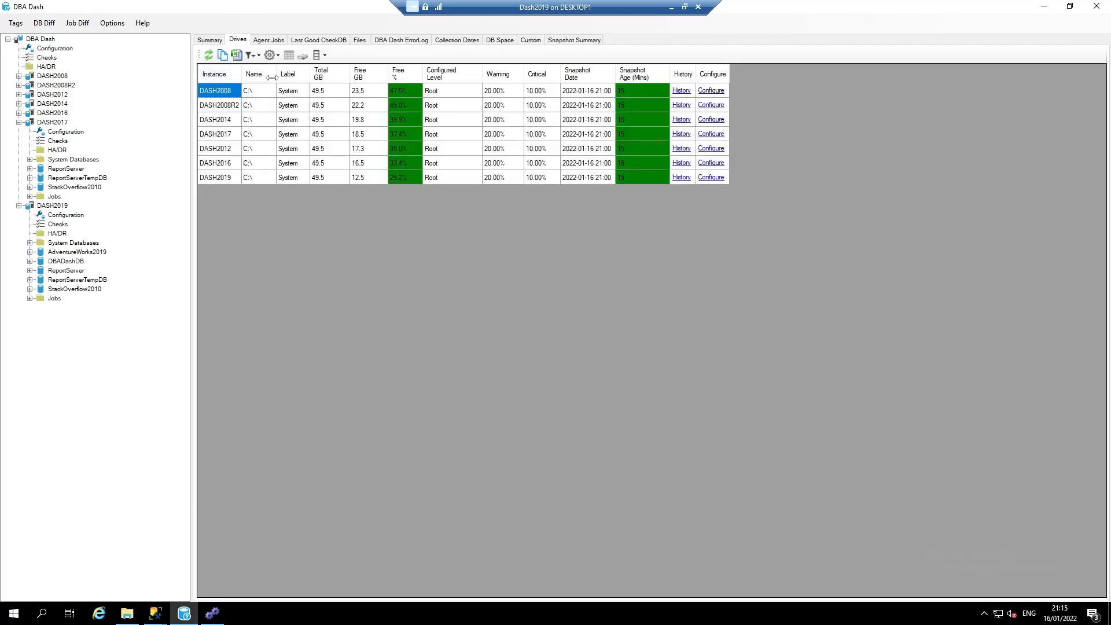
mouse_move(316, 154)
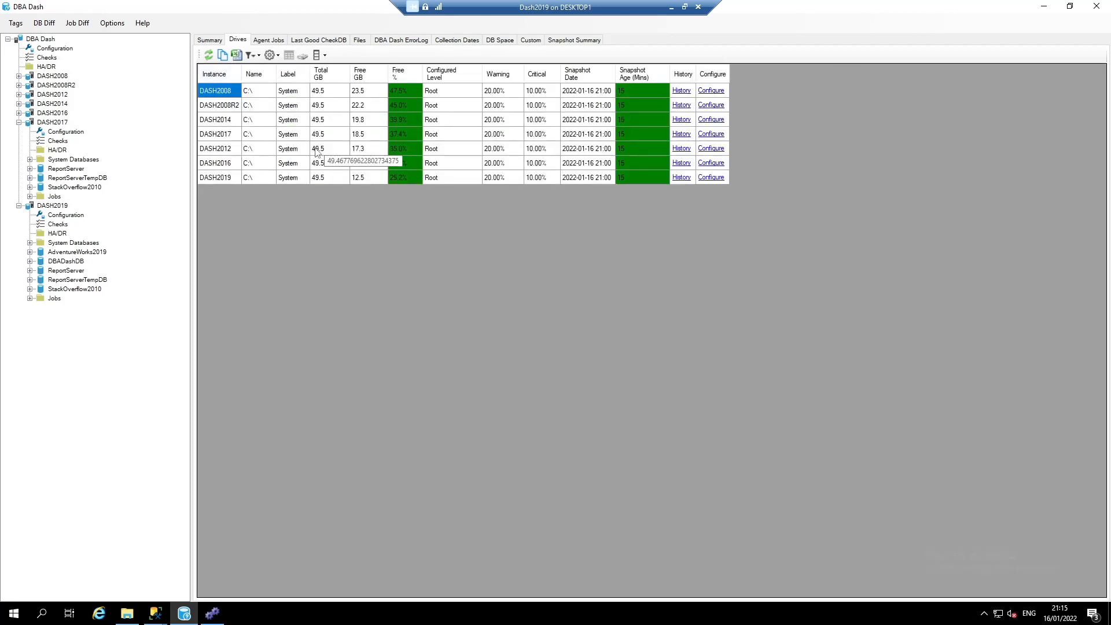
List every SQL Agent job across instances, including those with OK status.
click(267, 40)
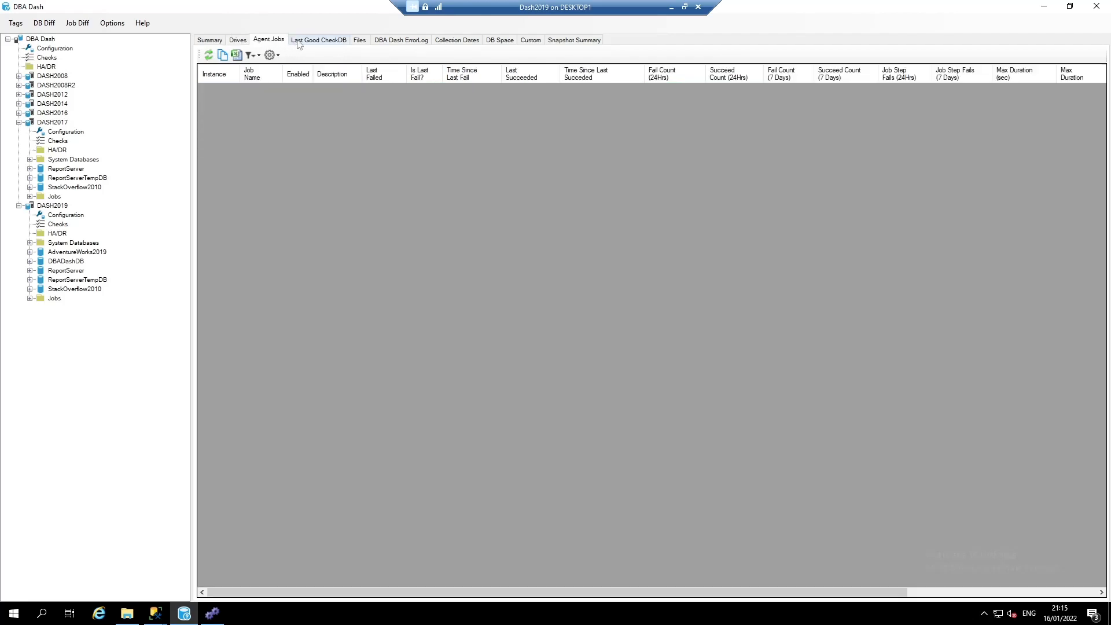
click(250, 54)
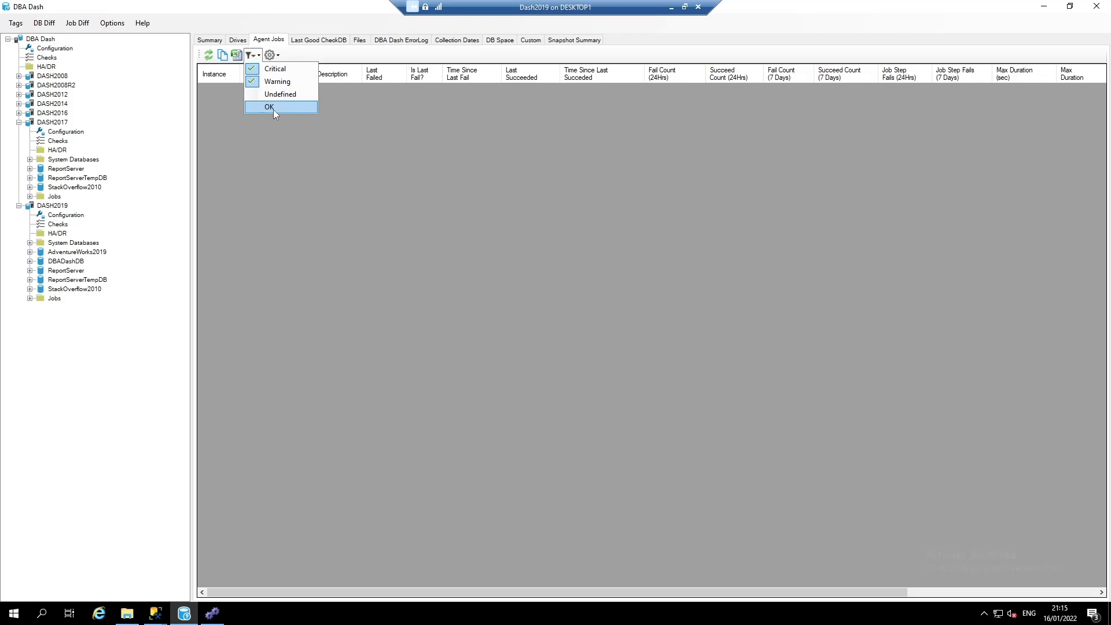
click(269, 106)
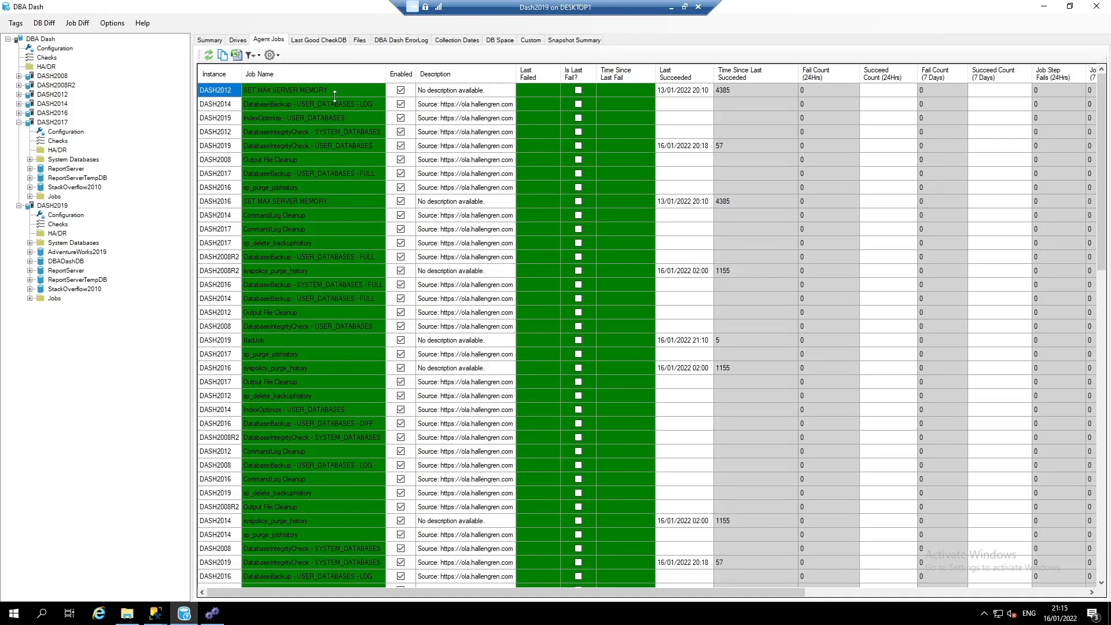
Review the Last Good CheckDB, Files, DBA Dash ErrorLog and collection dates overviews.
click(318, 39)
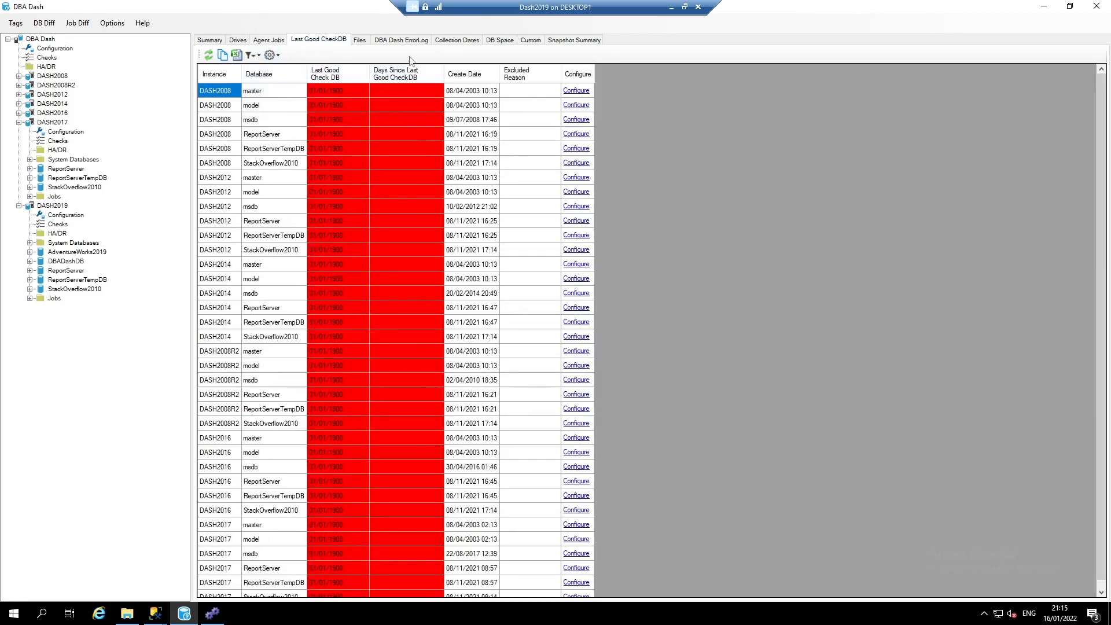
click(359, 40)
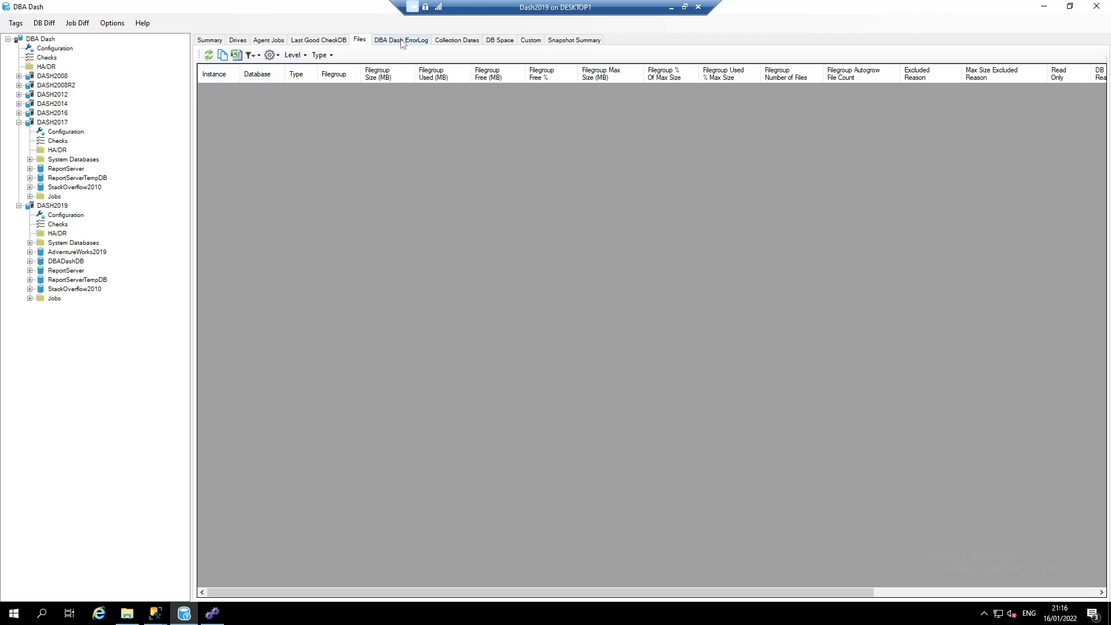
click(399, 39)
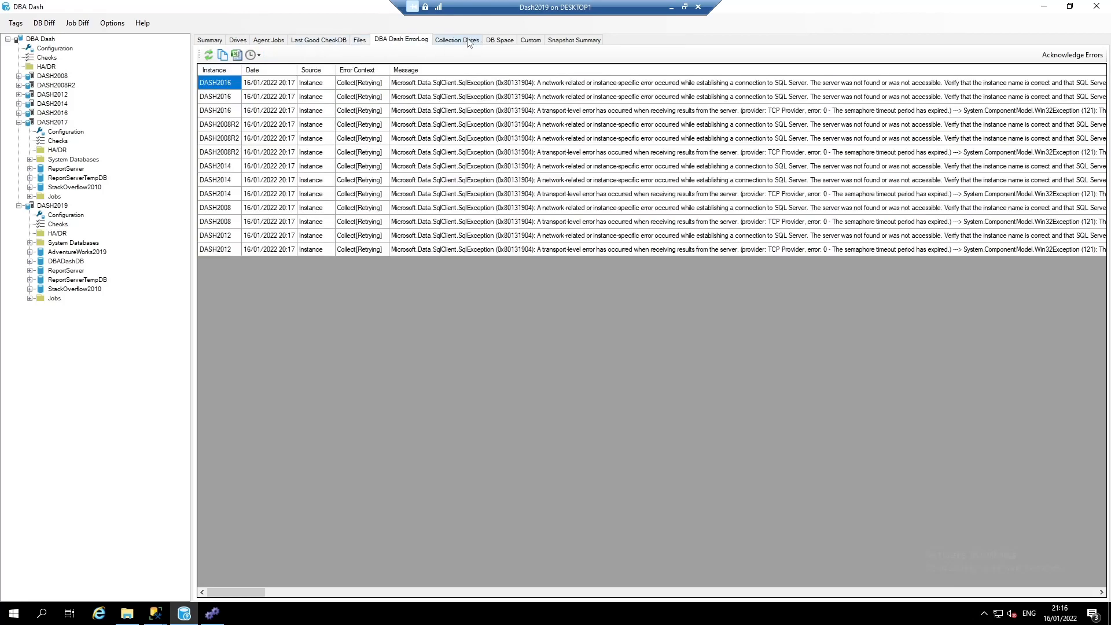
click(456, 39)
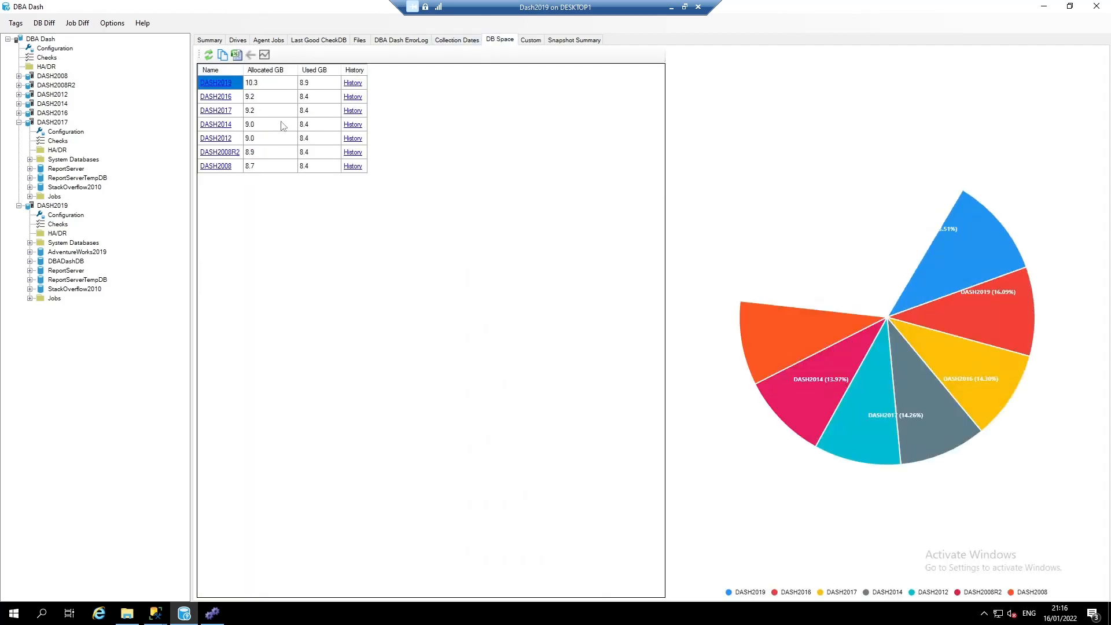
Review the Custom checks and Snapshot Summary, then bring up the HA/DR overview.
click(530, 39)
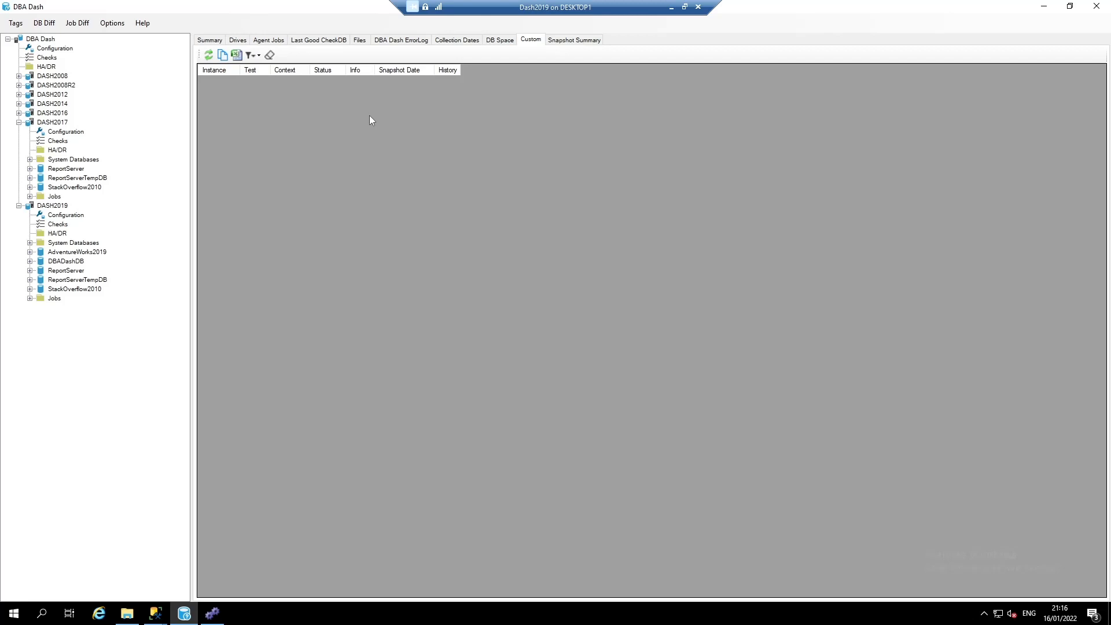
click(574, 40)
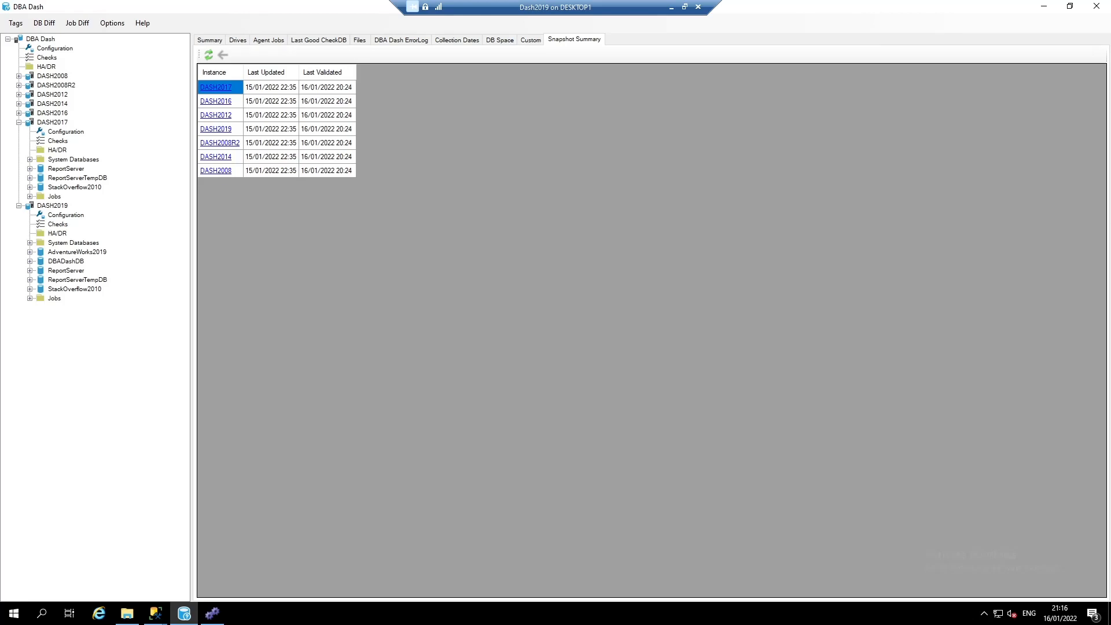
mouse_move(324, 198)
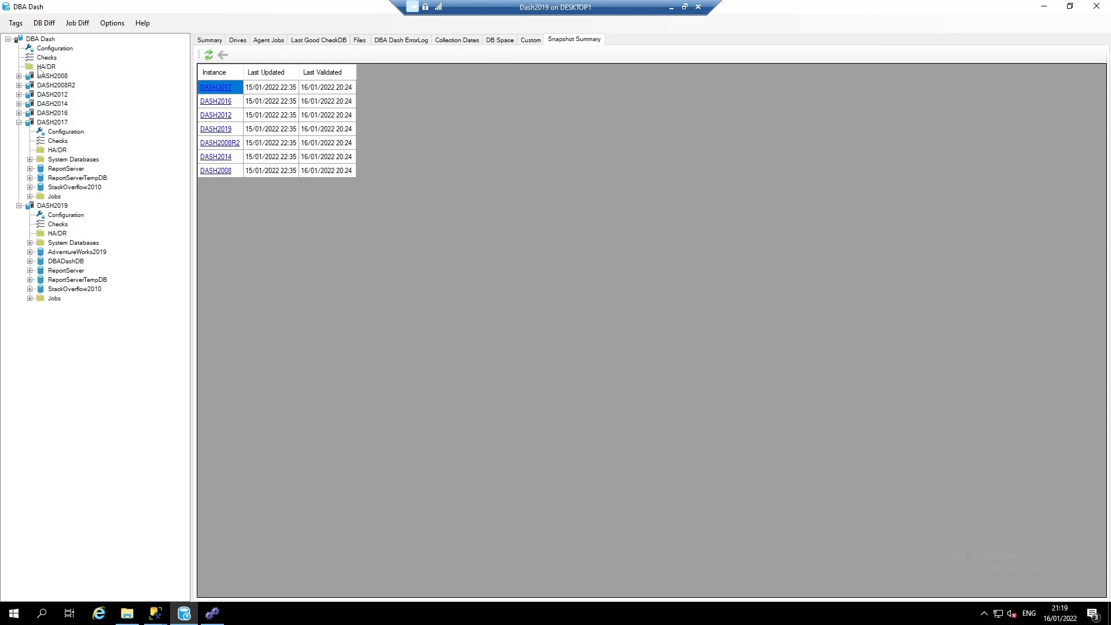
click(45, 67)
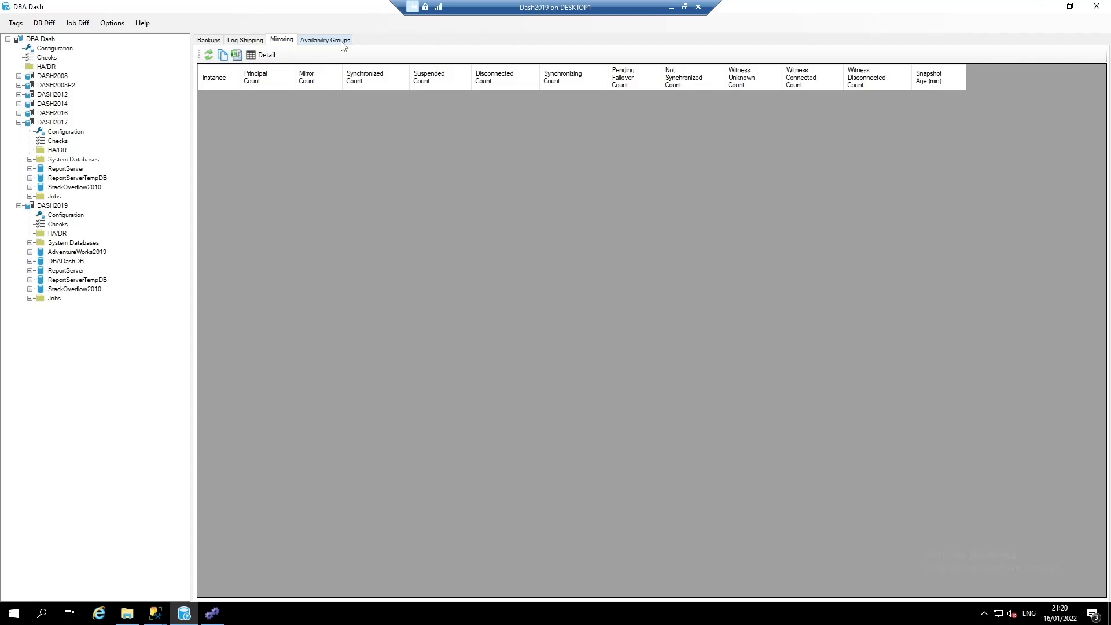
Browse the Availability Groups view and refresh backup data to the latest snapshot.
click(209, 39)
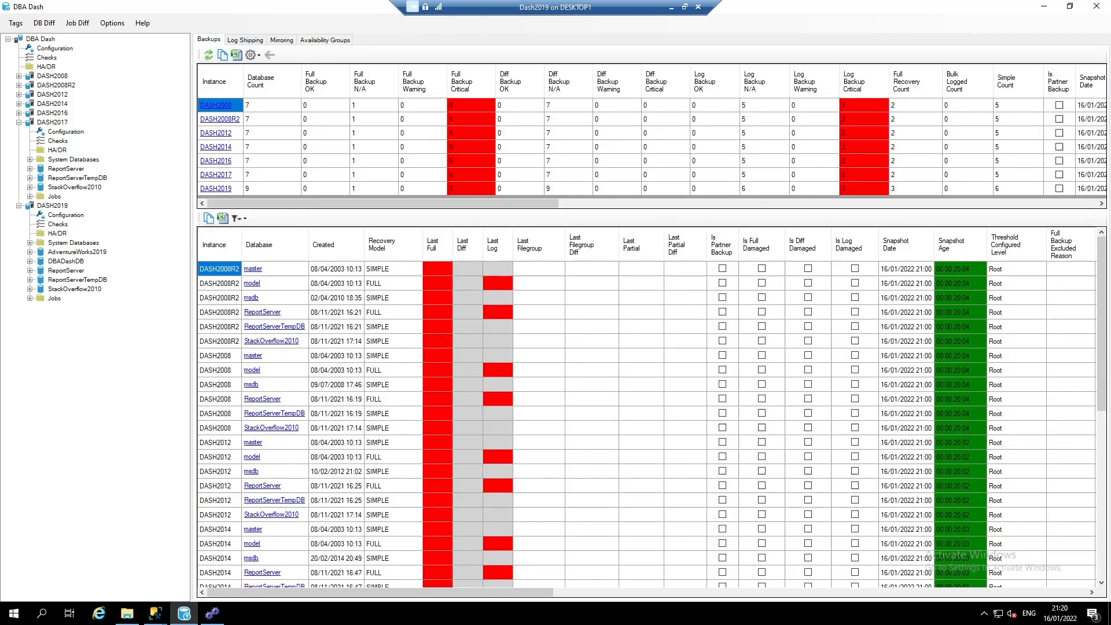
click(46, 66)
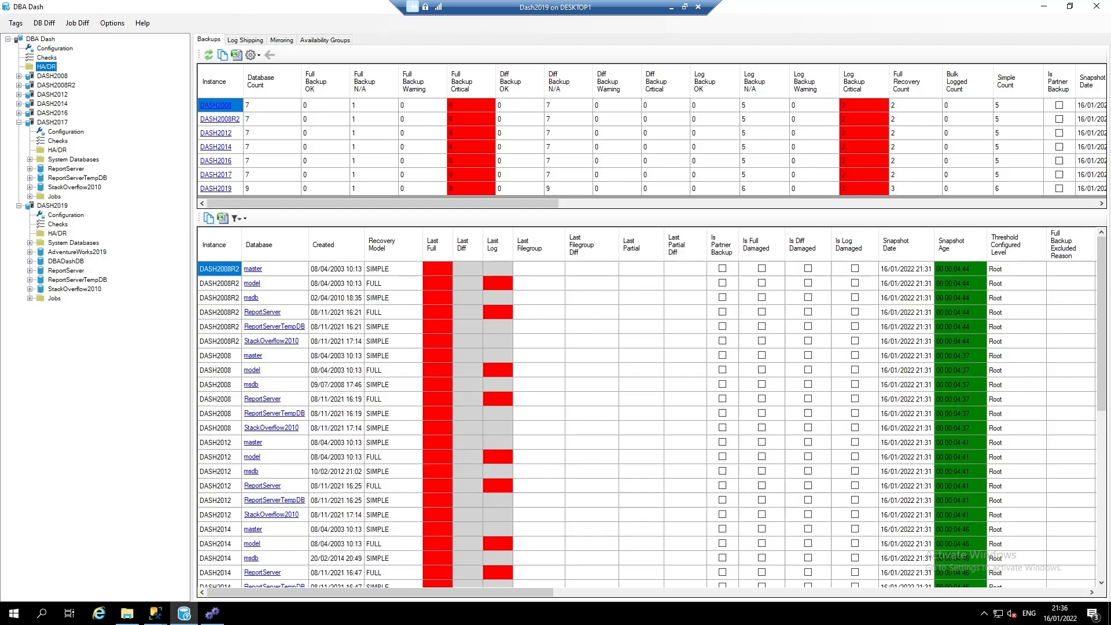
mouse_move(60, 55)
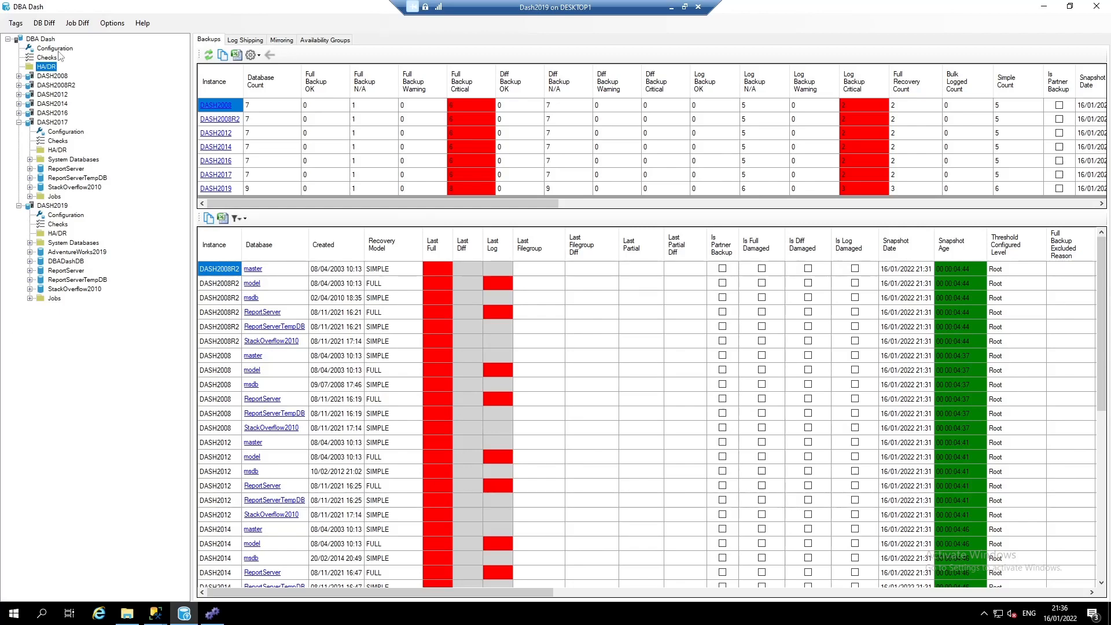
Show the Configuration view for all instances filtered to non-default settings only.
click(55, 48)
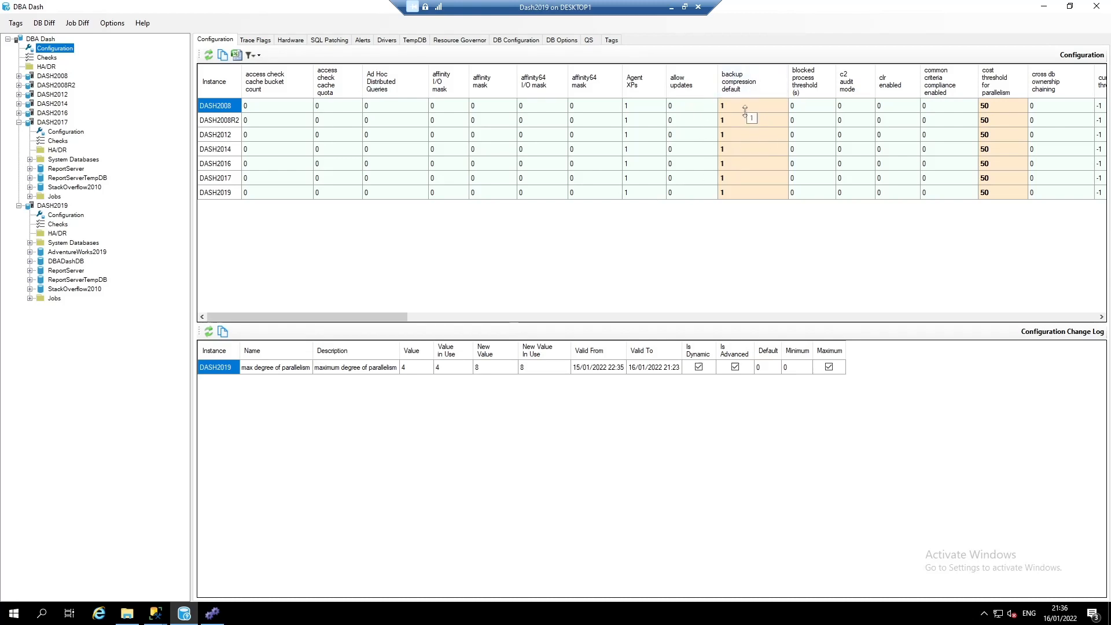
mouse_move(710, 124)
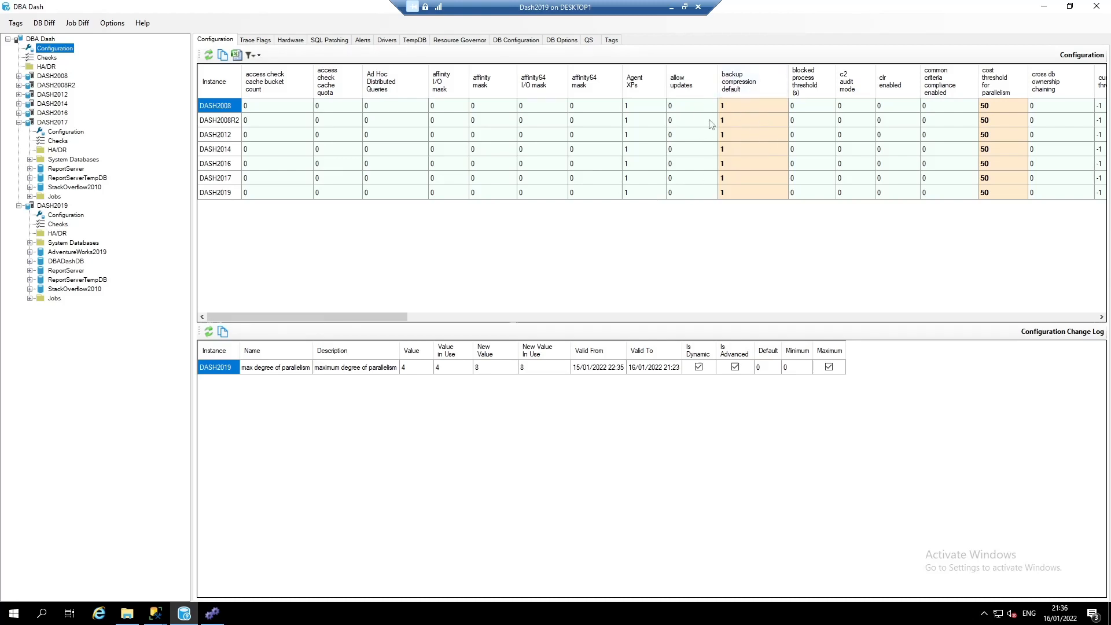
click(250, 56)
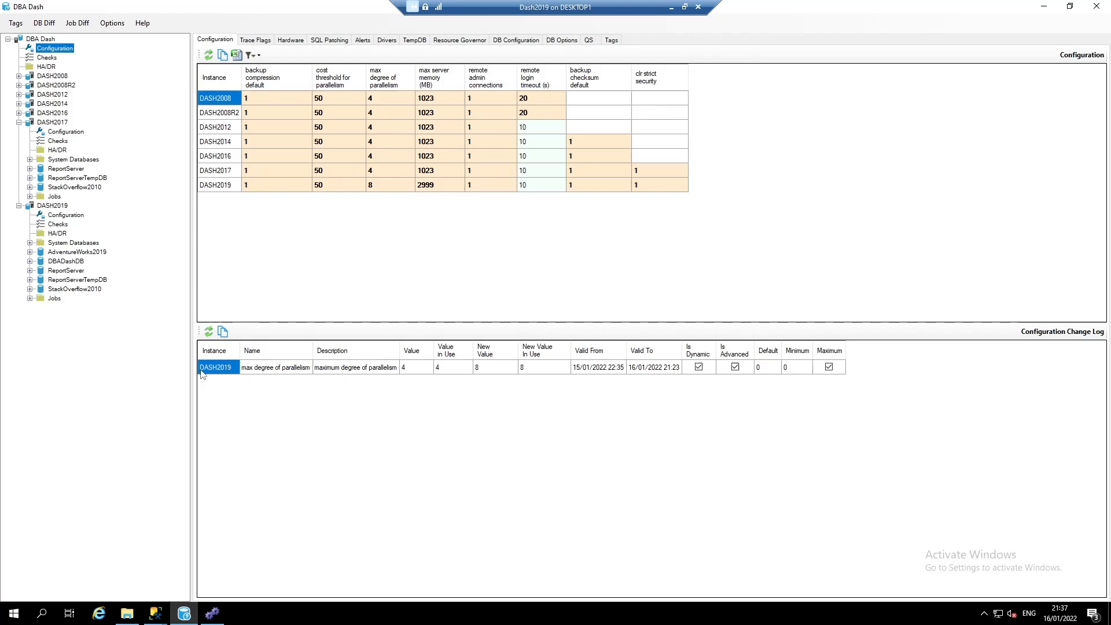
mouse_move(277, 367)
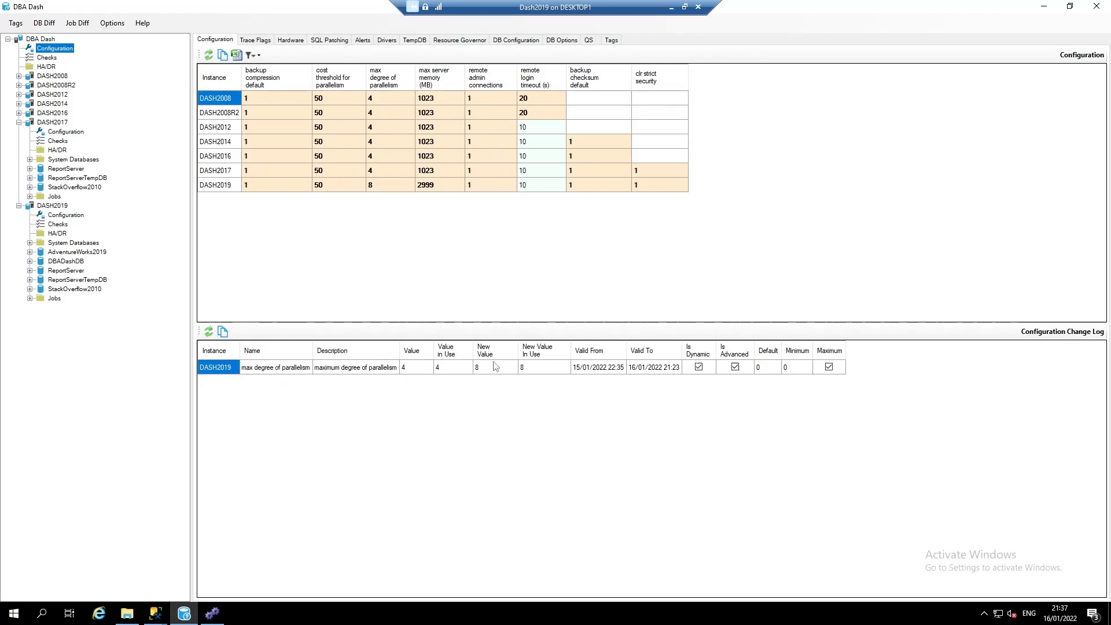
mouse_move(276, 367)
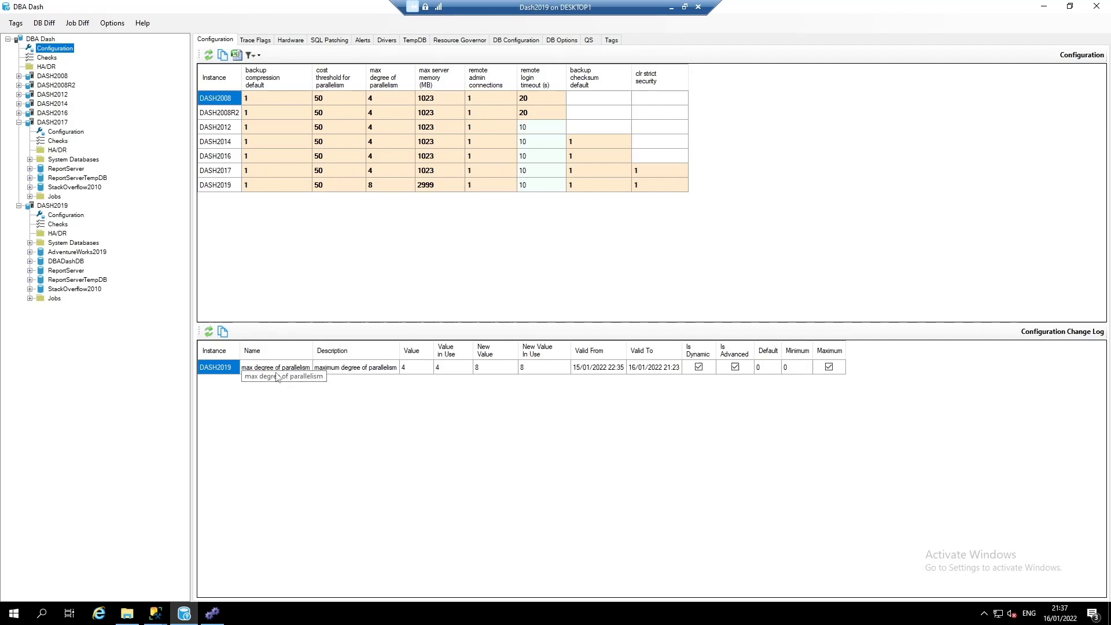
Review the Trace Flags, Hardware and SQL Patching views across instances.
click(254, 39)
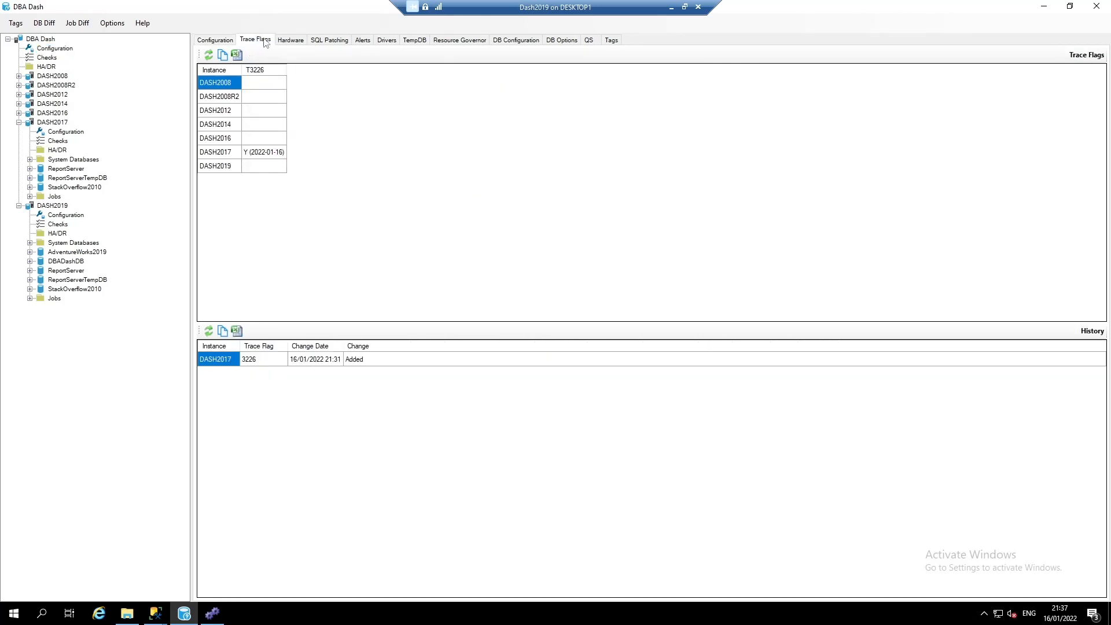
mouse_move(301, 165)
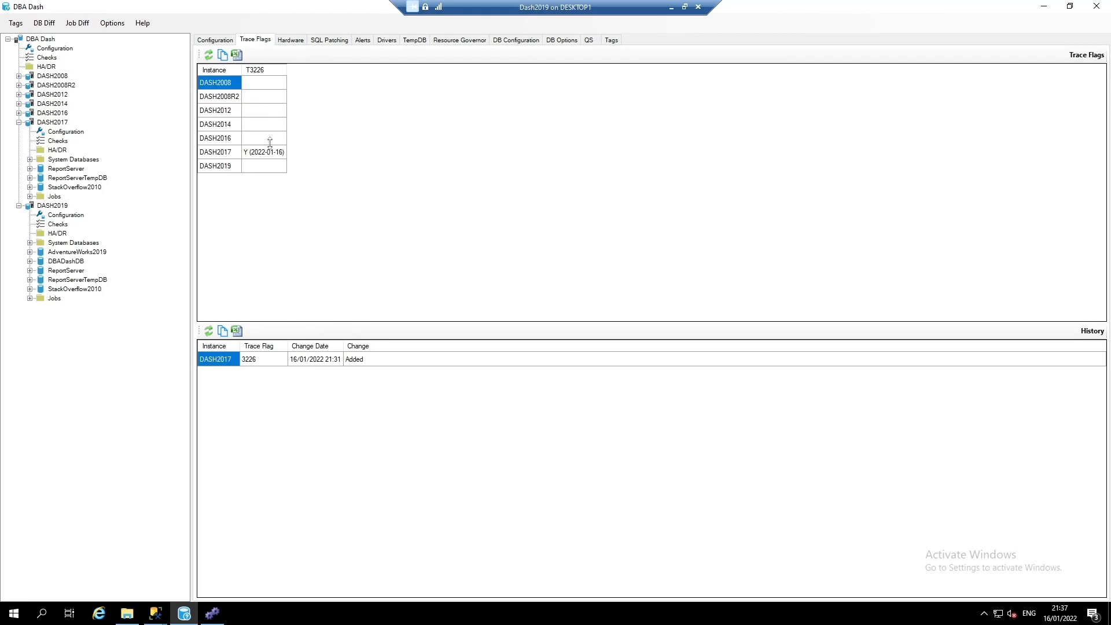
mouse_move(295, 55)
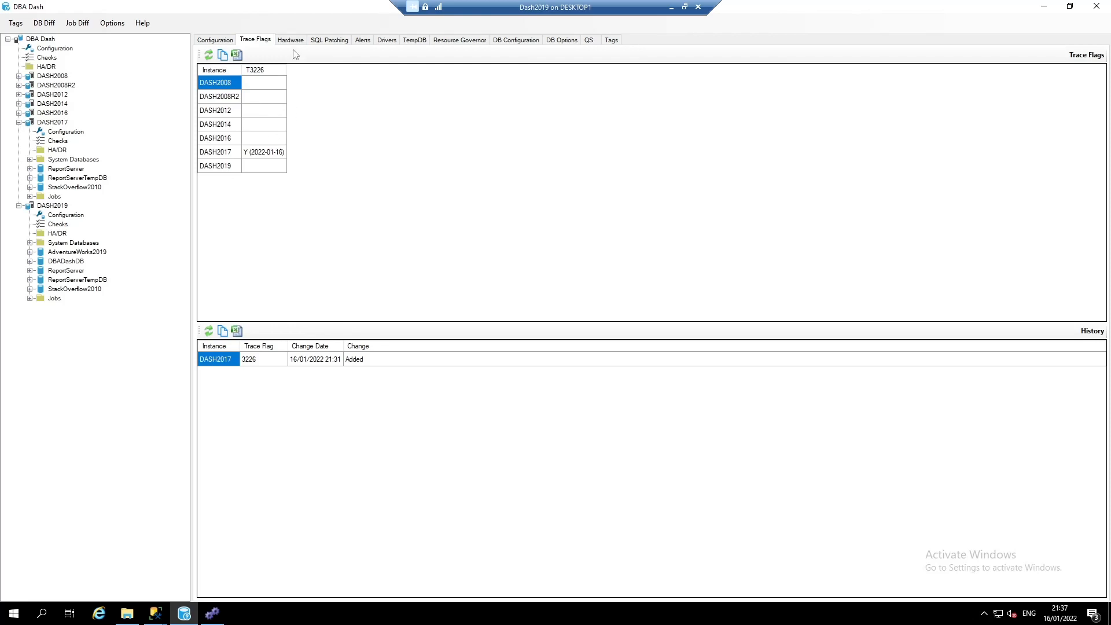
click(289, 39)
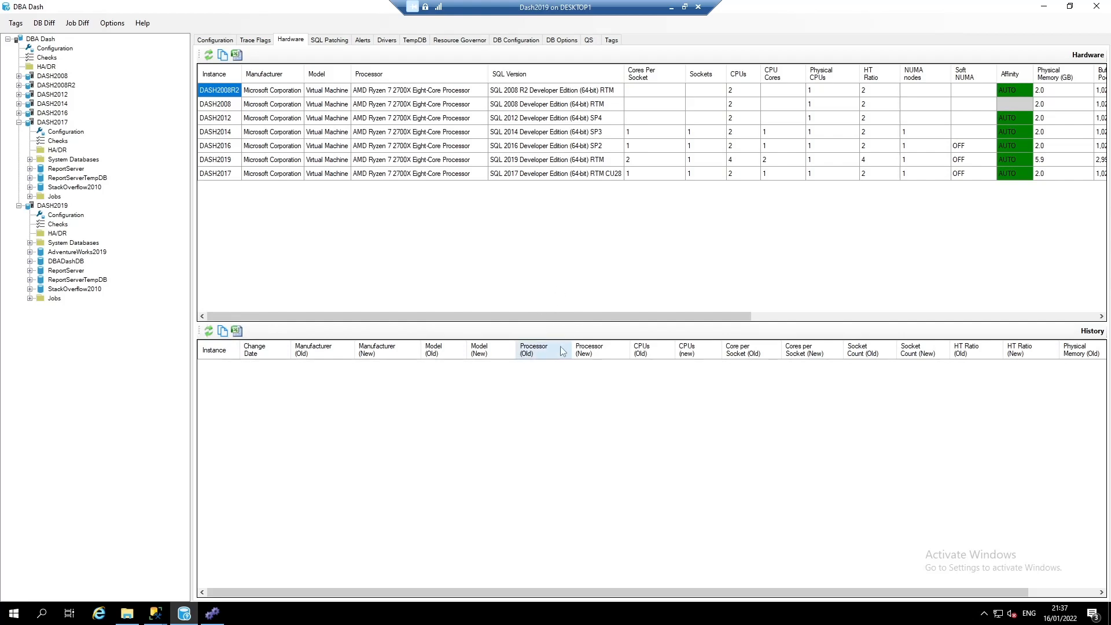
mouse_move(460, 374)
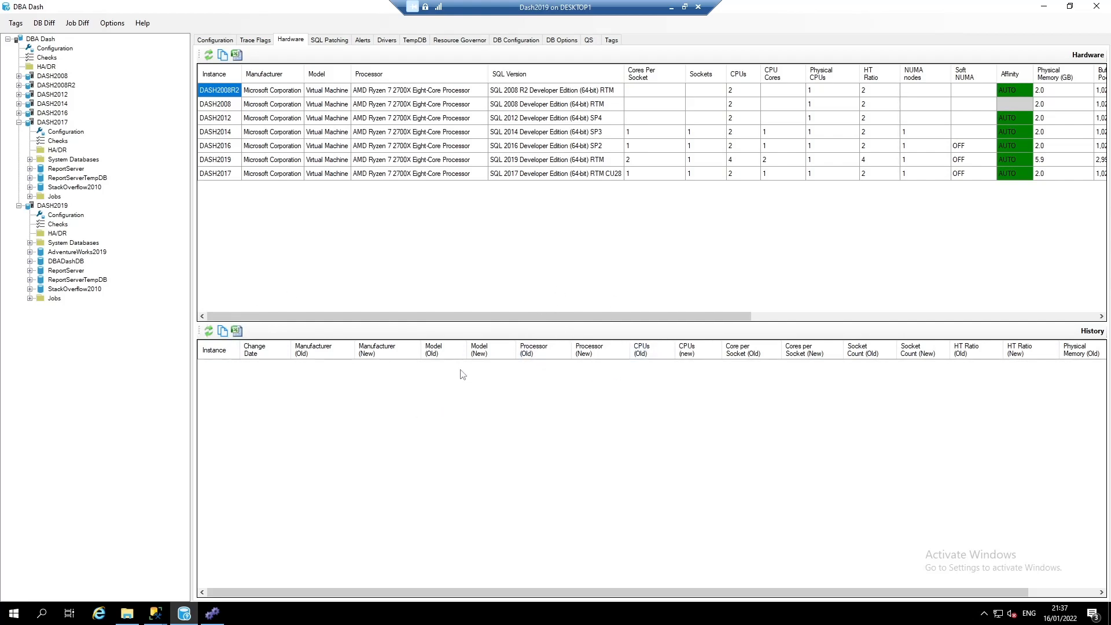
click(328, 40)
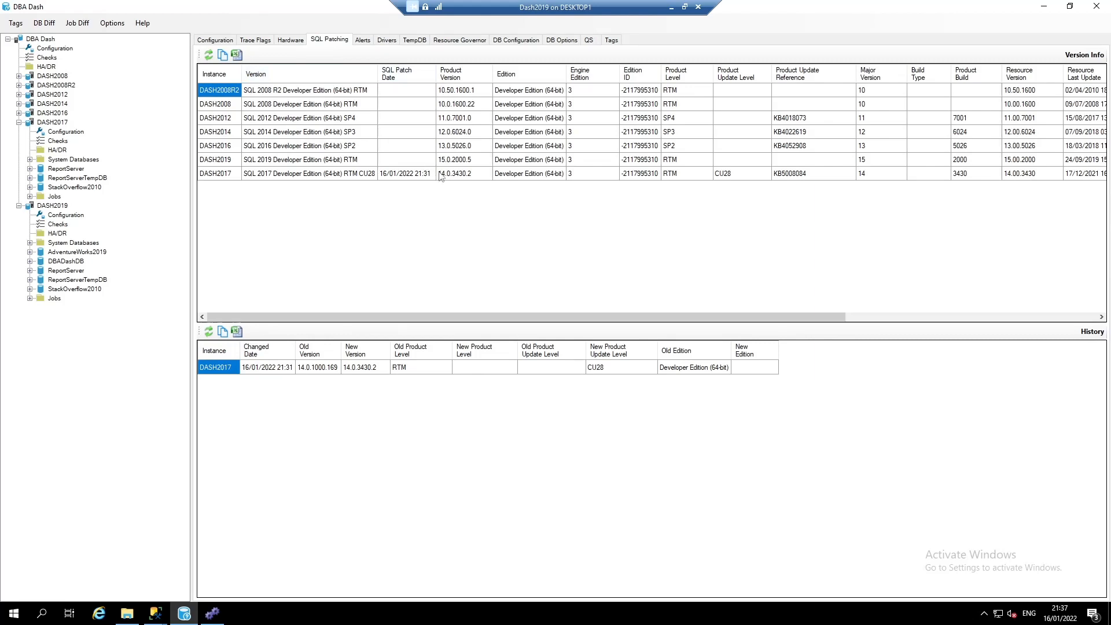
mouse_move(342, 109)
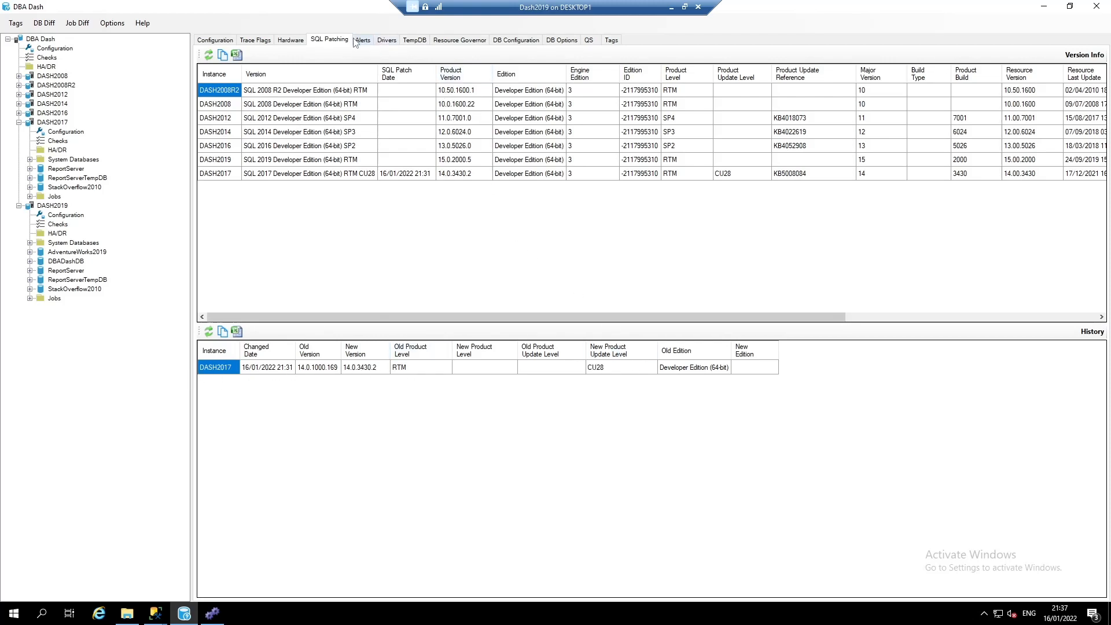
Review the Alerts and Drivers views, then compare TempDB configuration including trace flag columns.
click(363, 39)
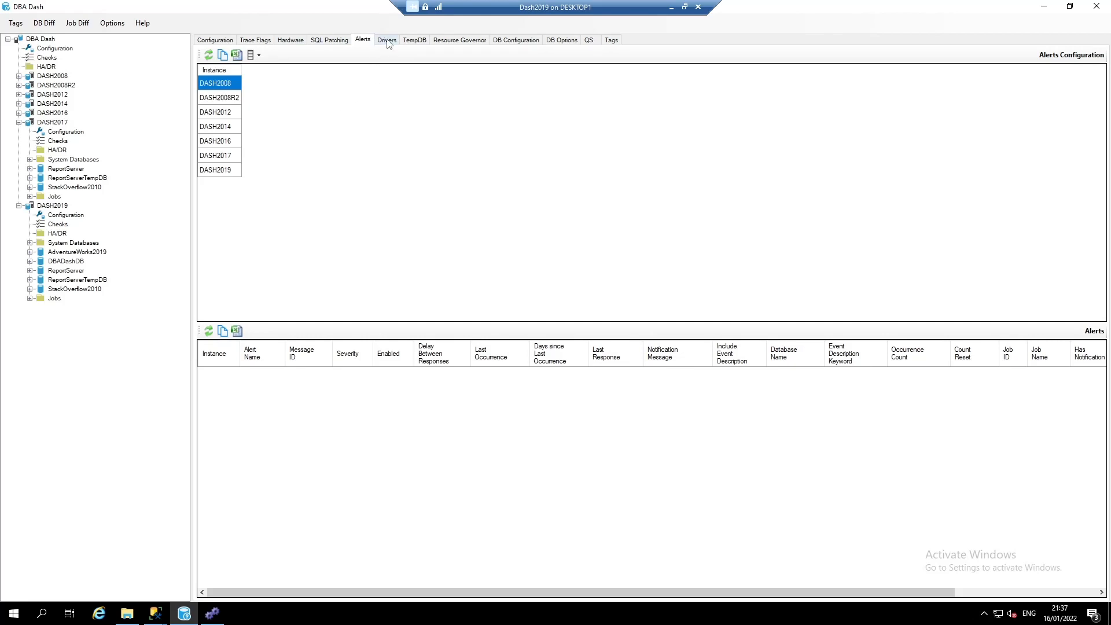
click(386, 40)
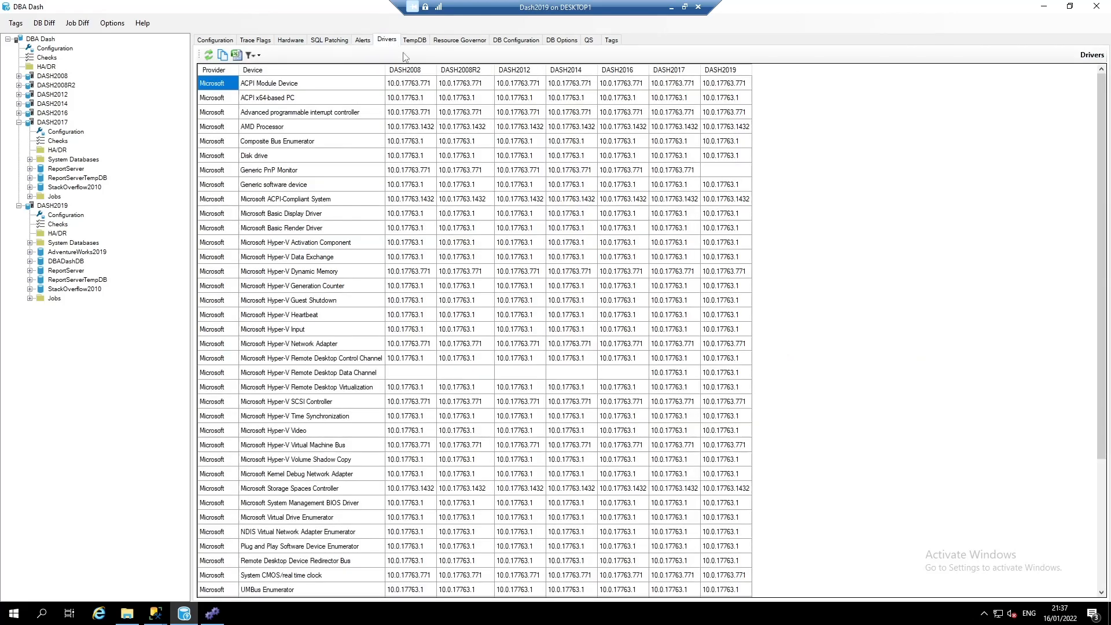
click(414, 39)
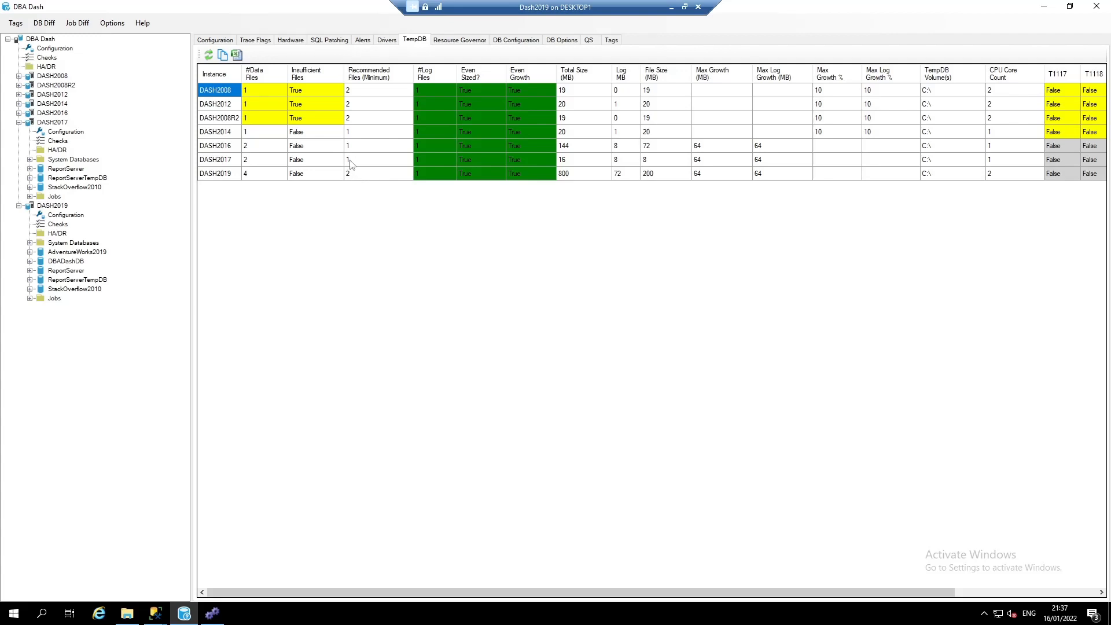
mouse_move(338, 121)
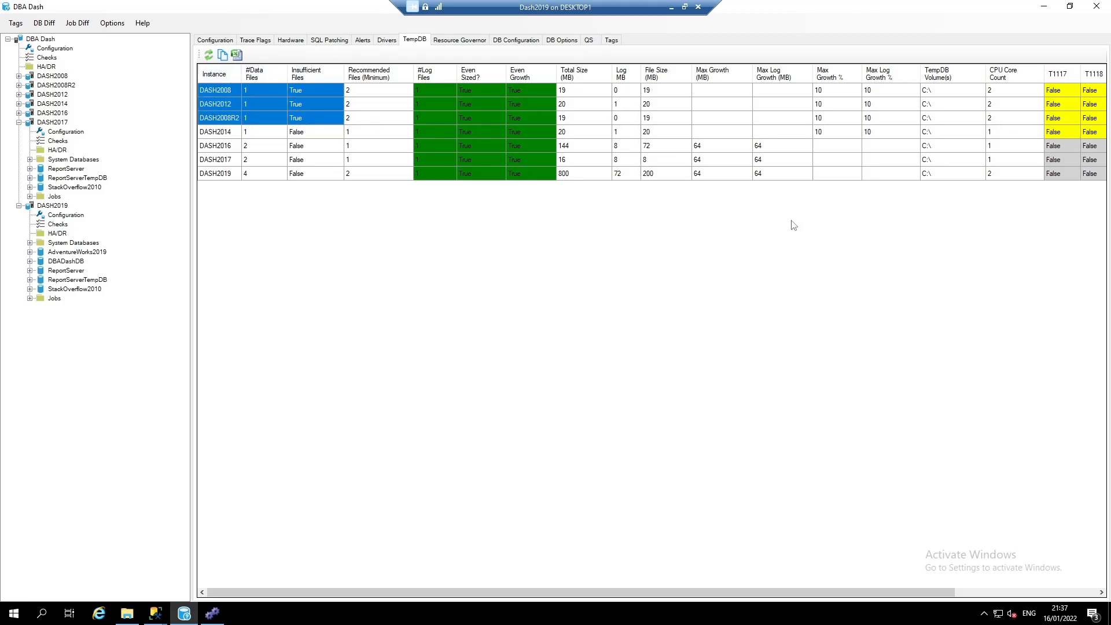
scroll(right, 3)
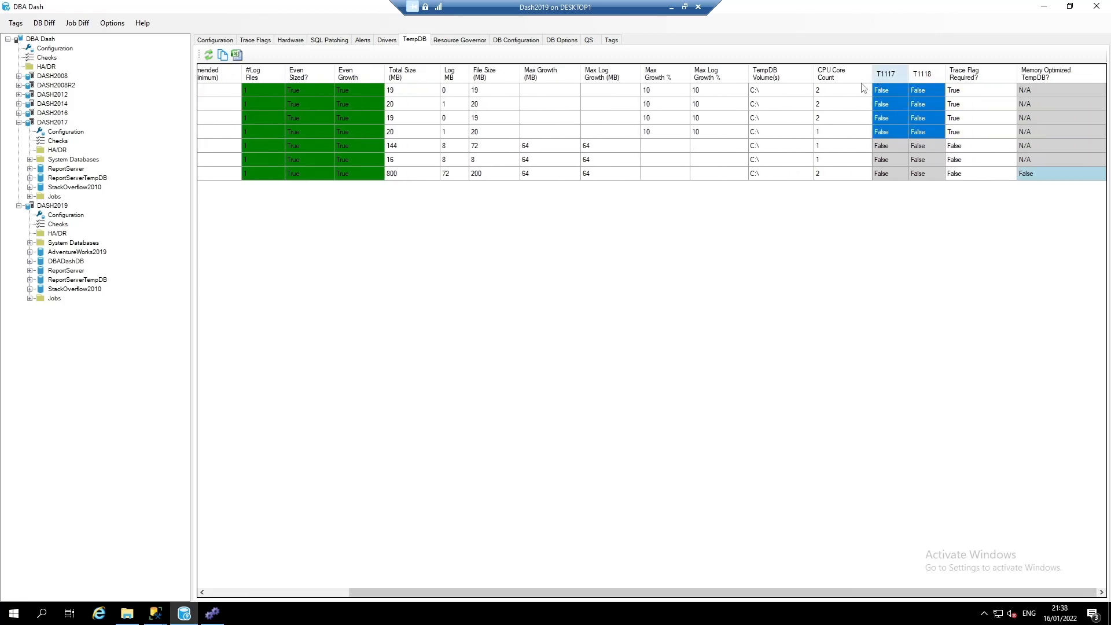
Review Resource Governor, DB Configuration, DB Options and QS views, ending on Tags per instance.
click(458, 39)
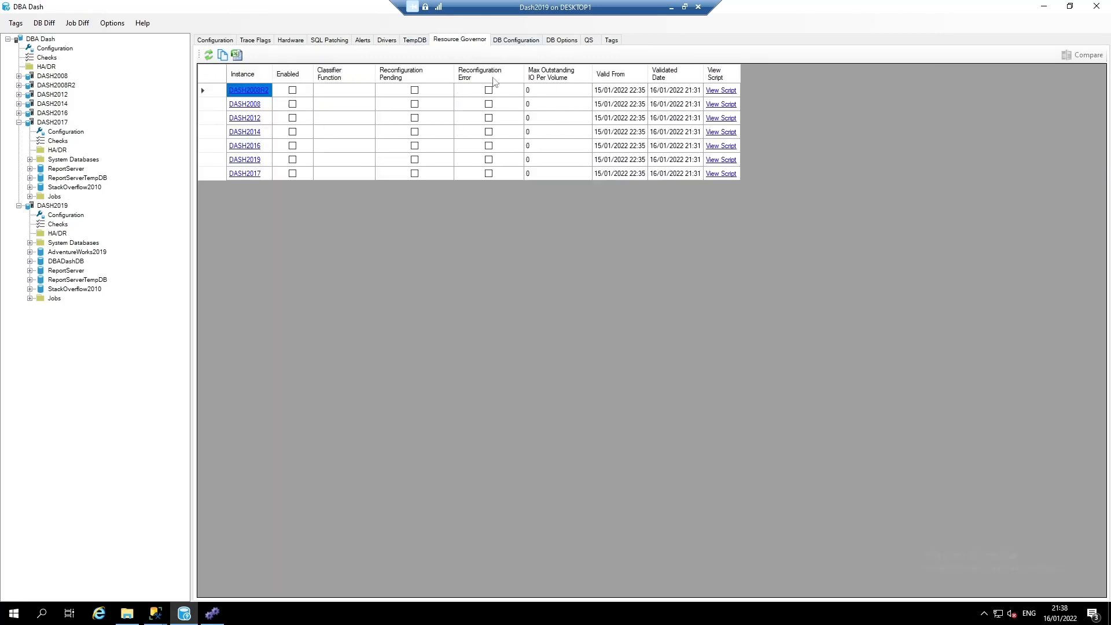
click(516, 39)
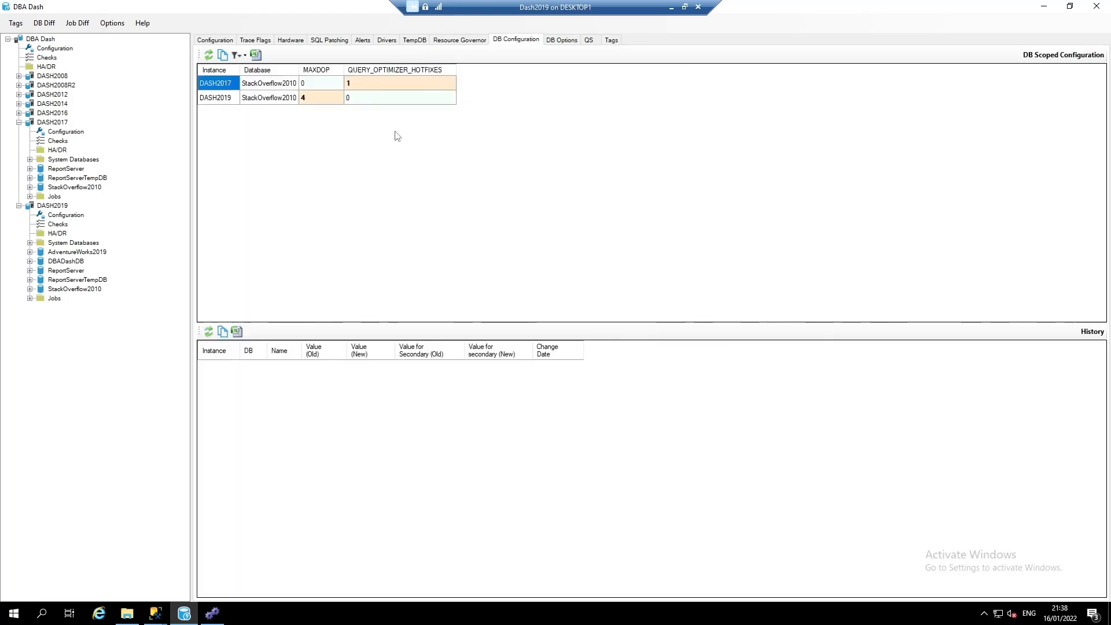
click(560, 39)
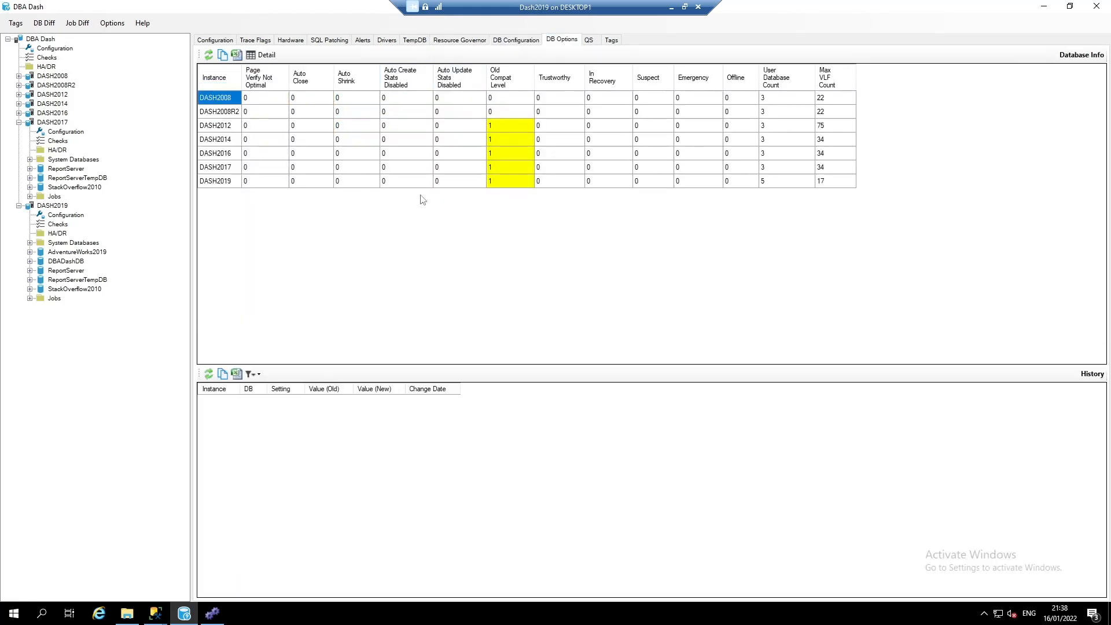
click(589, 40)
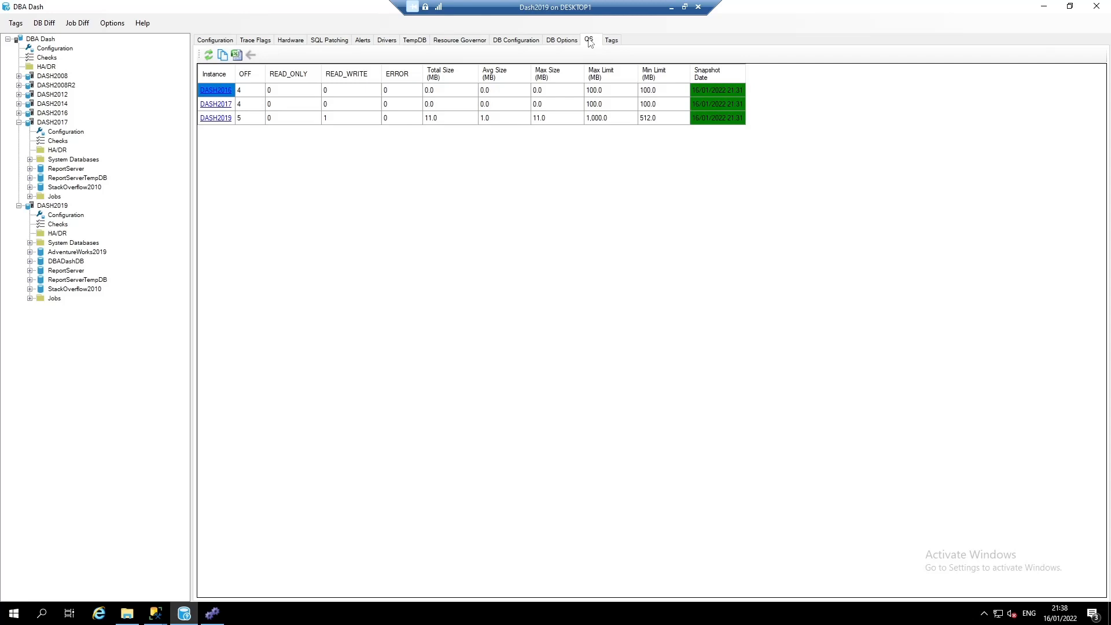
click(611, 39)
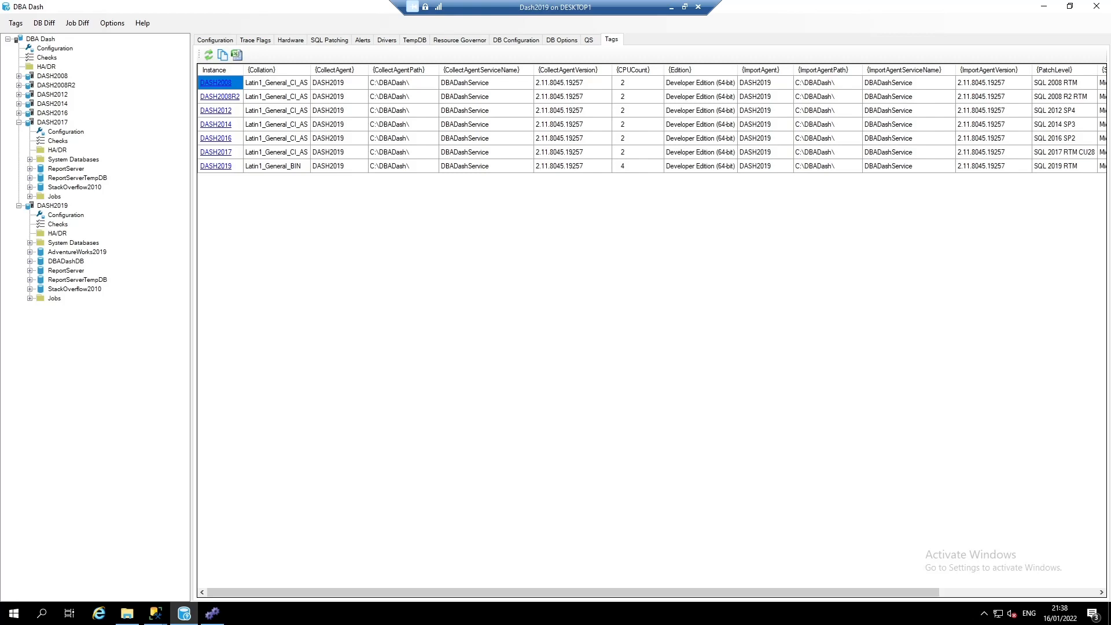
mouse_move(296, 364)
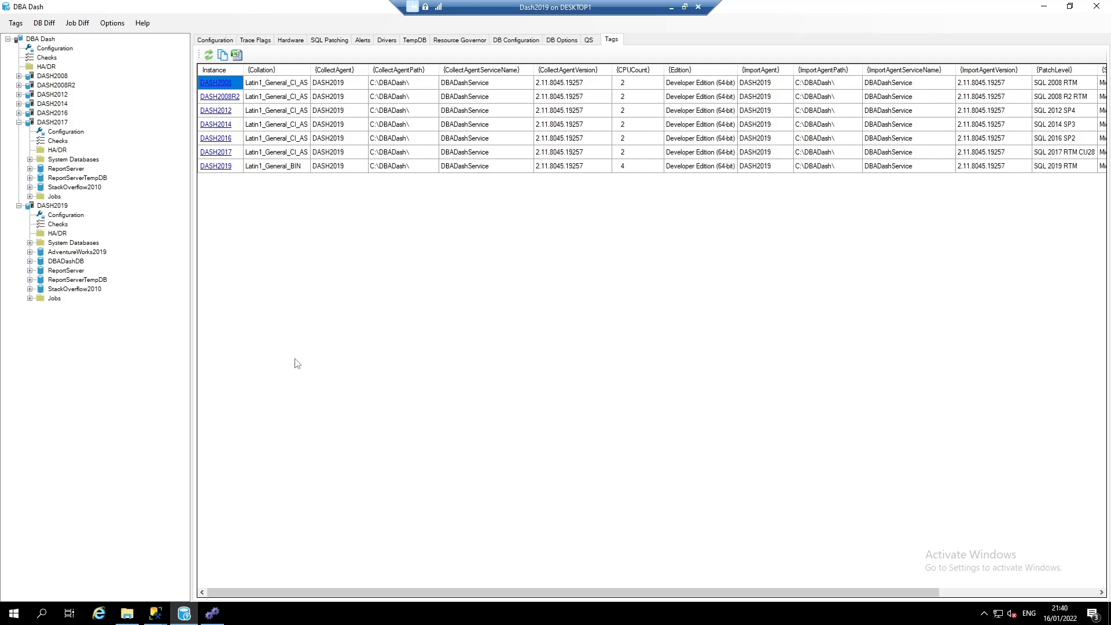
mouse_move(12, 28)
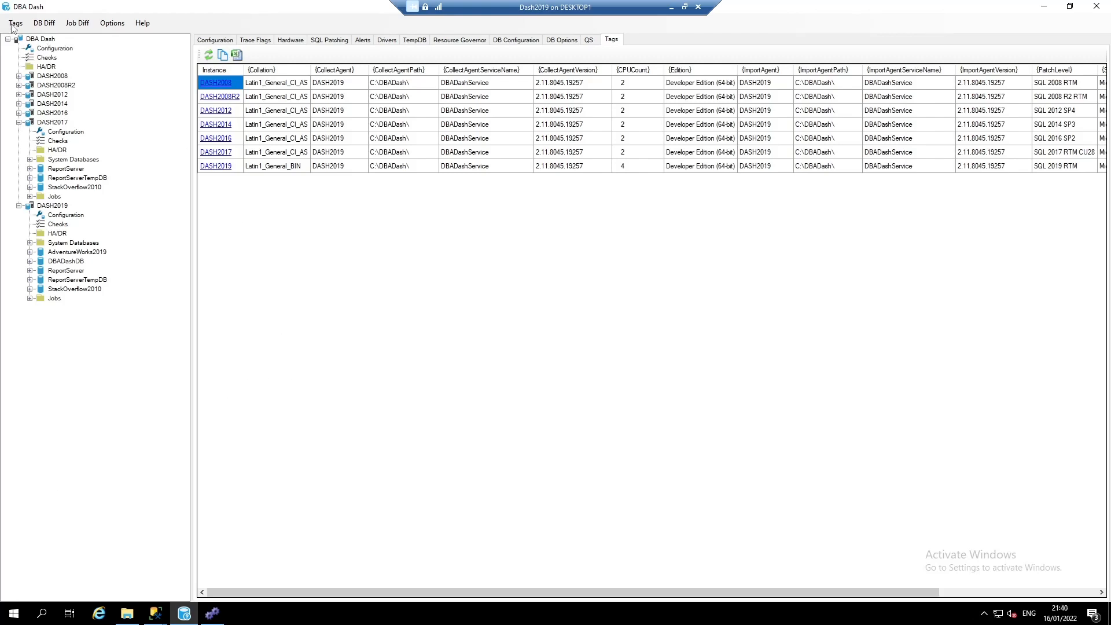
click(15, 23)
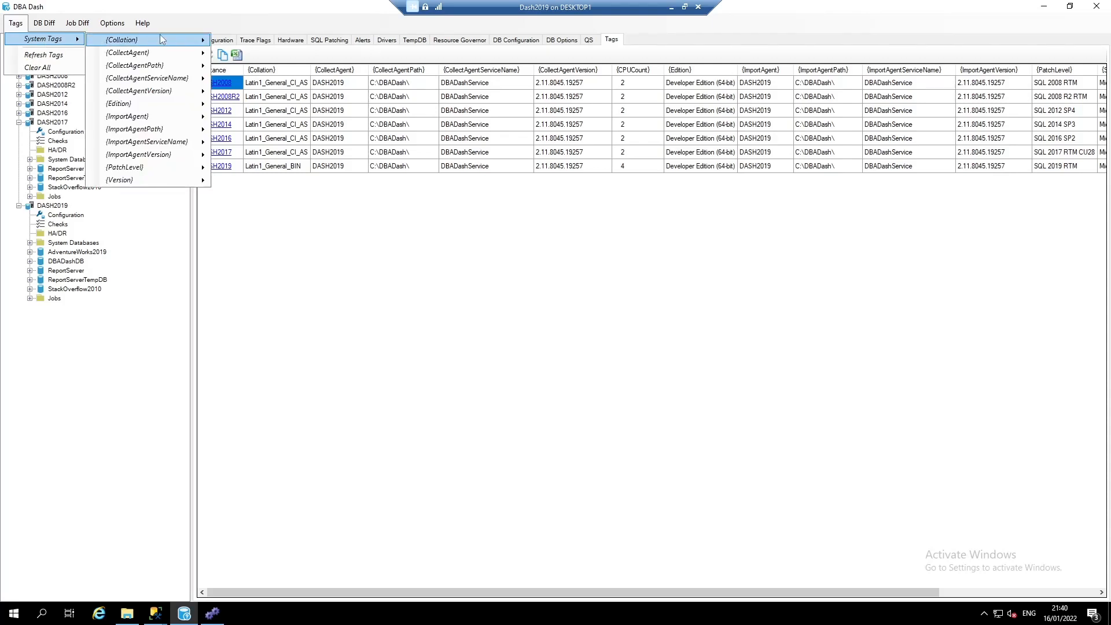
mouse_move(124, 180)
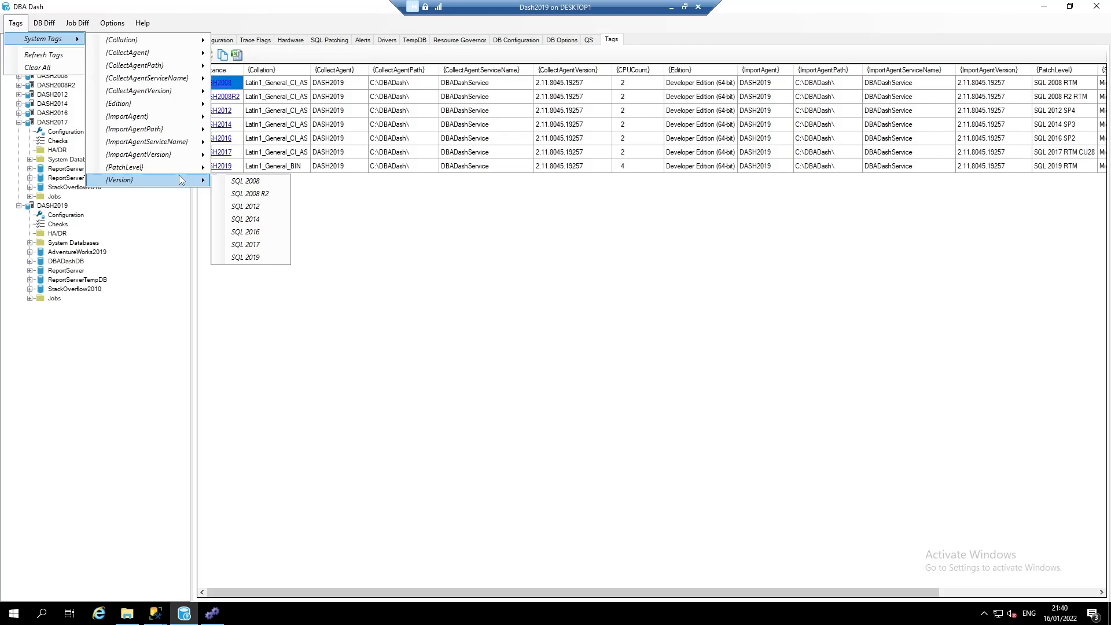
mouse_move(126, 167)
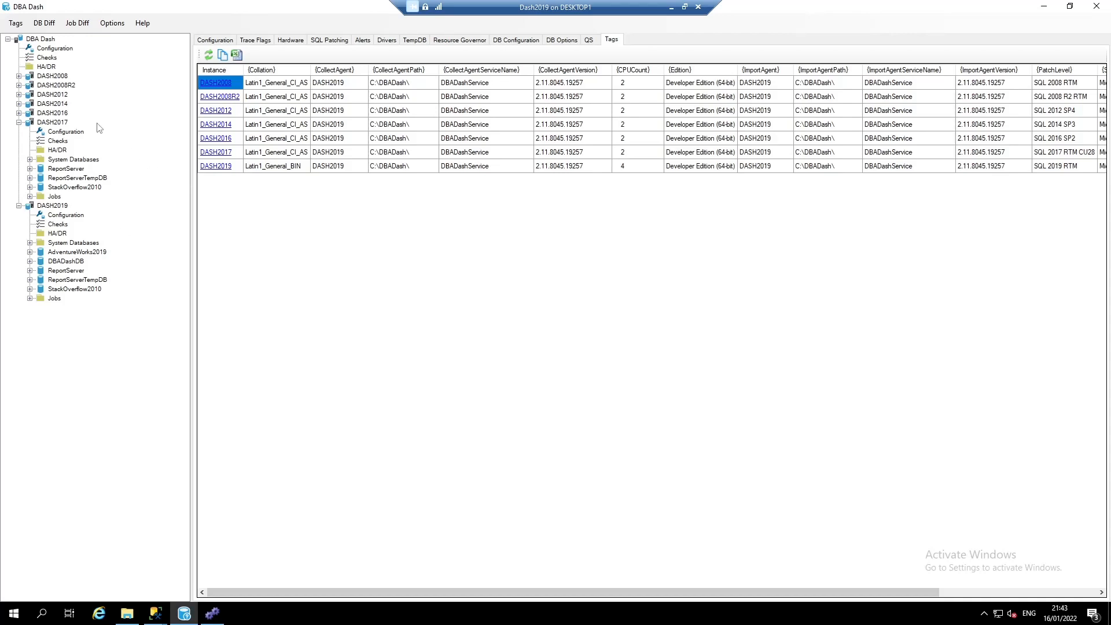
Show the Performance Summary of CPU, waits and latency across all monitored instances.
click(40, 38)
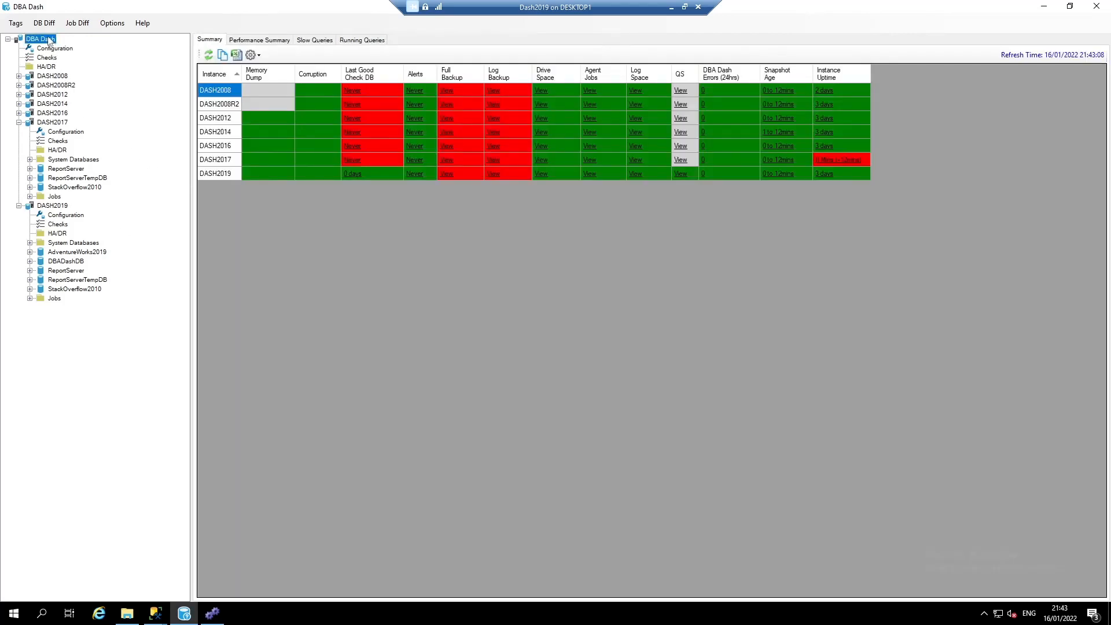
click(259, 40)
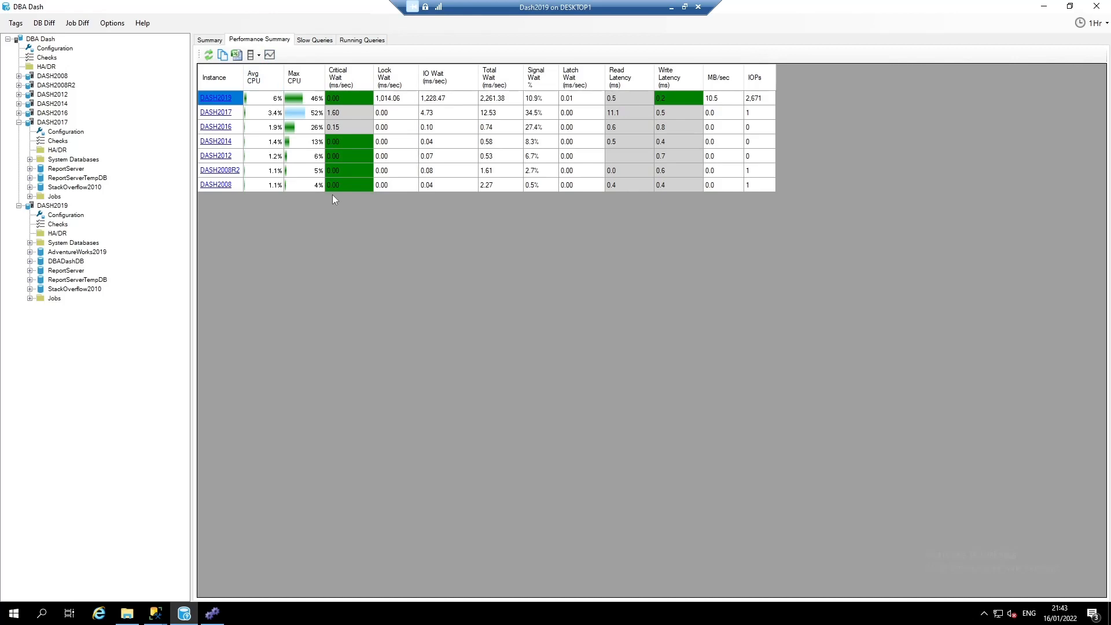
mouse_move(296, 145)
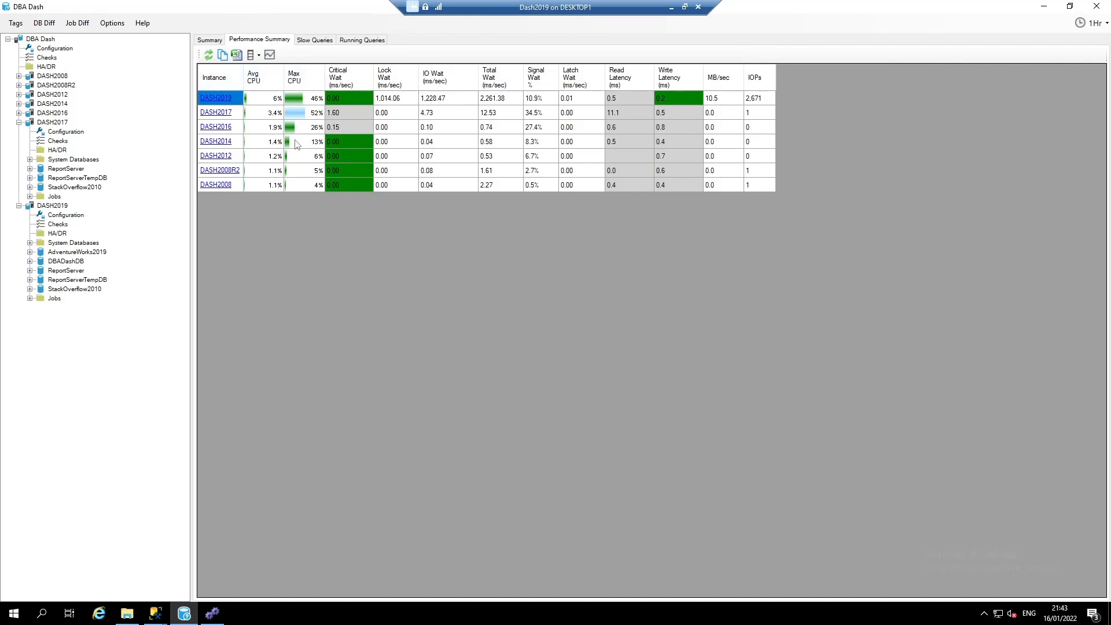
mouse_move(292, 114)
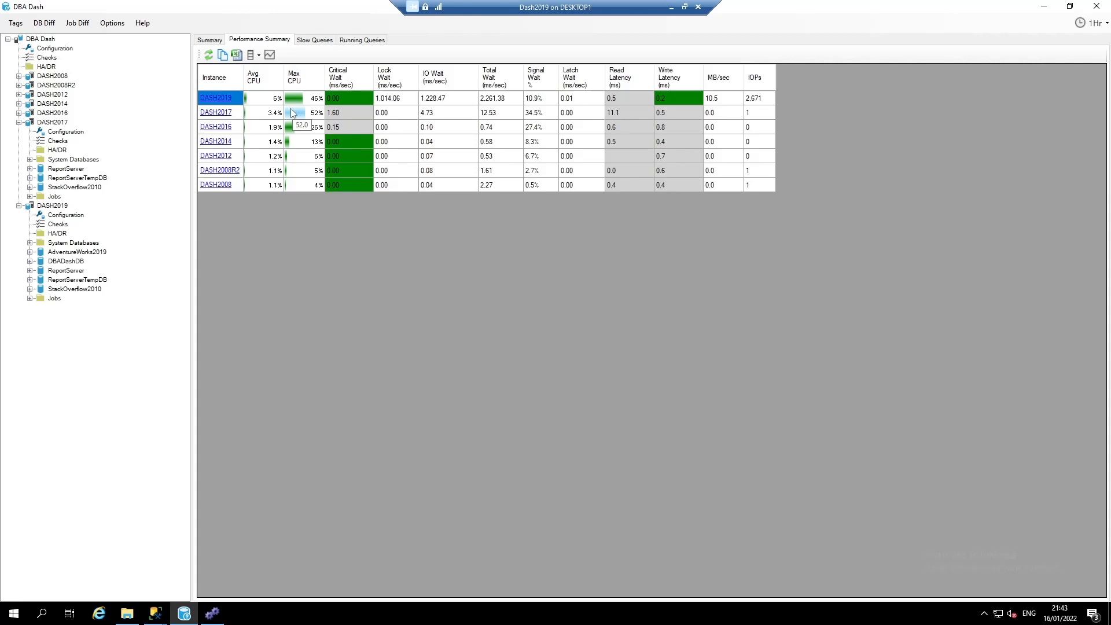
mouse_move(289, 105)
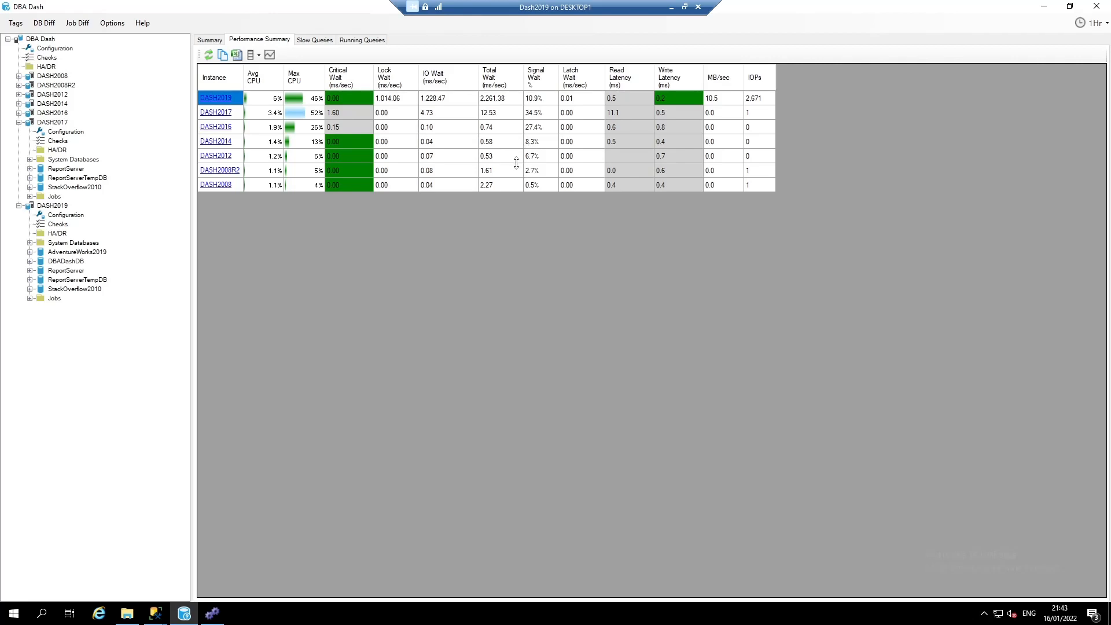
mouse_move(270, 55)
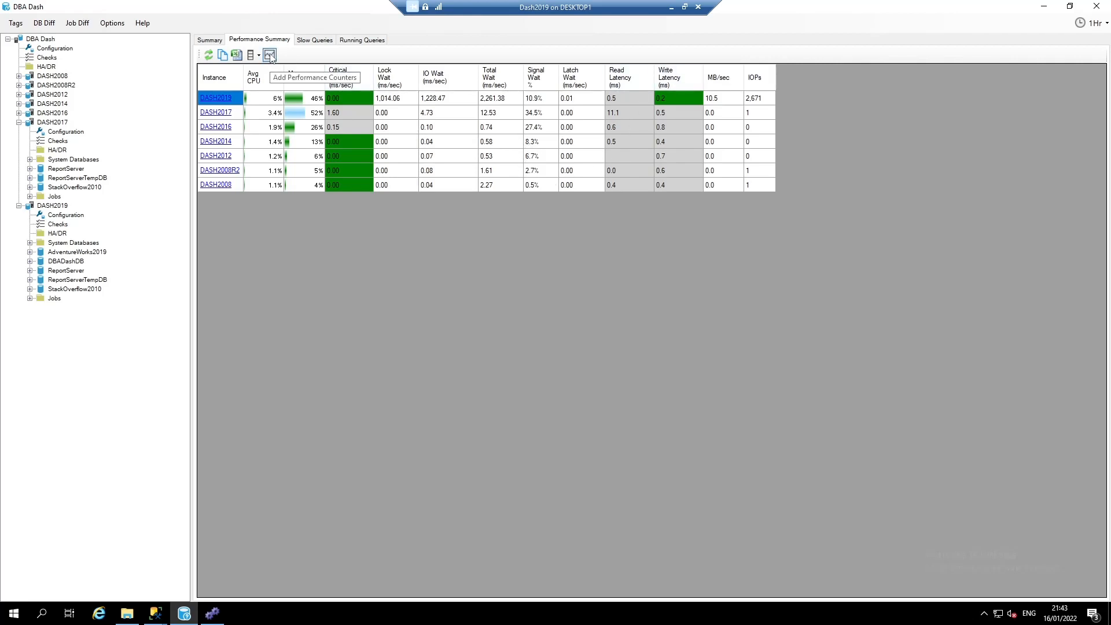
Add the Max Memory Grants Pending counter as a Performance Summary column via a 'grant' search.
click(269, 55)
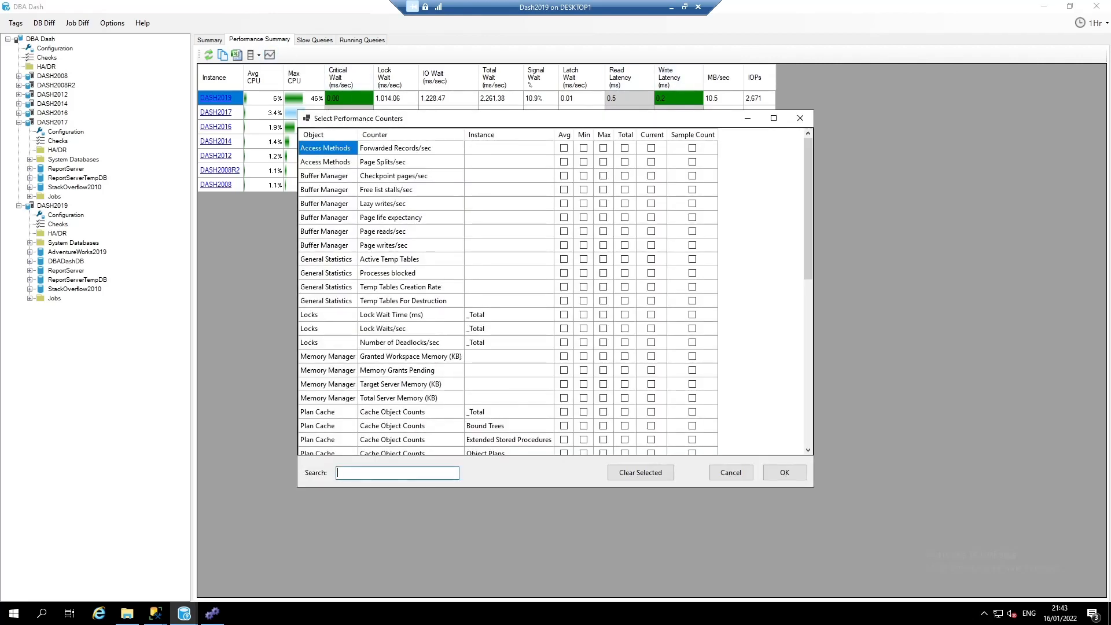
text(grant)
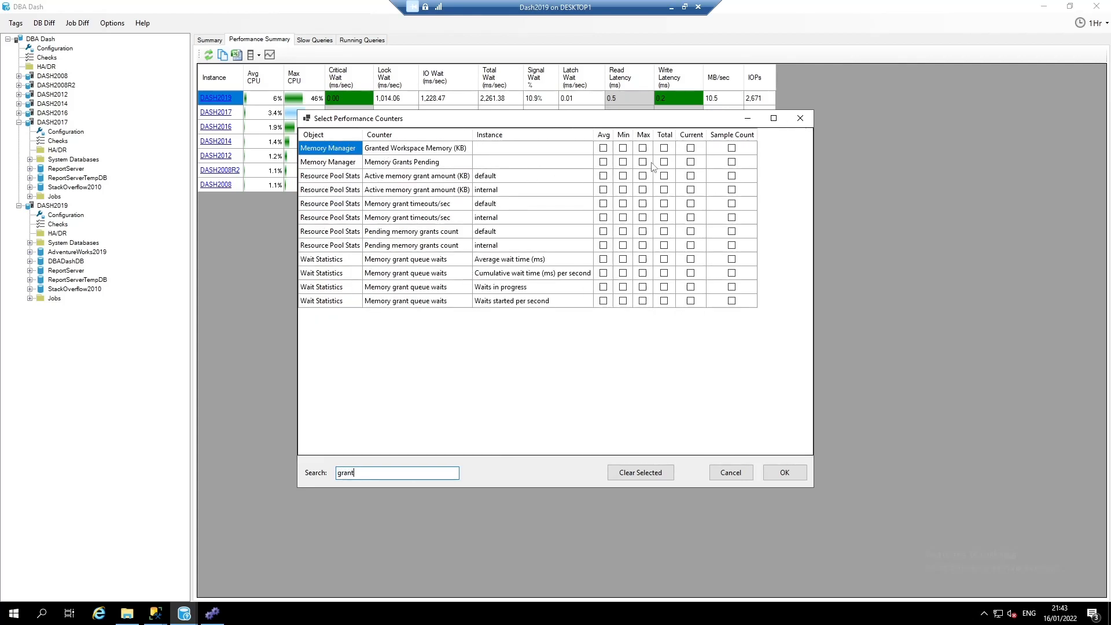
click(783, 472)
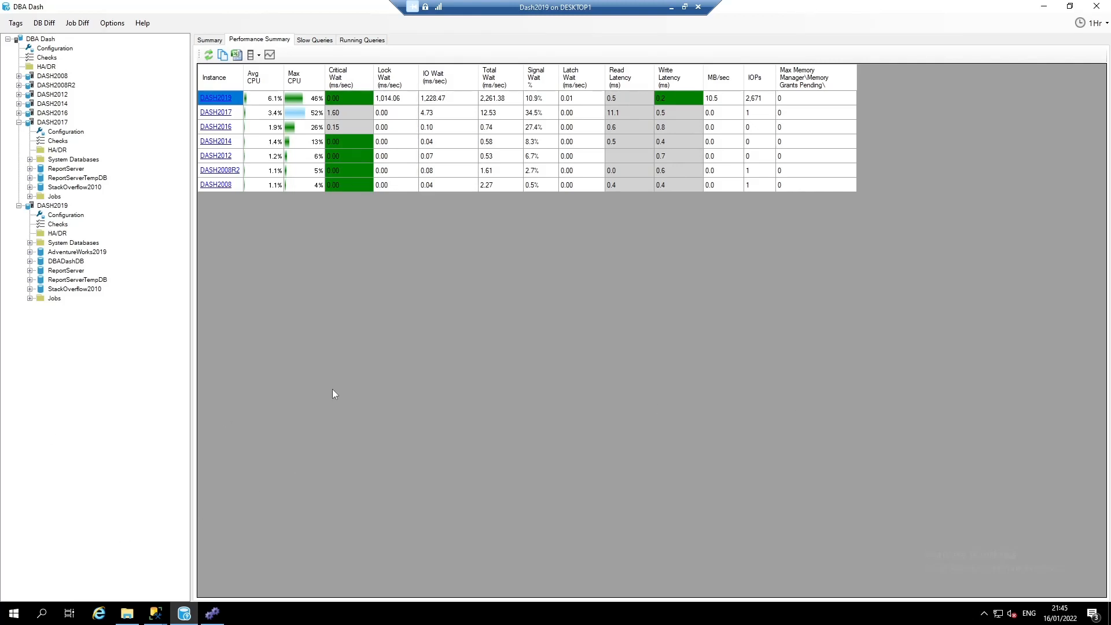
click(314, 40)
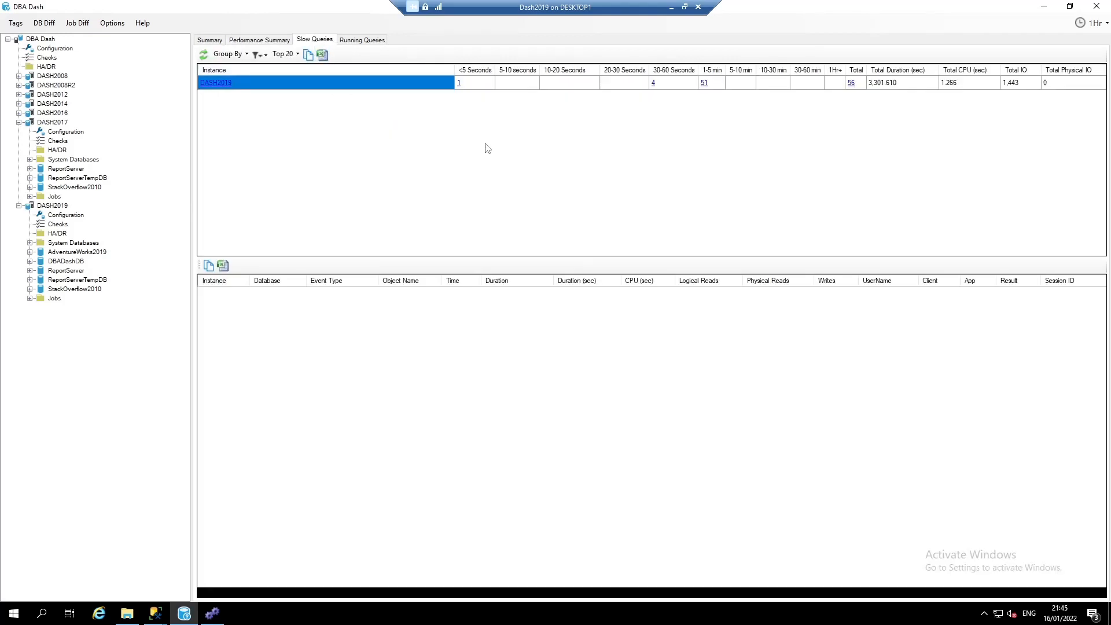
mouse_move(625, 117)
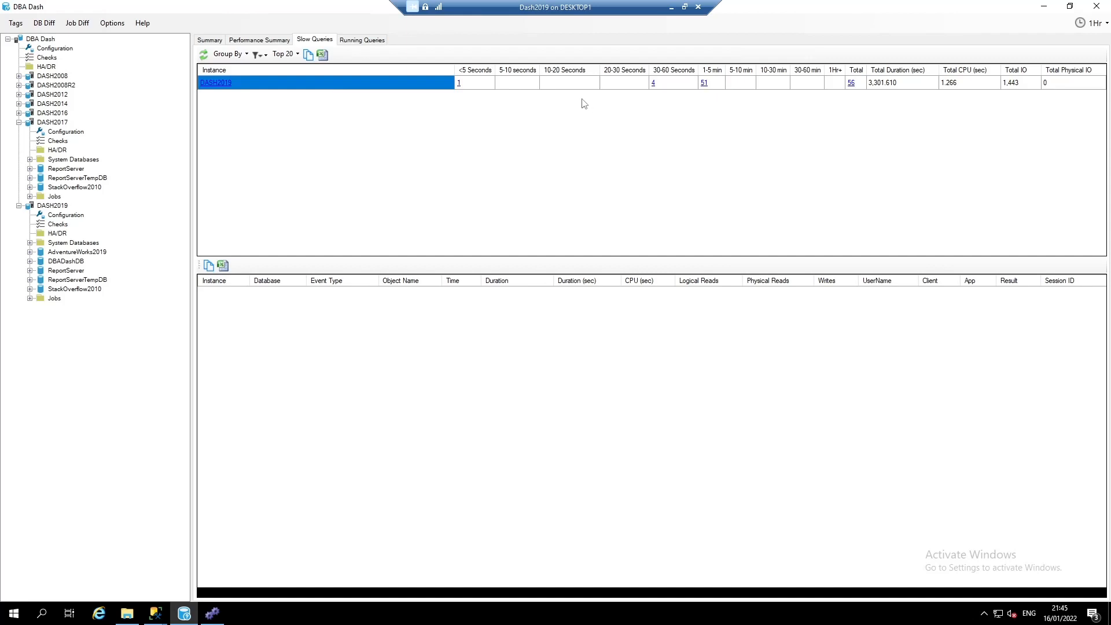
click(361, 39)
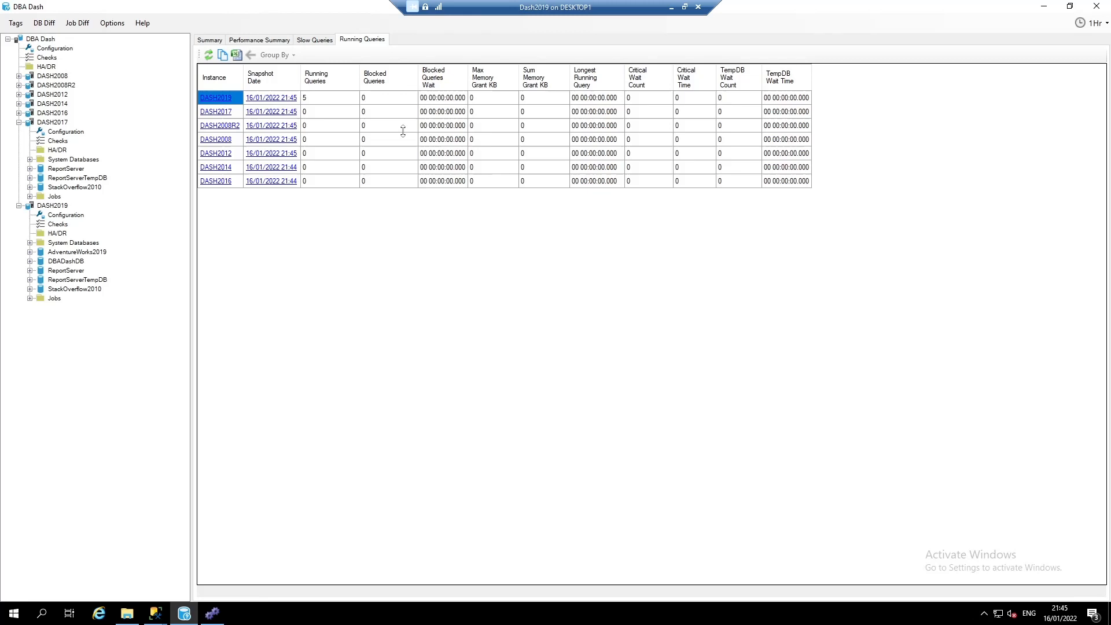
mouse_move(403, 131)
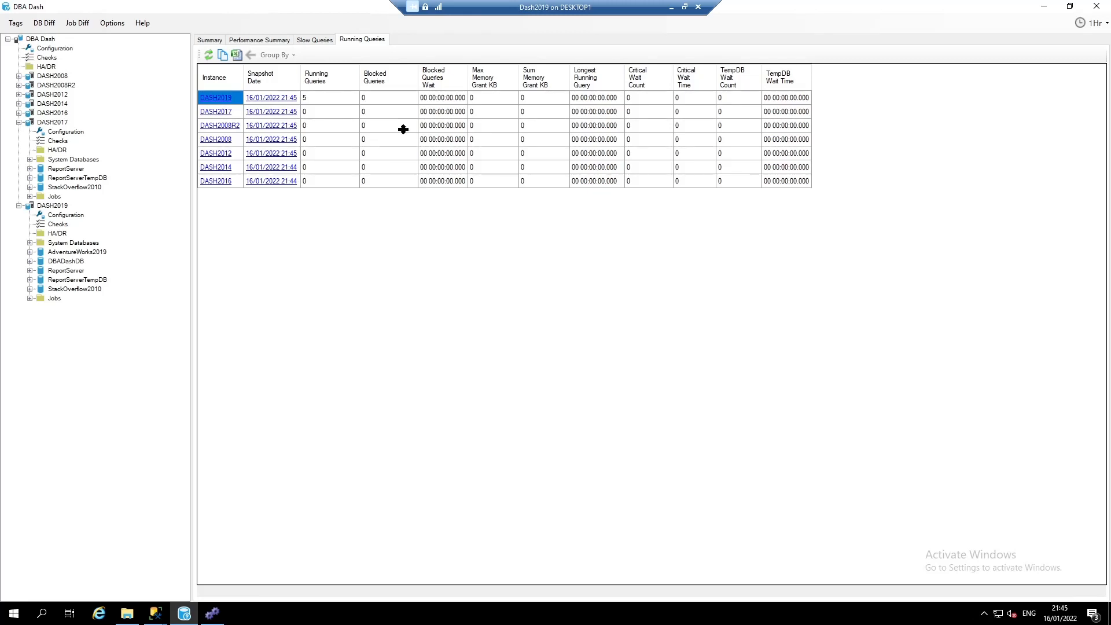
mouse_move(401, 125)
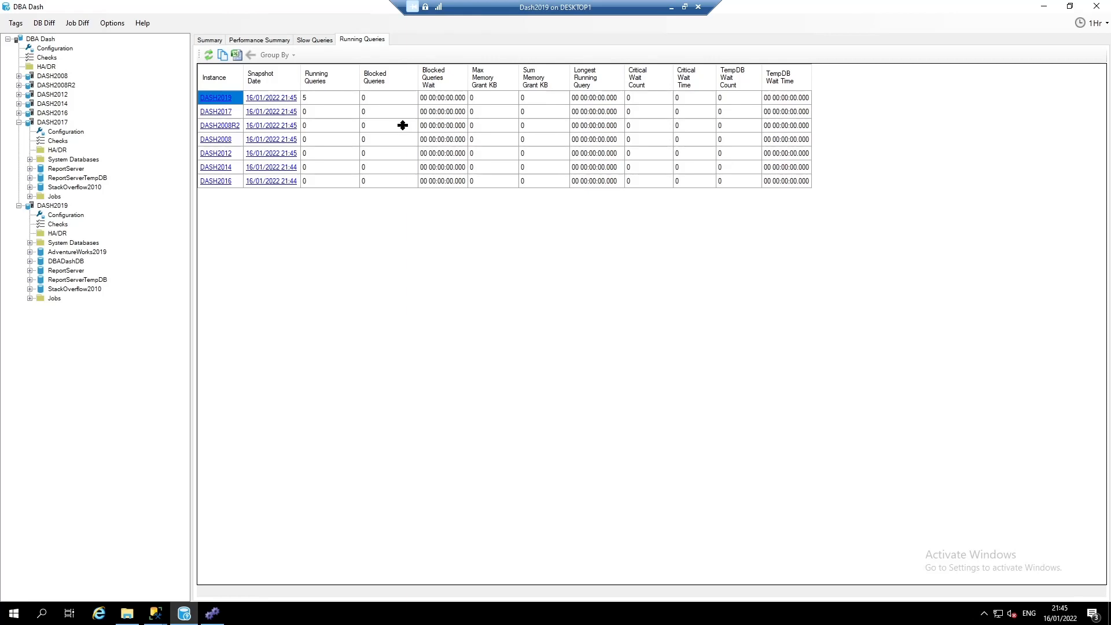
click(258, 39)
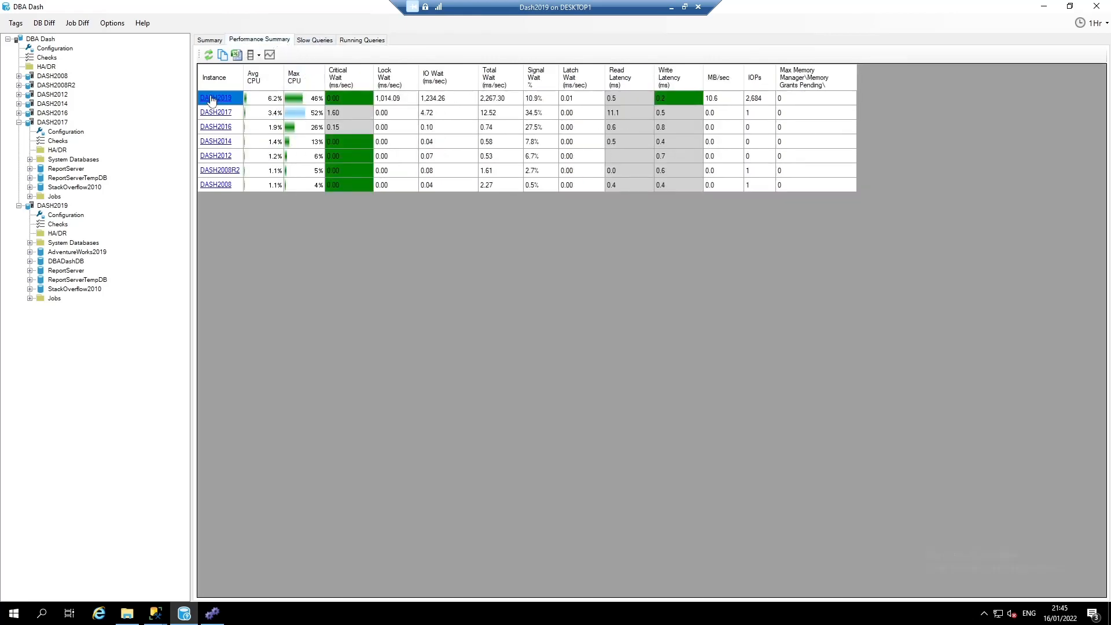
click(216, 97)
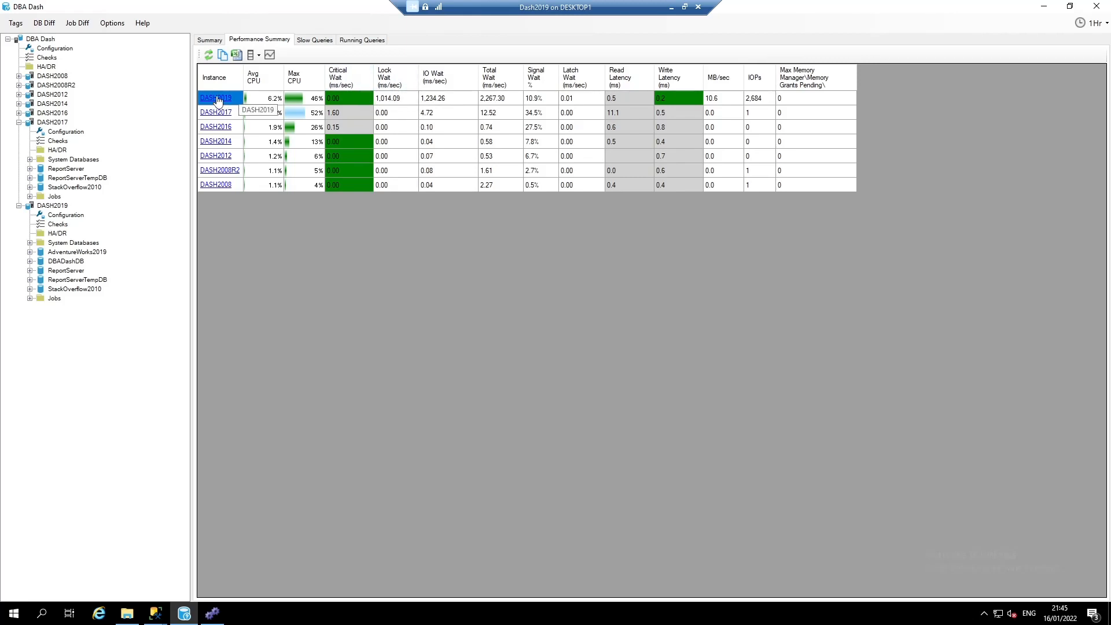
click(216, 98)
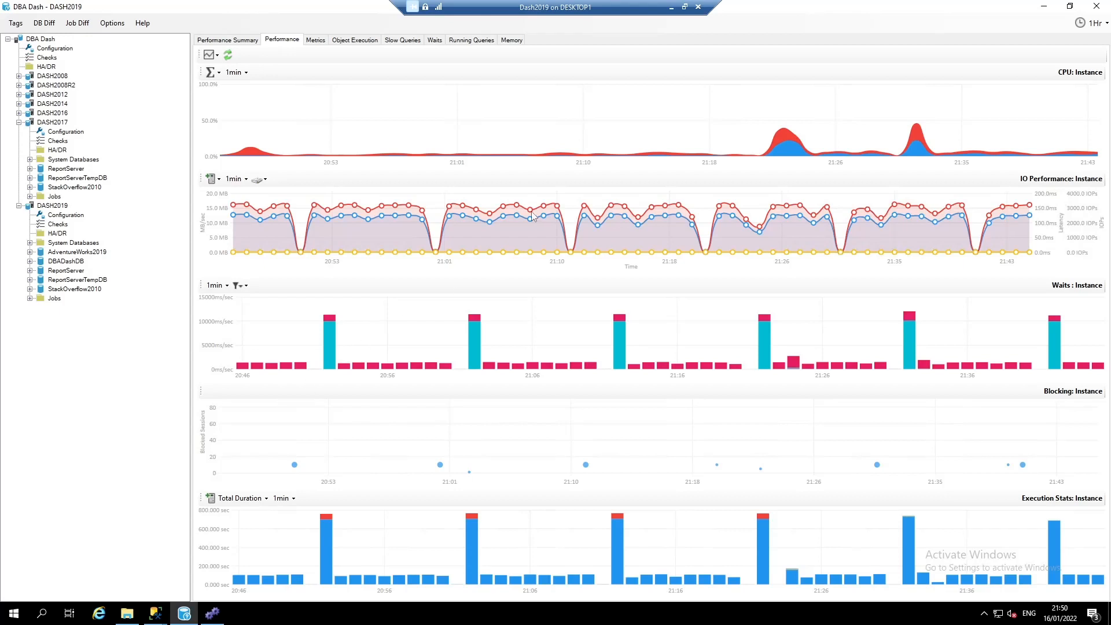
mouse_move(769, 155)
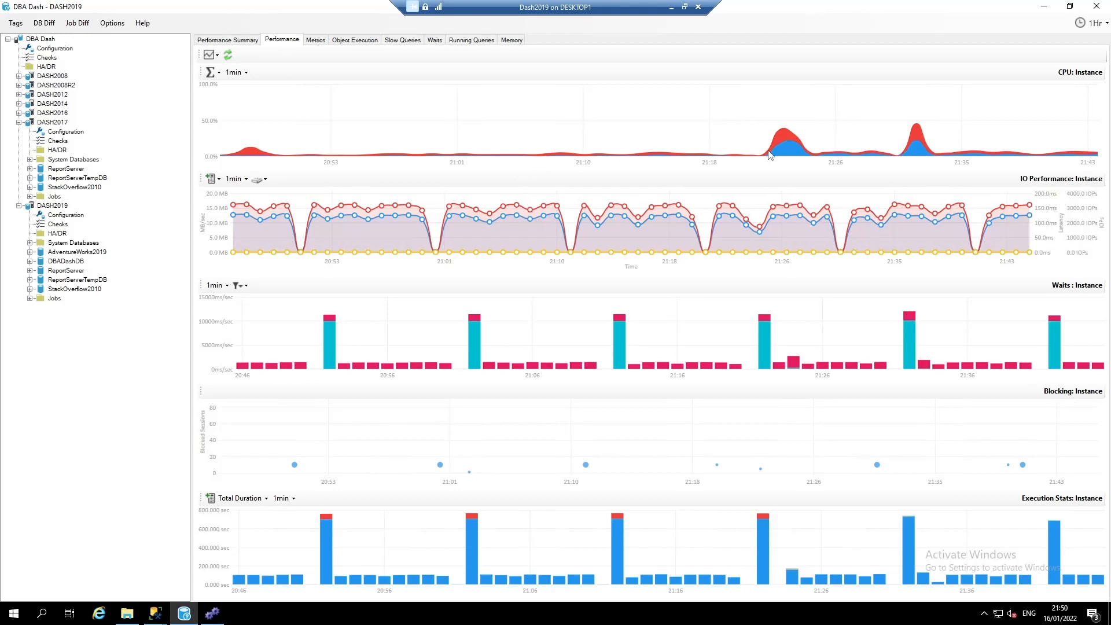
mouse_move(791, 146)
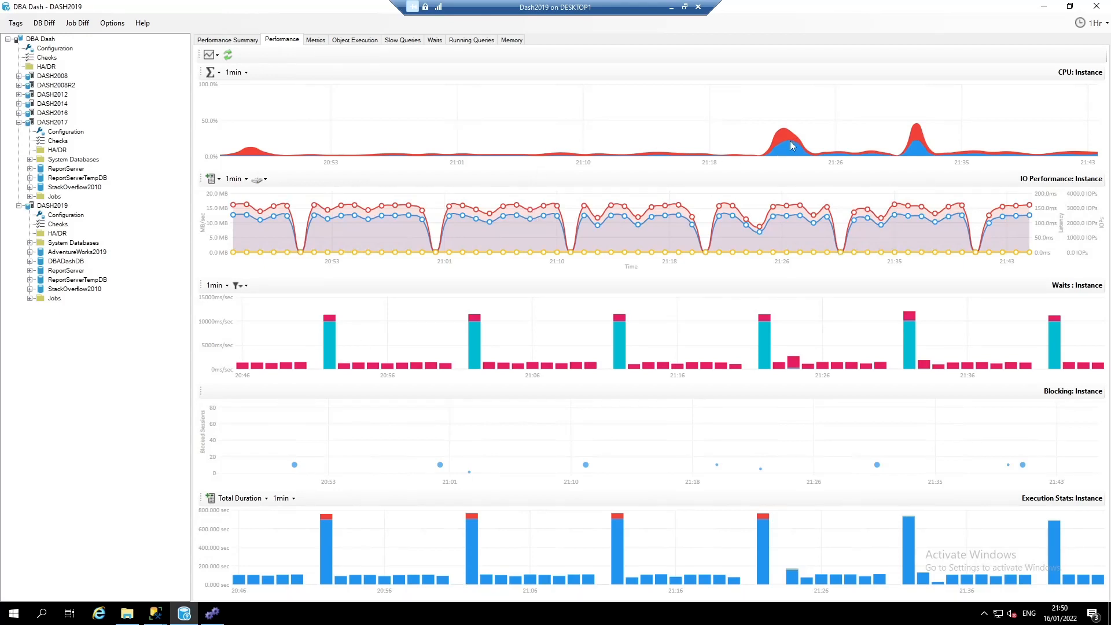
mouse_move(790, 146)
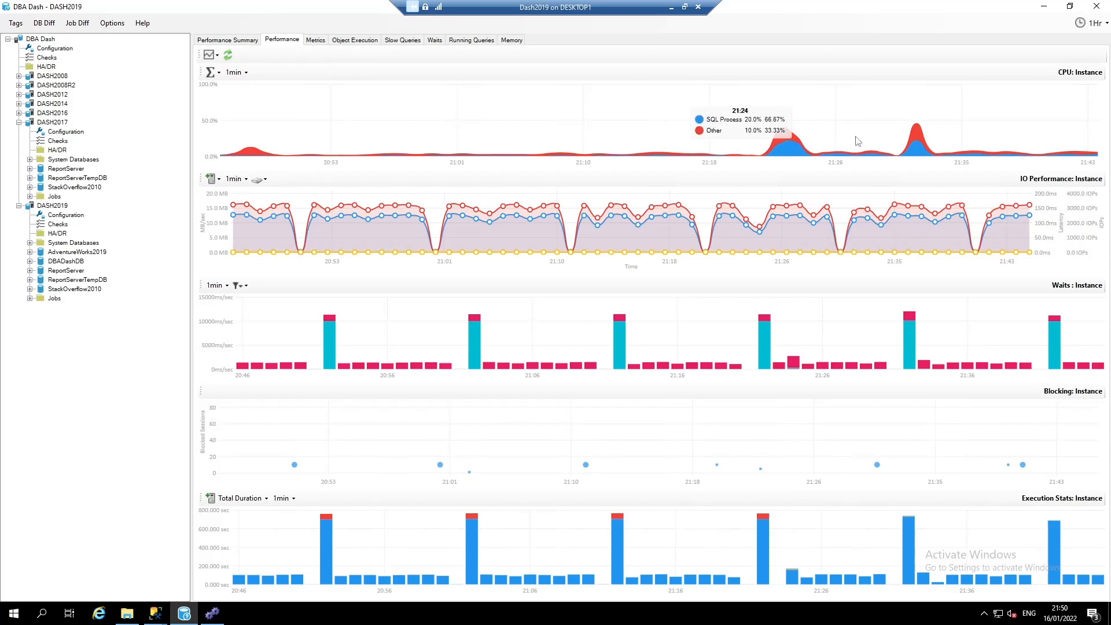
mouse_move(783, 143)
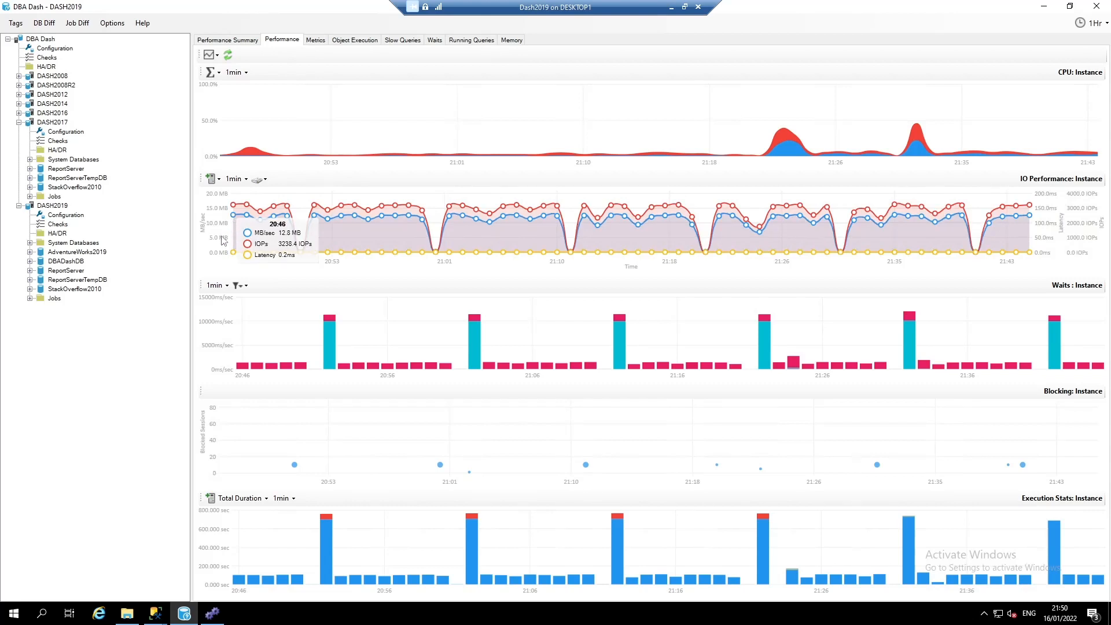
mouse_move(610, 258)
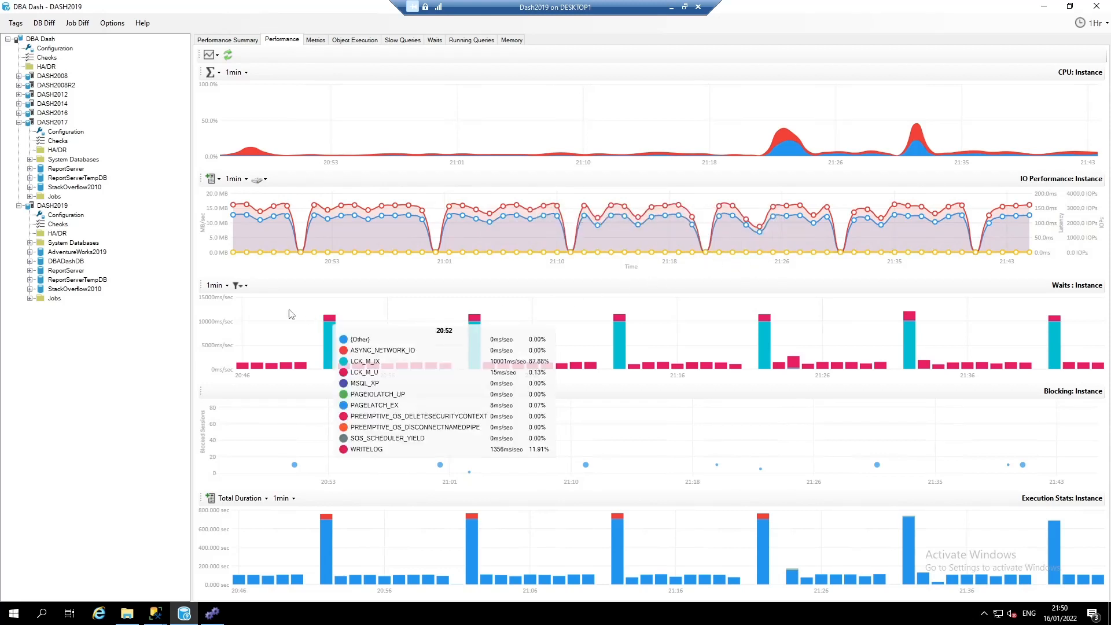
mouse_move(258, 324)
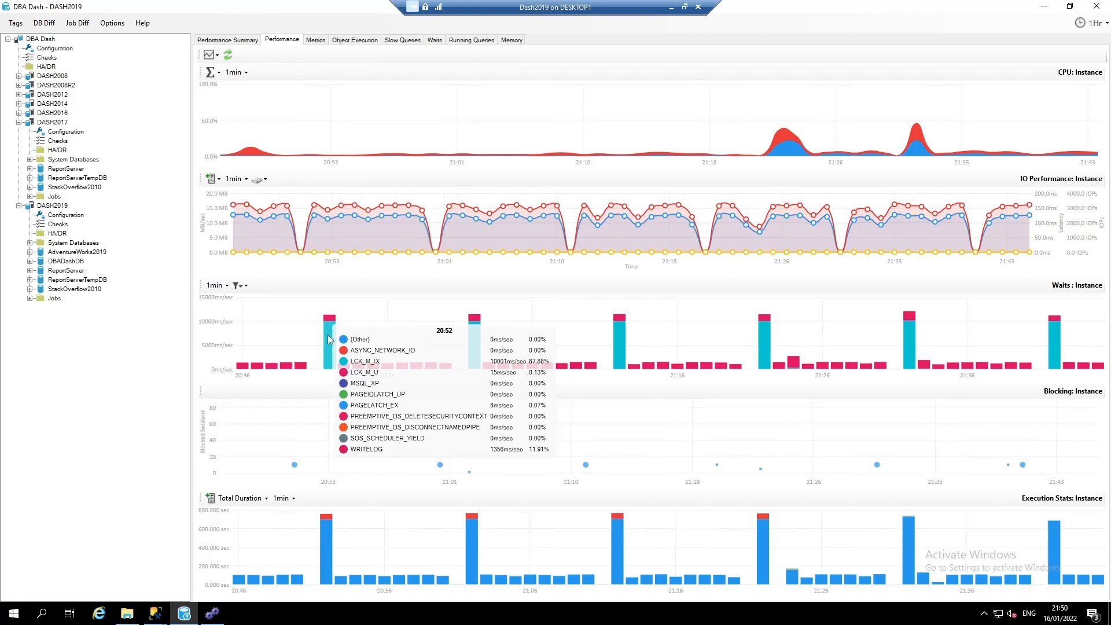
mouse_move(357, 368)
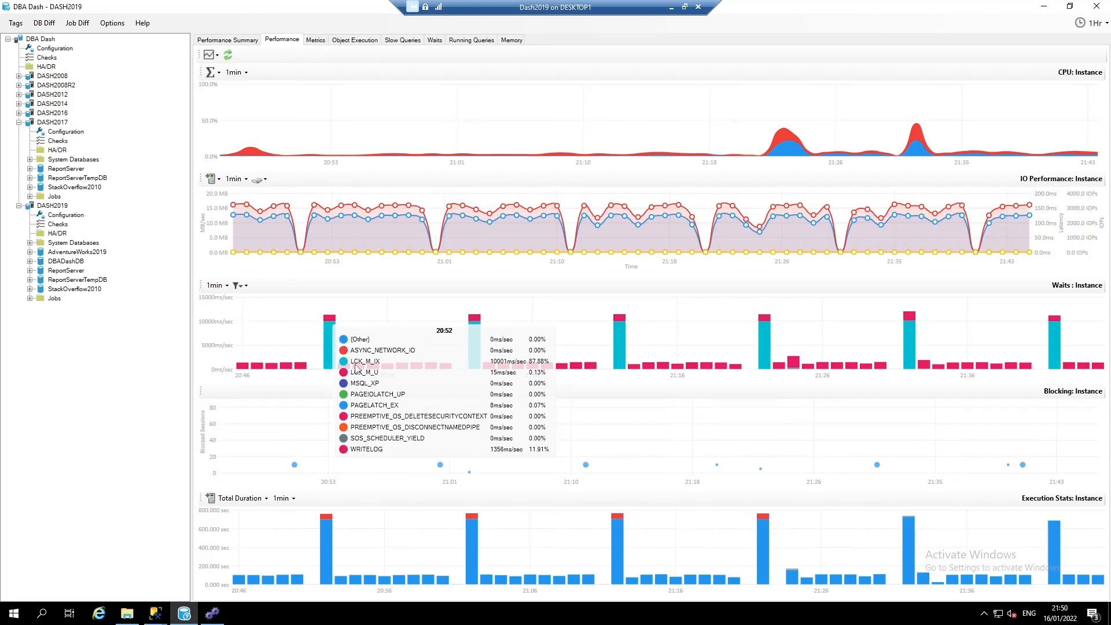
mouse_move(356, 367)
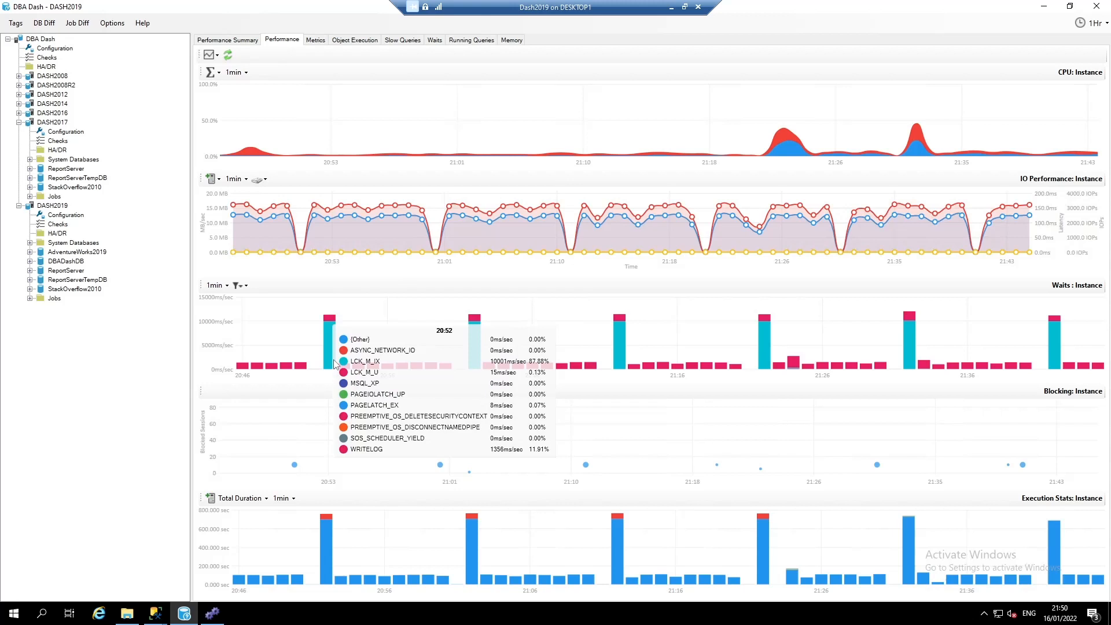
mouse_move(343, 362)
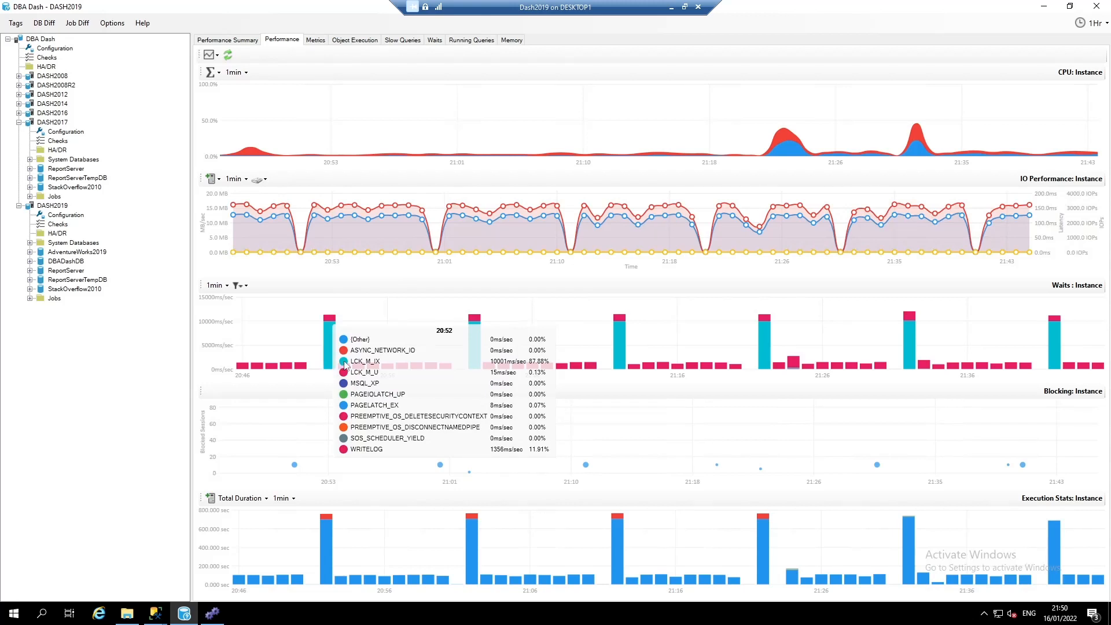
mouse_move(326, 359)
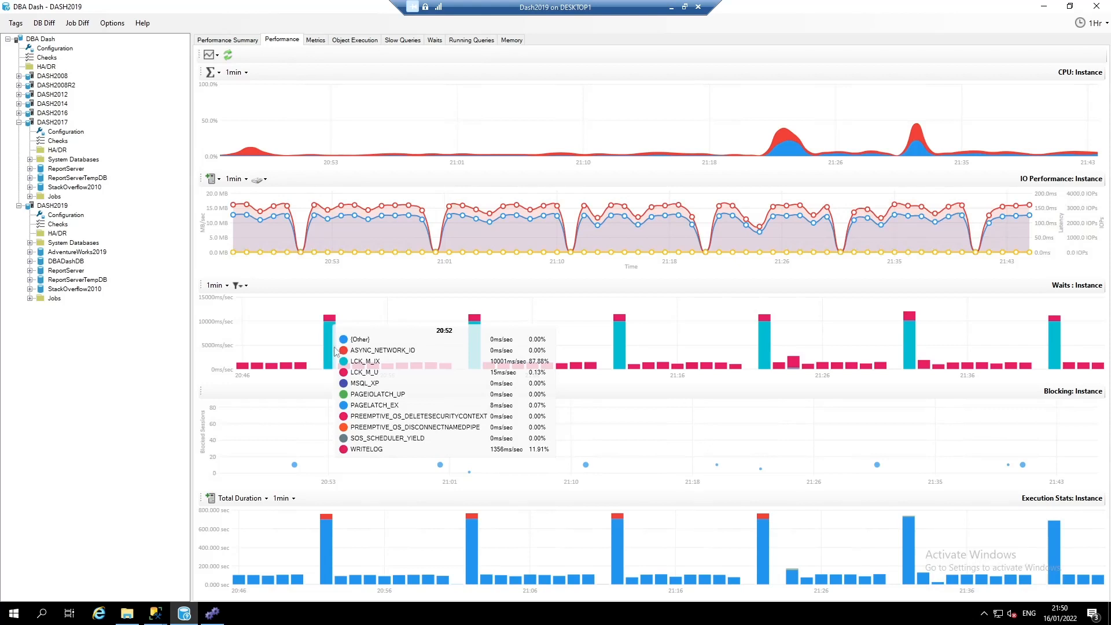
mouse_move(474, 317)
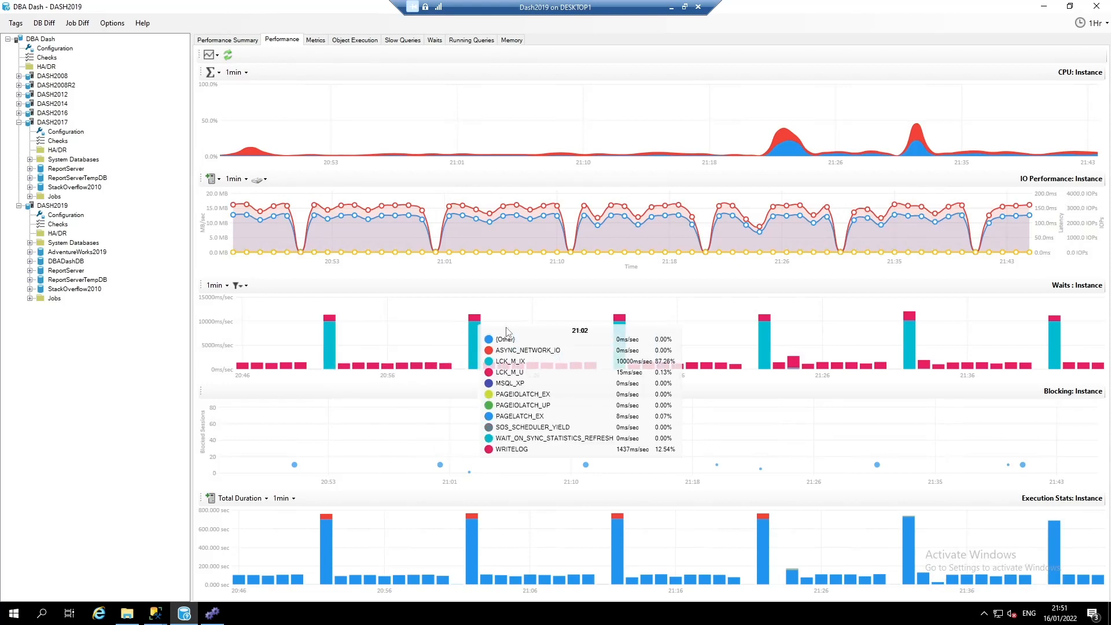
mouse_move(722, 323)
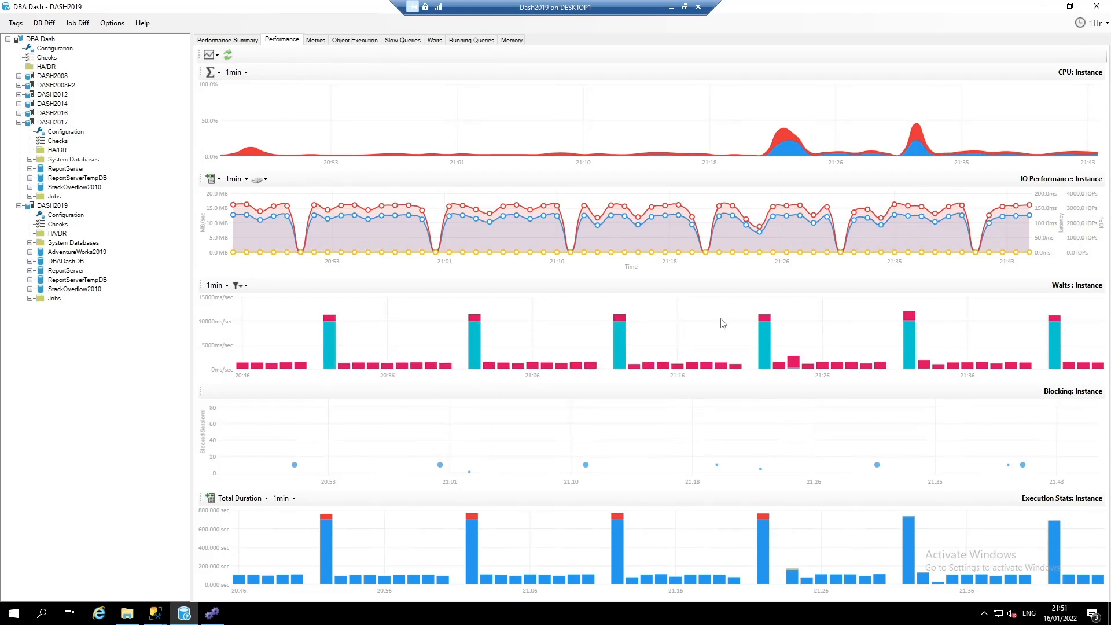
mouse_move(251, 405)
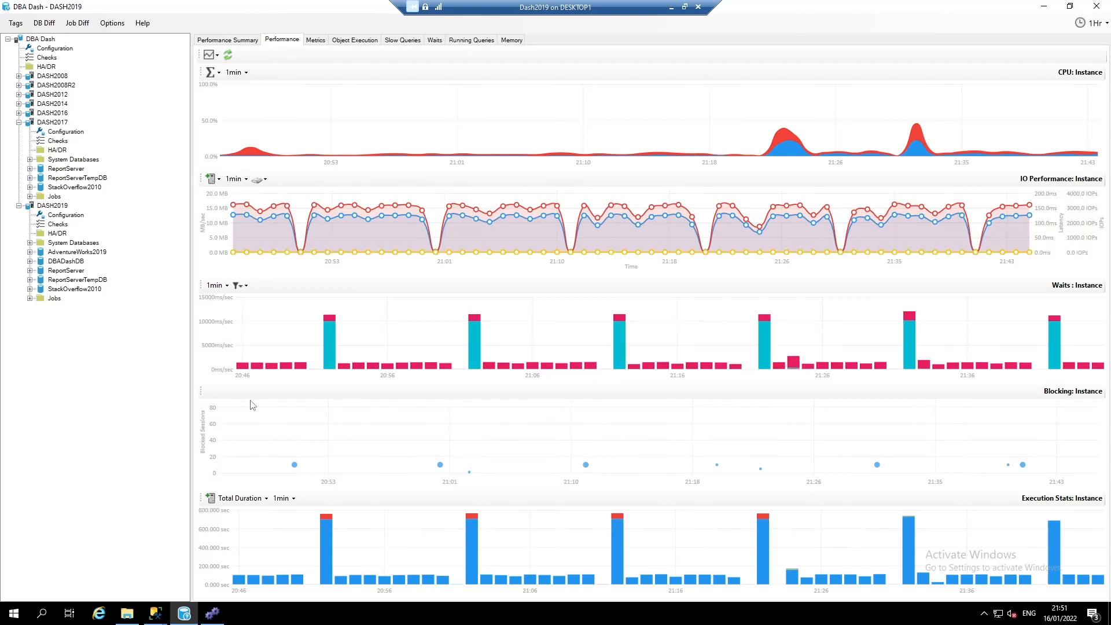
mouse_move(250, 445)
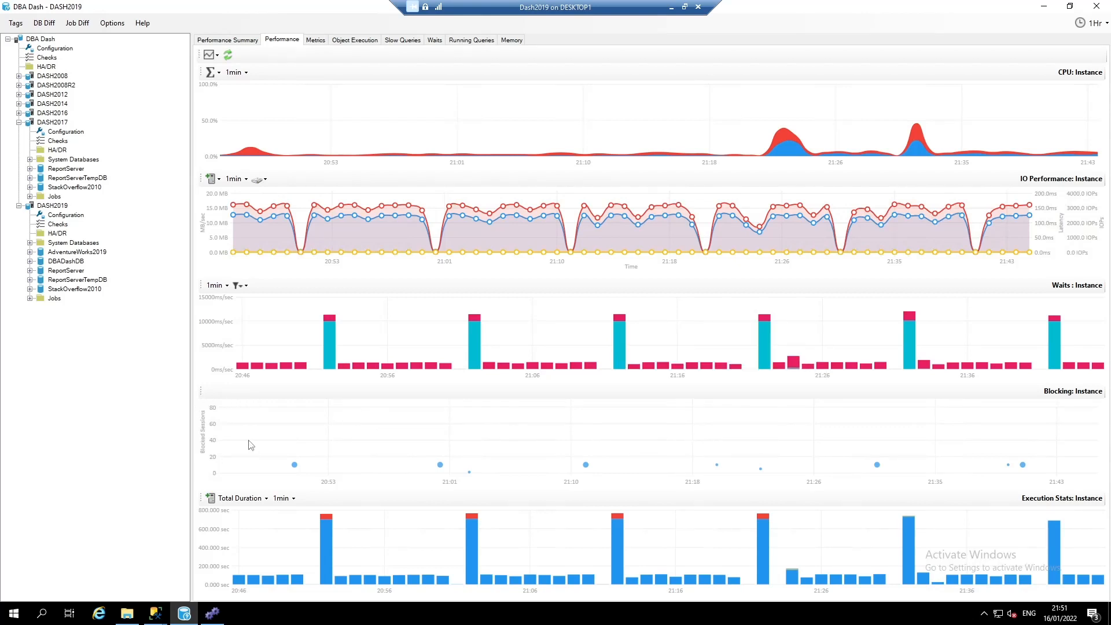
mouse_move(253, 440)
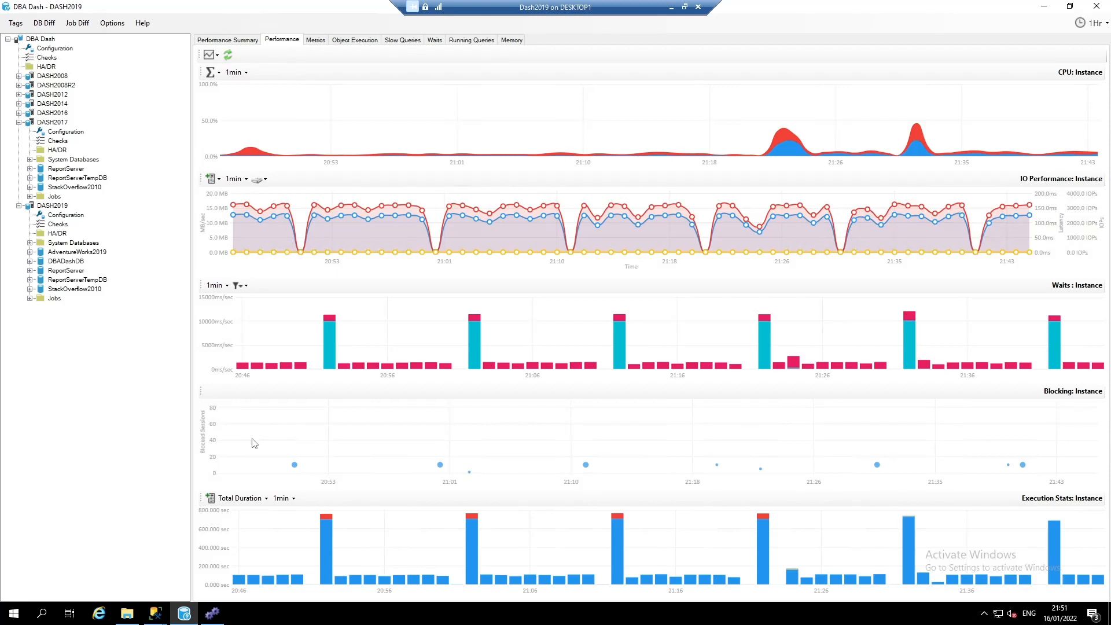
mouse_move(258, 439)
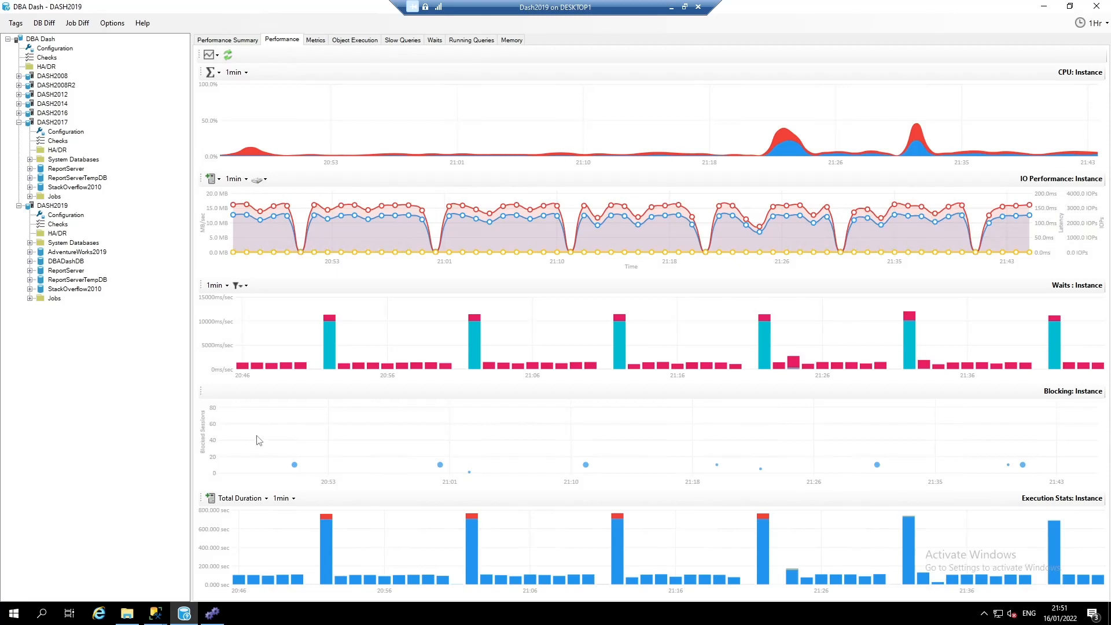
mouse_move(294, 464)
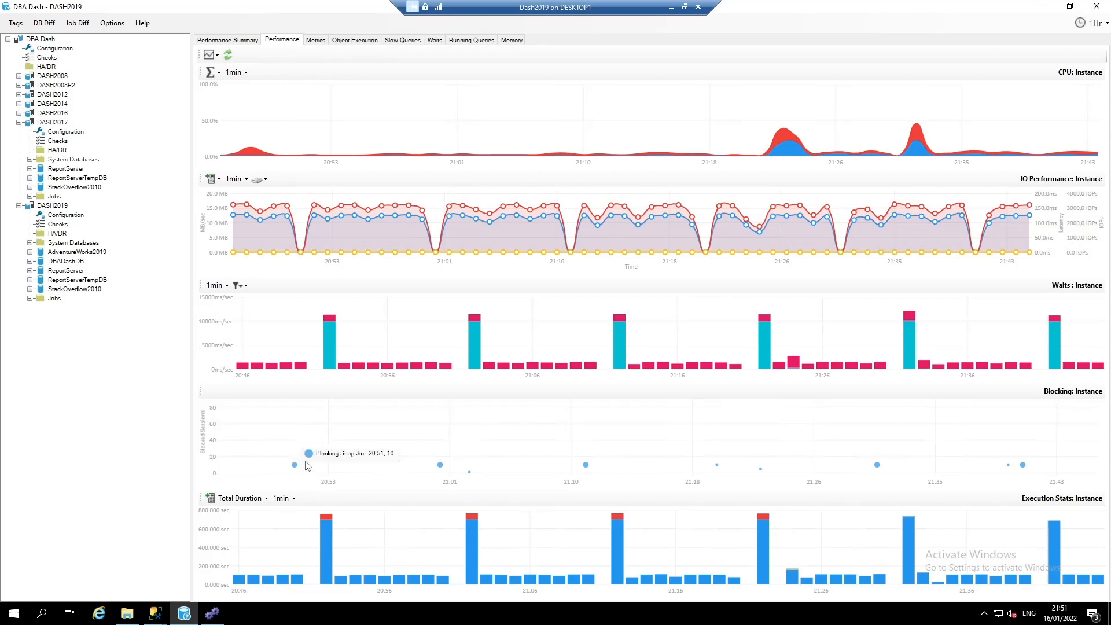
mouse_move(387, 414)
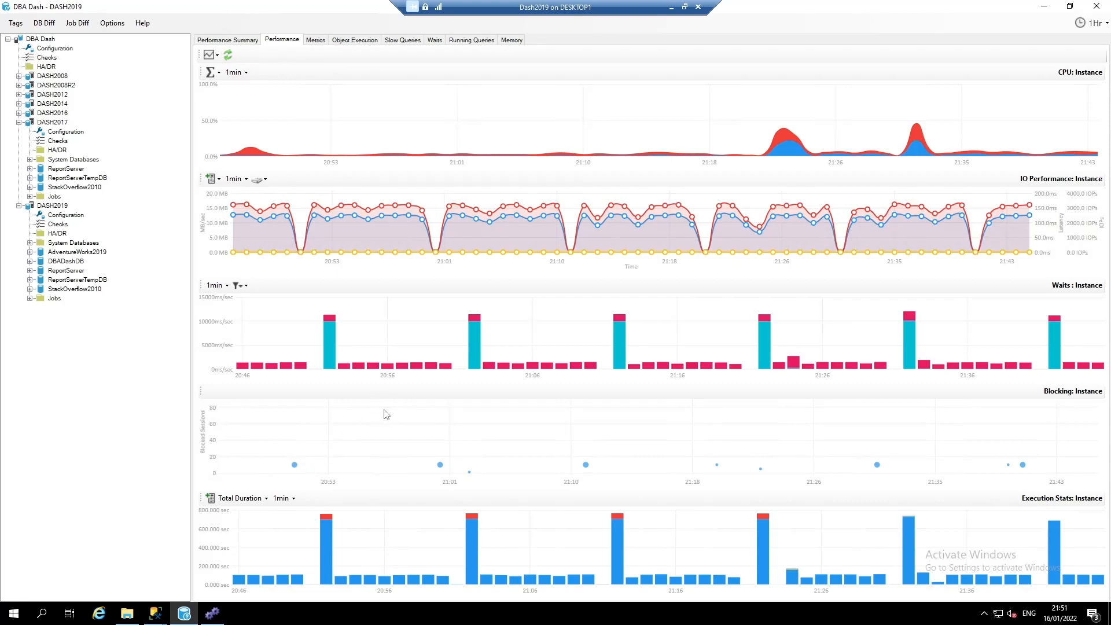
mouse_move(340, 431)
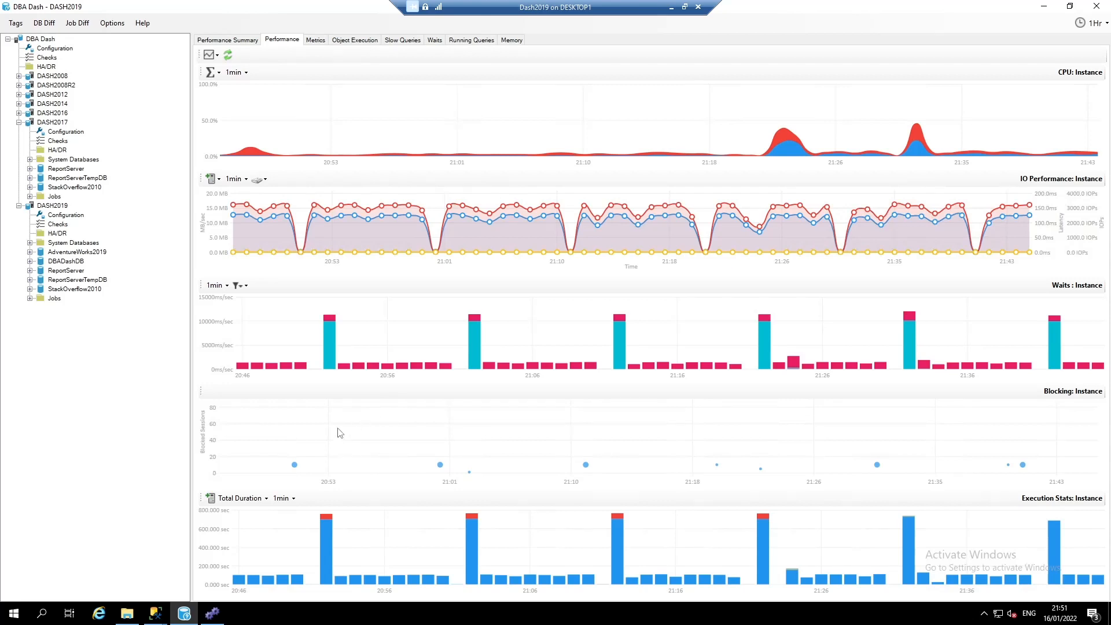
mouse_move(292, 473)
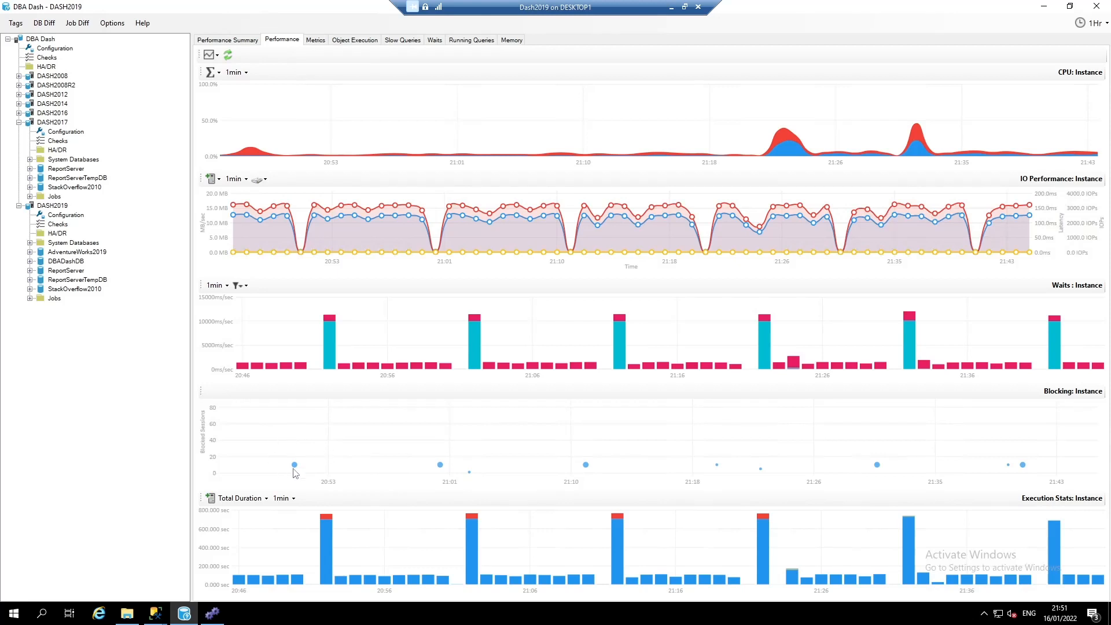
View the 20:51 blocking snapshot and inspect root blocker session 76's batch code, dbo.BadUserTransaction.
click(294, 464)
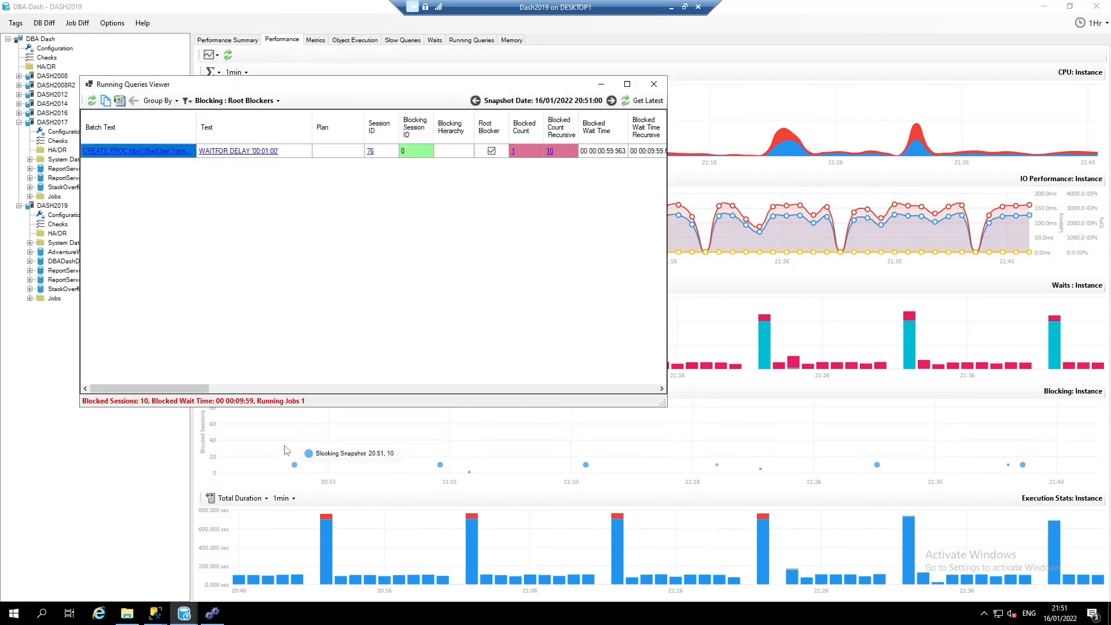
drag(131, 84, 332, 133)
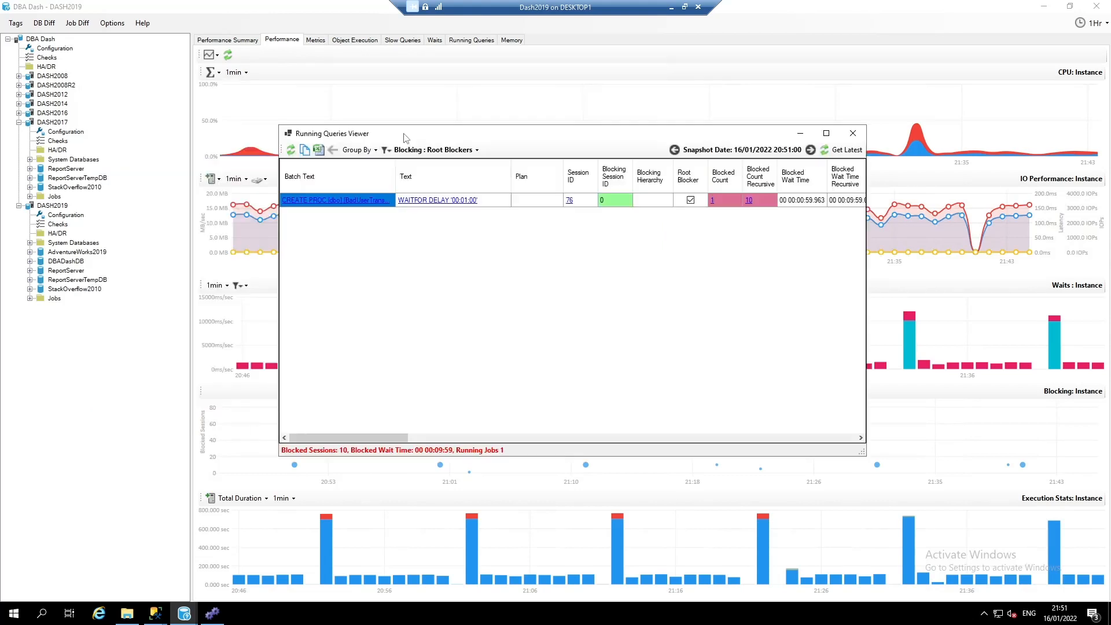
mouse_move(352, 210)
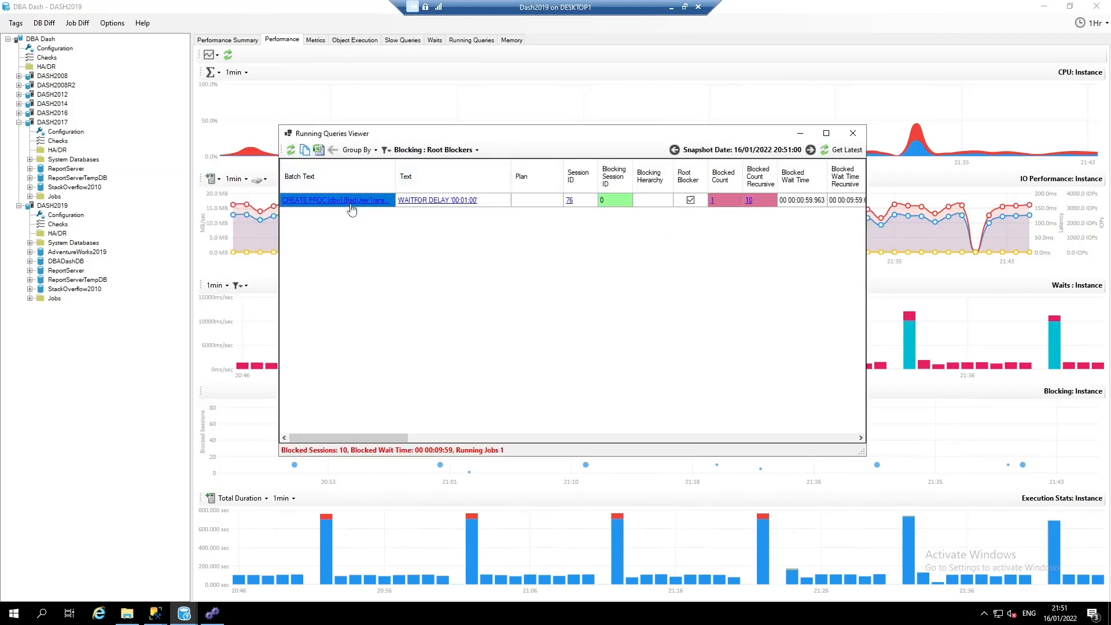
click(335, 200)
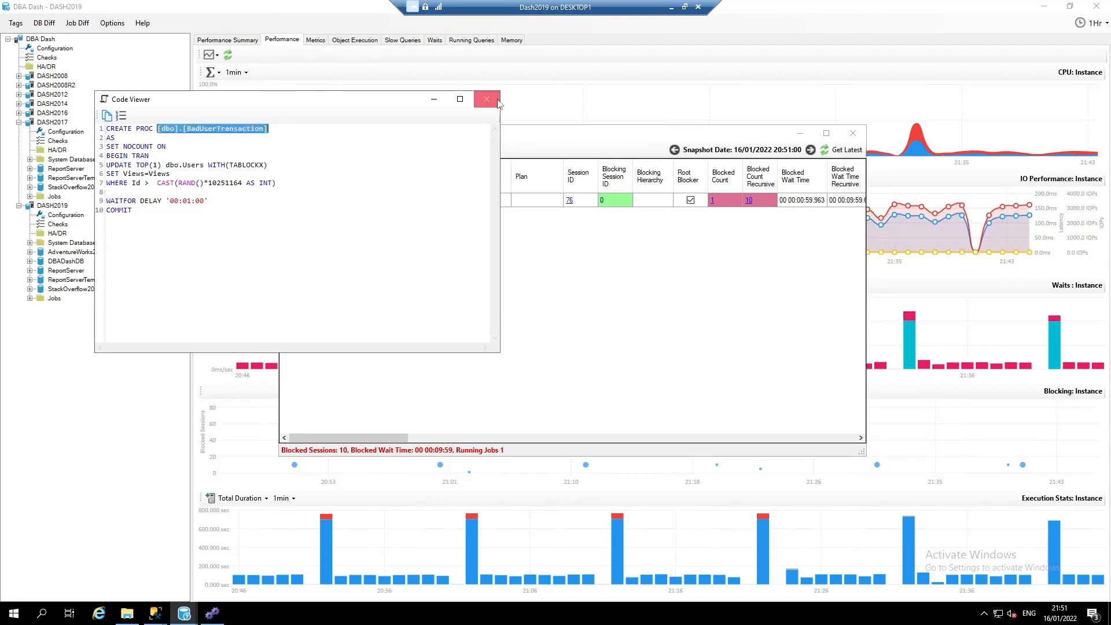
click(487, 98)
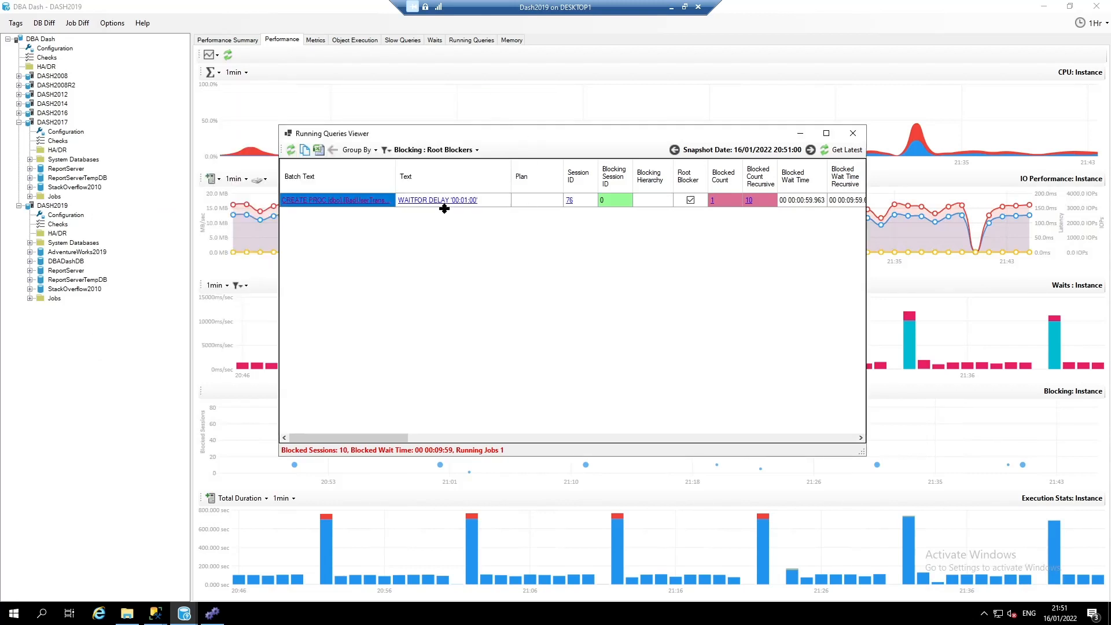
mouse_move(708, 206)
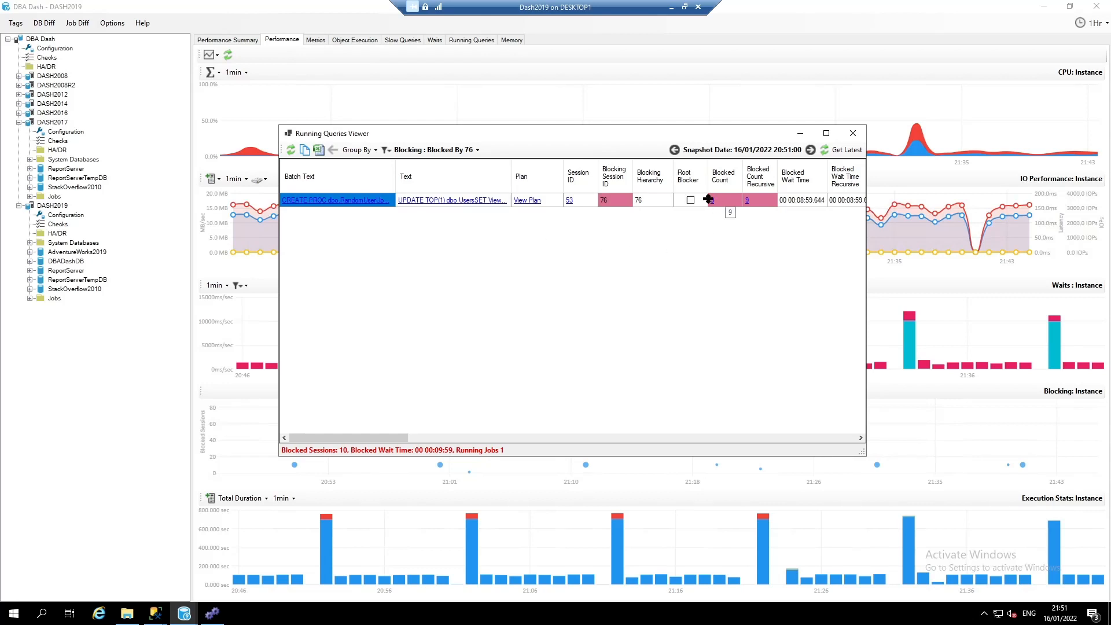
mouse_move(454, 176)
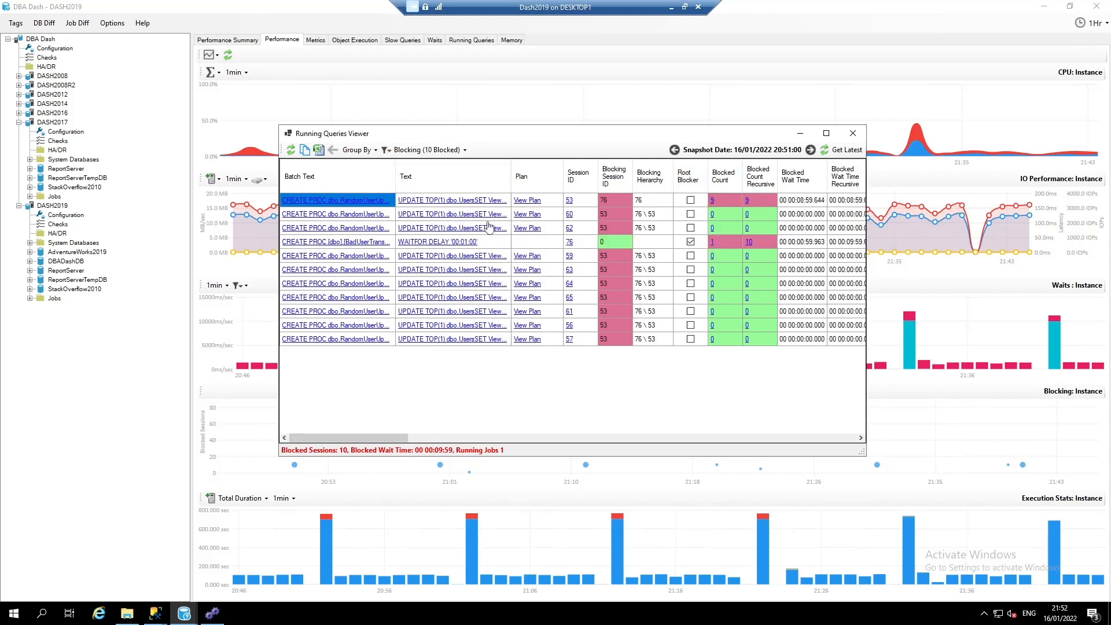
mouse_move(523, 350)
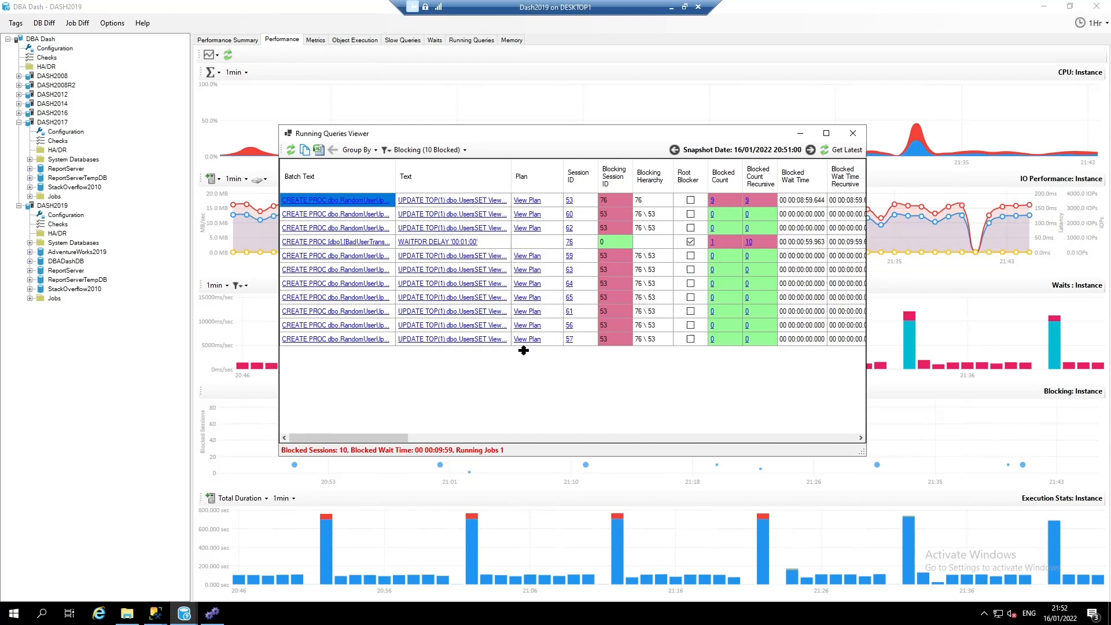
mouse_move(485, 228)
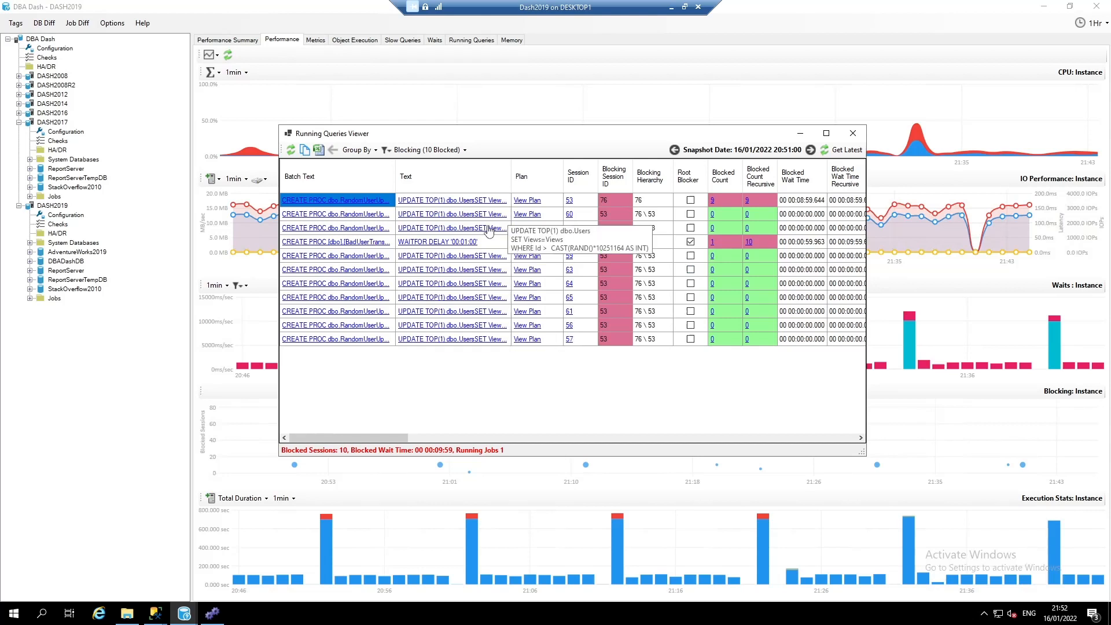
mouse_move(588, 324)
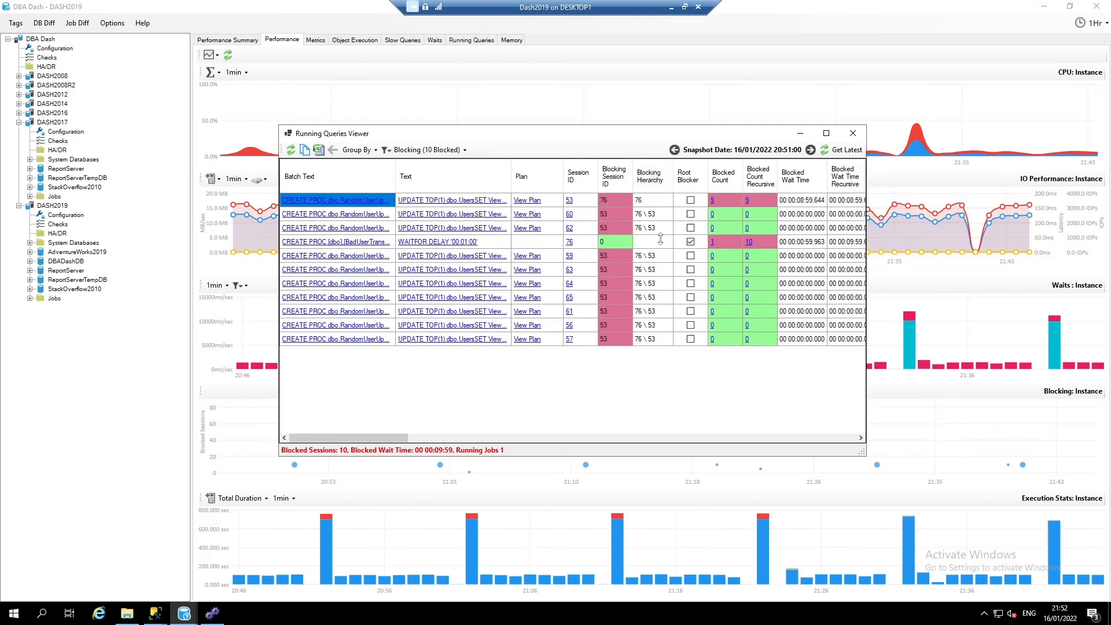
mouse_move(633, 188)
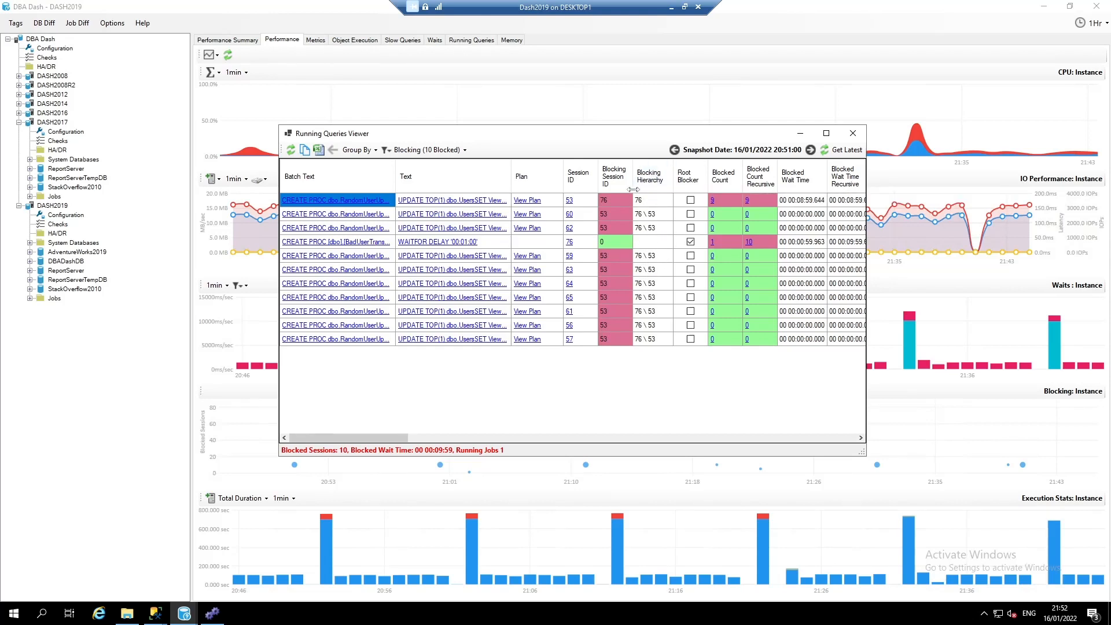
mouse_move(613, 187)
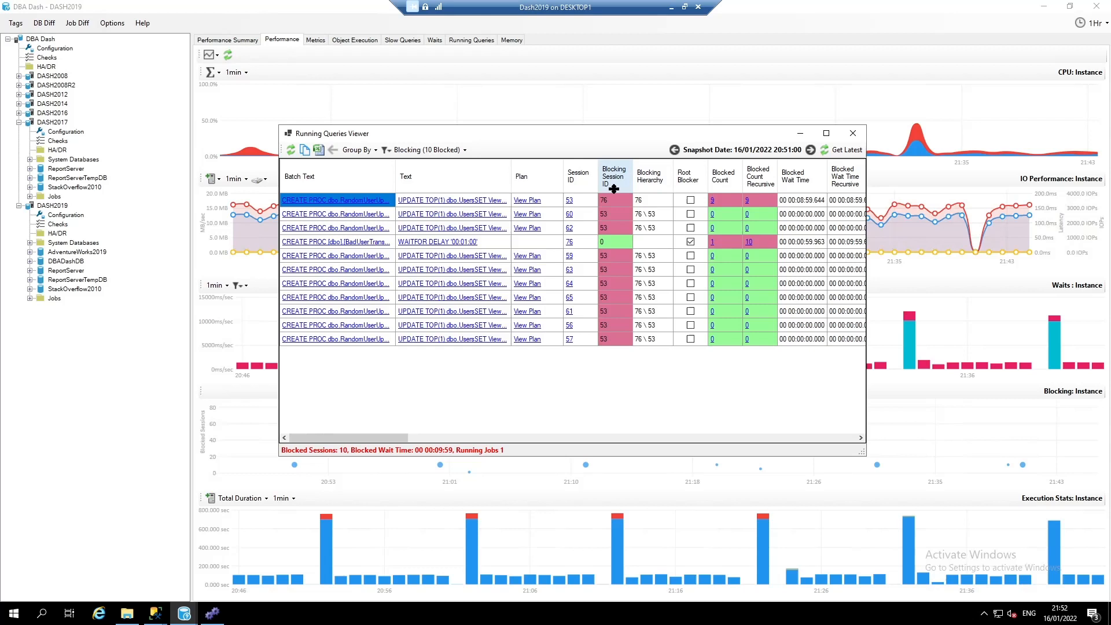
mouse_move(576, 176)
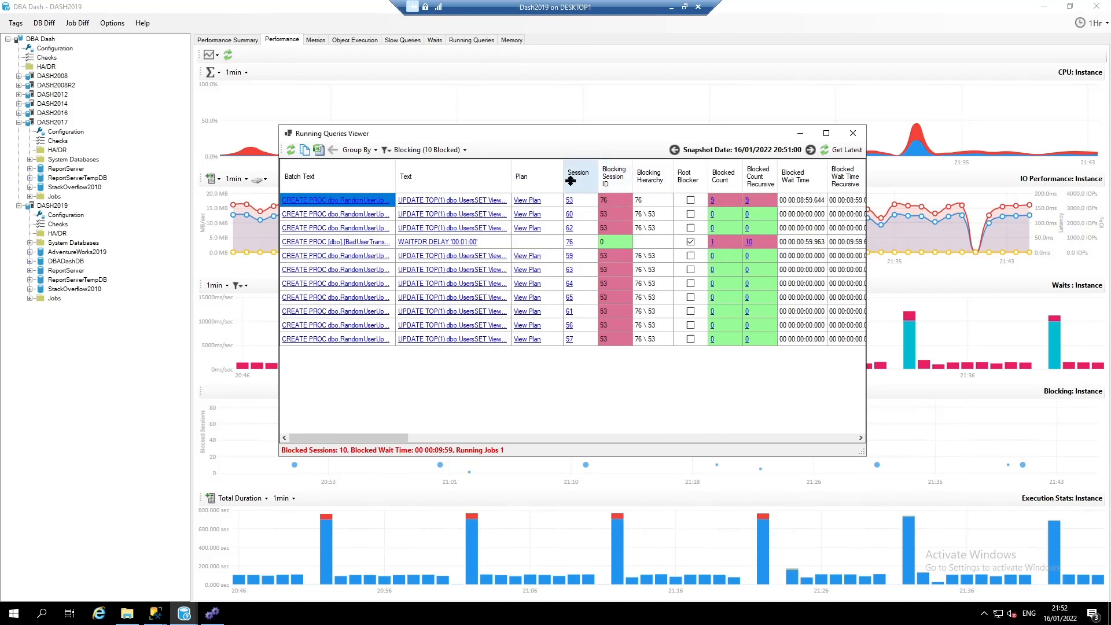
mouse_move(608, 213)
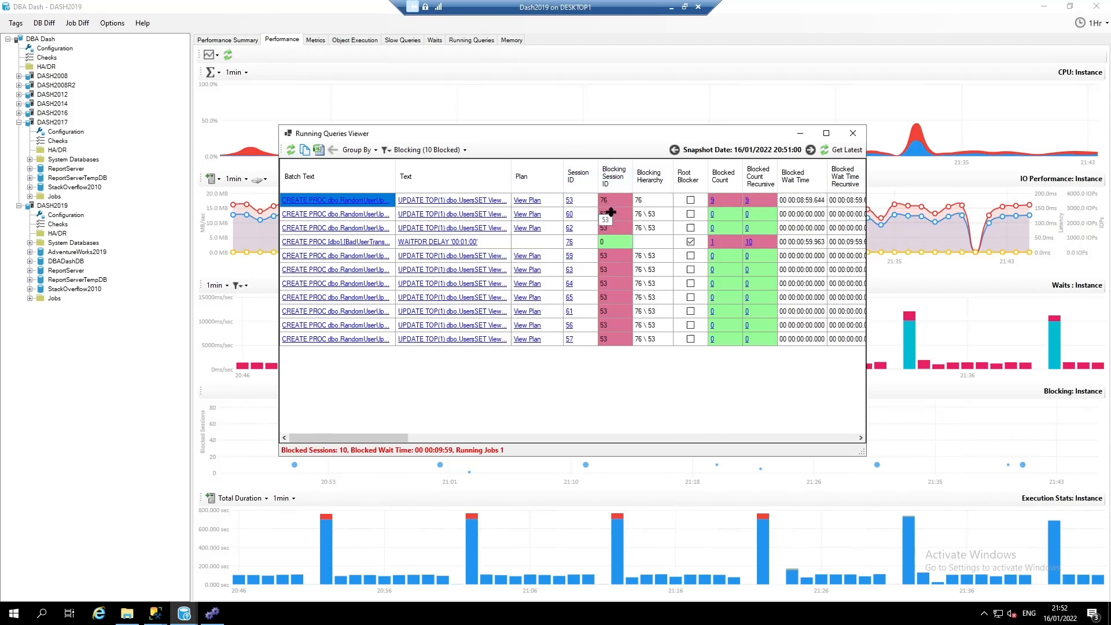
mouse_move(617, 201)
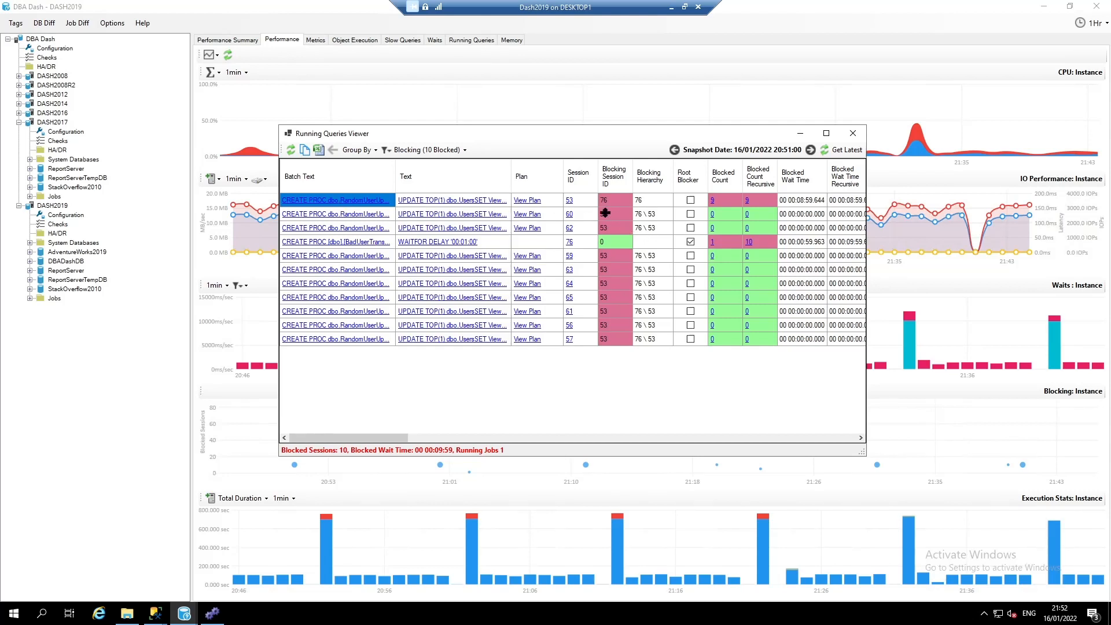
mouse_move(664, 215)
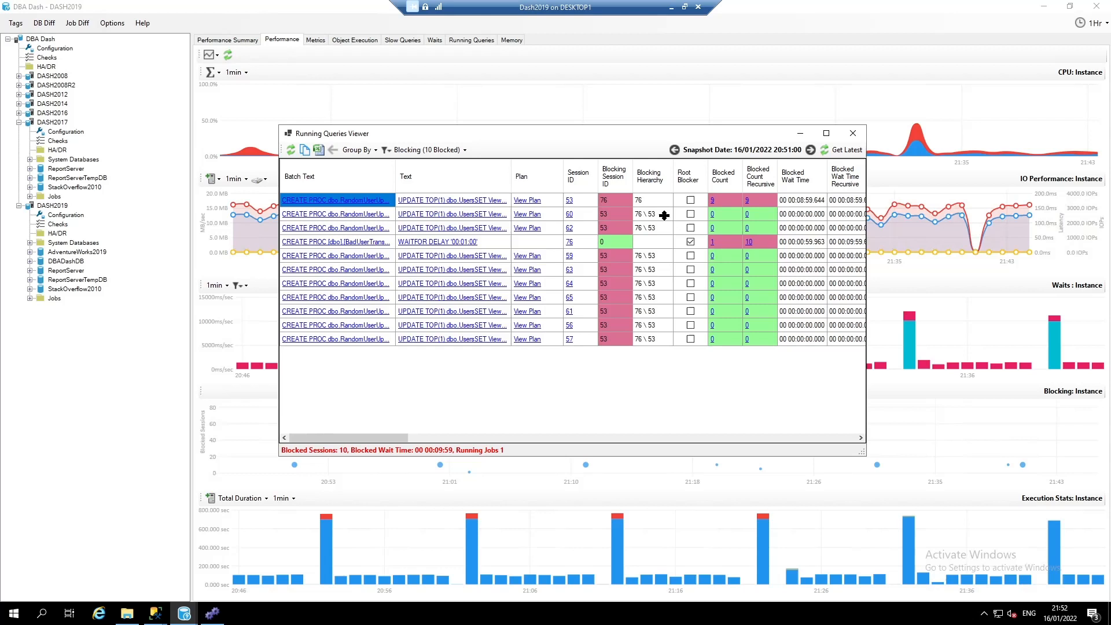
mouse_move(655, 216)
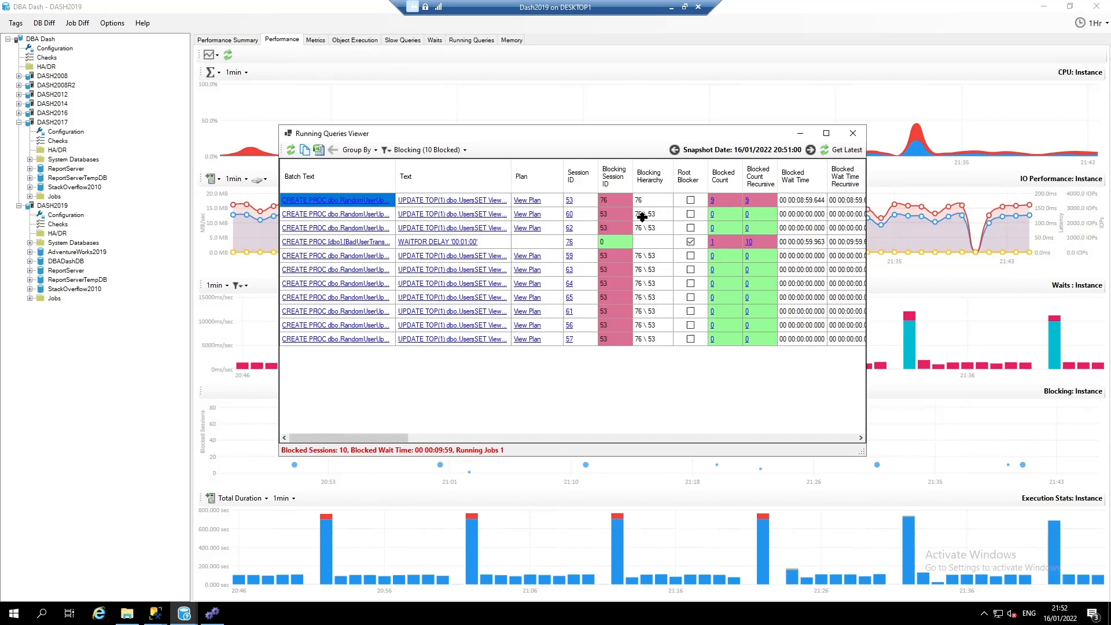
mouse_move(688, 260)
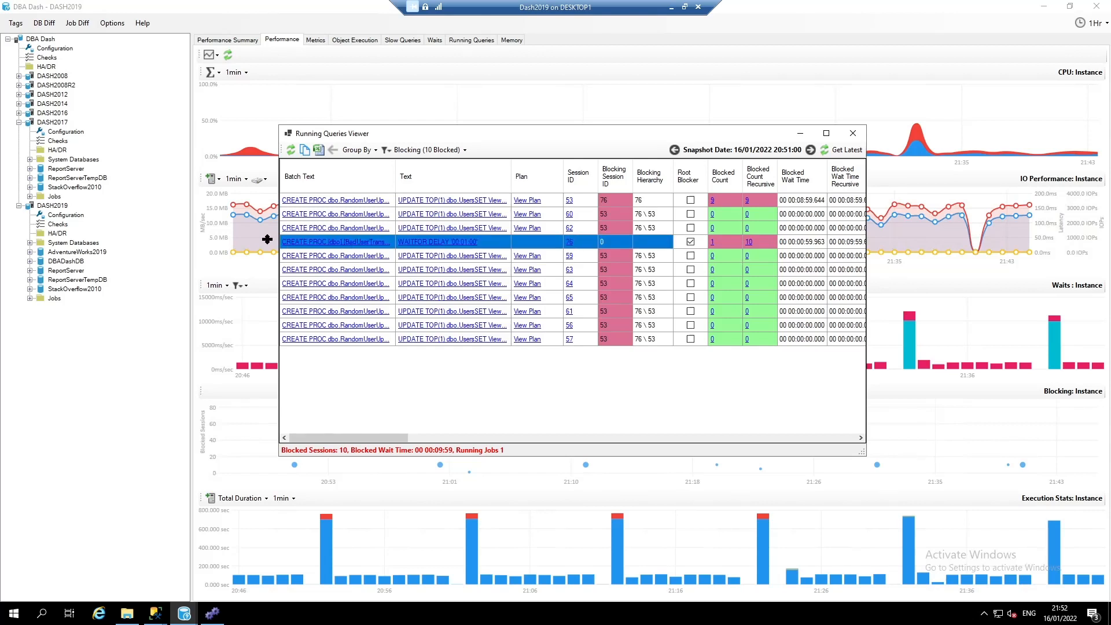
mouse_move(754, 249)
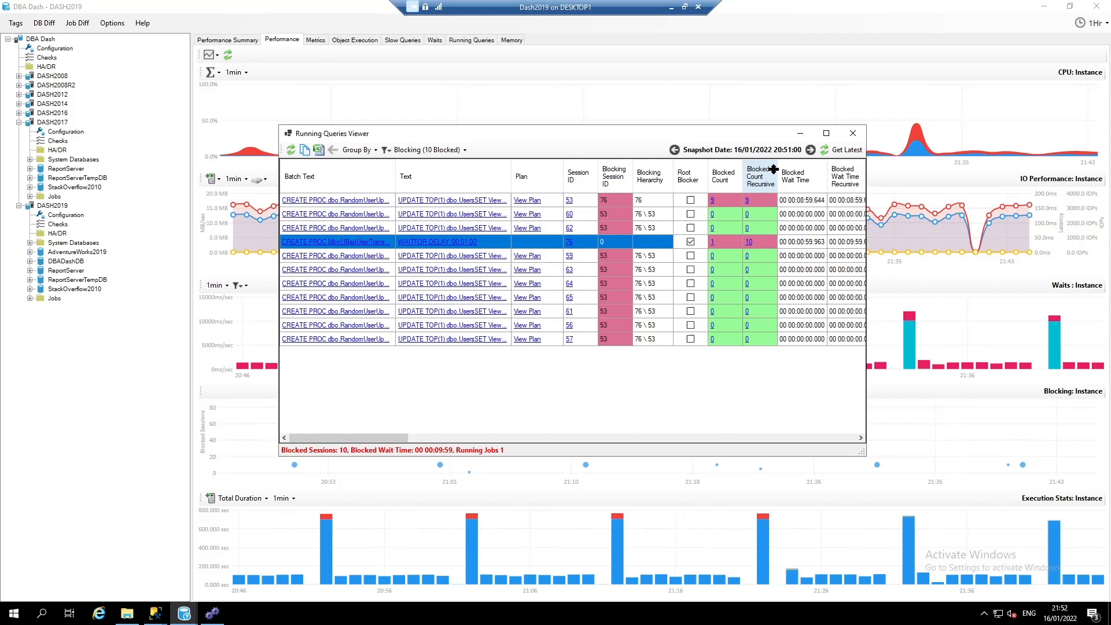
mouse_move(758, 173)
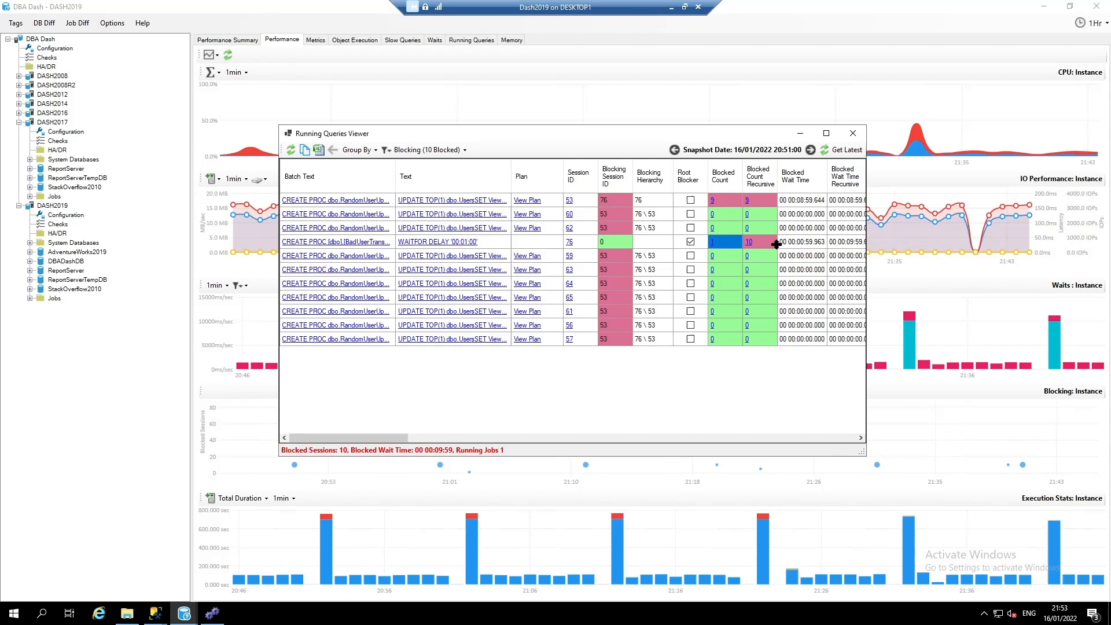
mouse_move(764, 233)
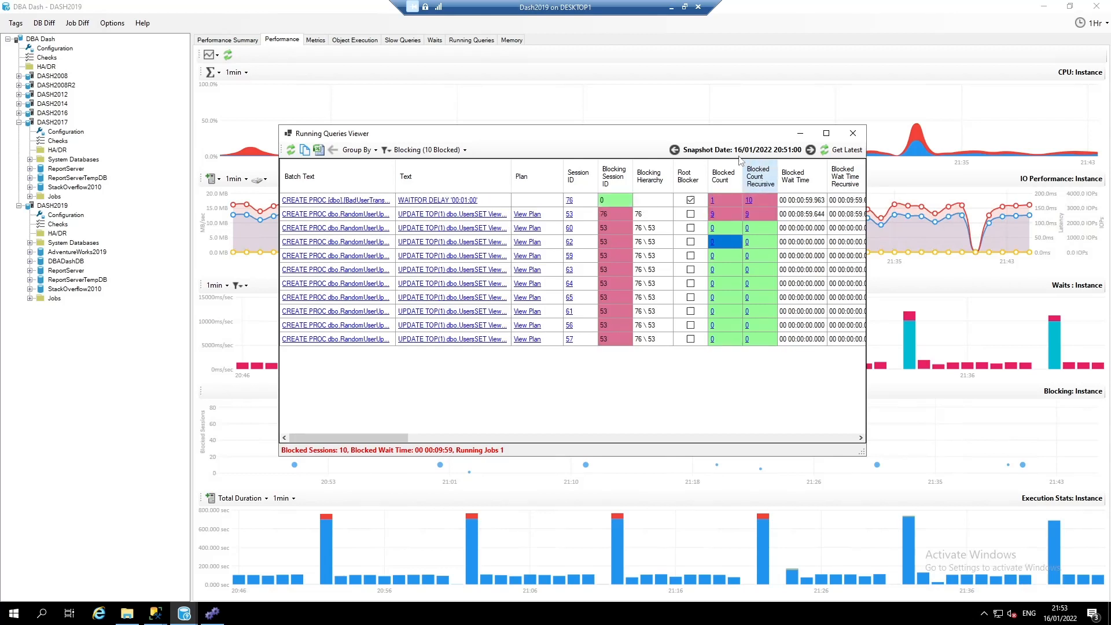
mouse_move(613, 173)
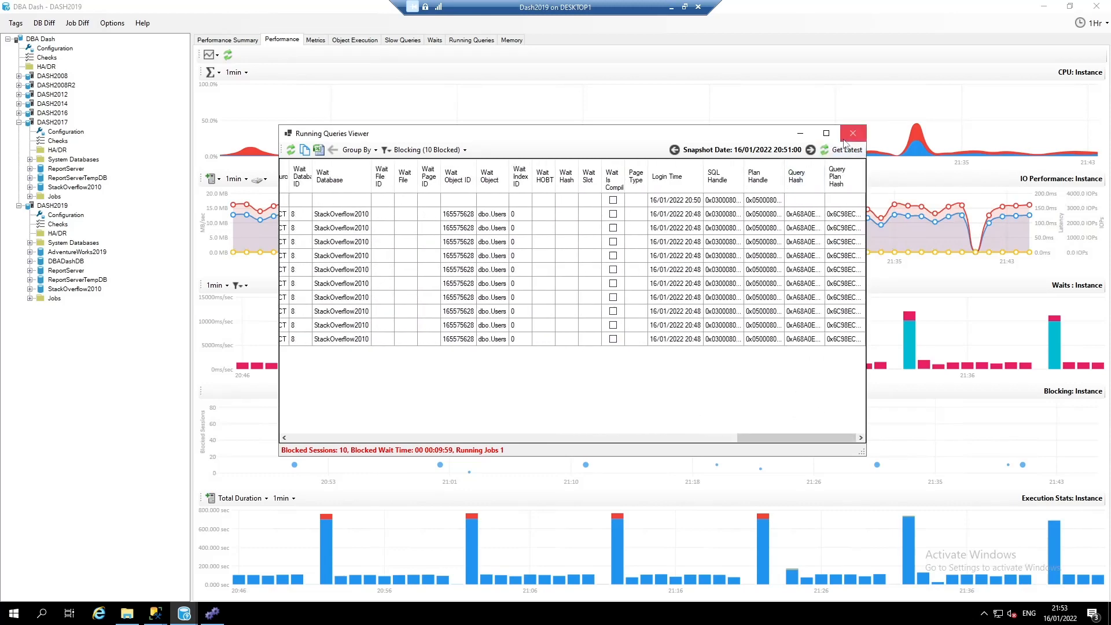
Close the Running Queries Viewer, leaving DASH2019's instance performance charts.
click(853, 133)
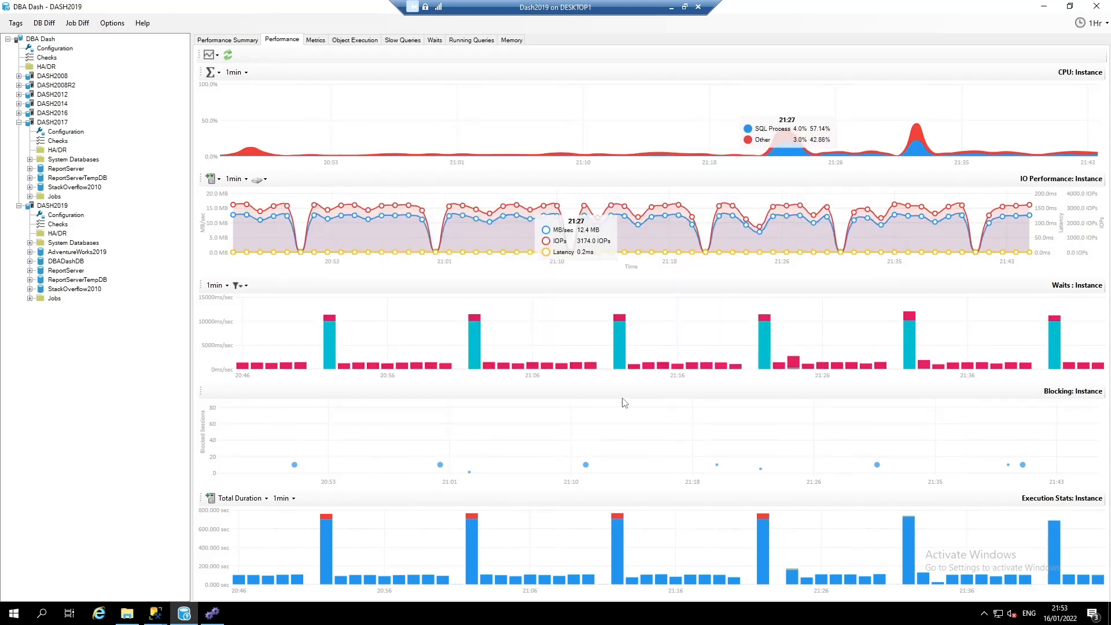
mouse_move(361, 535)
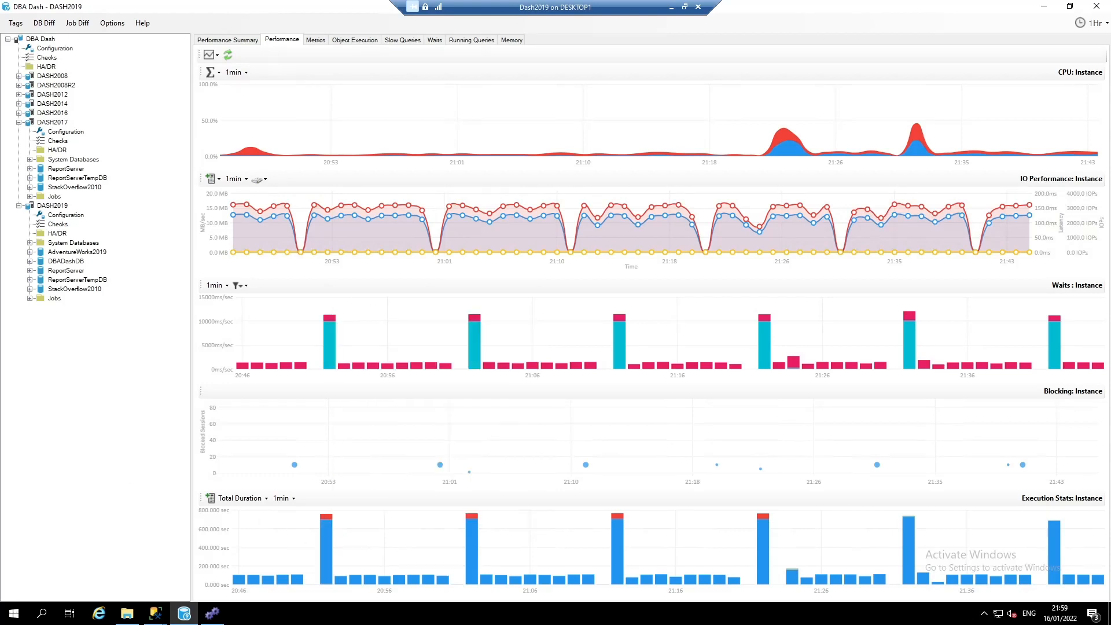
mouse_move(131, 499)
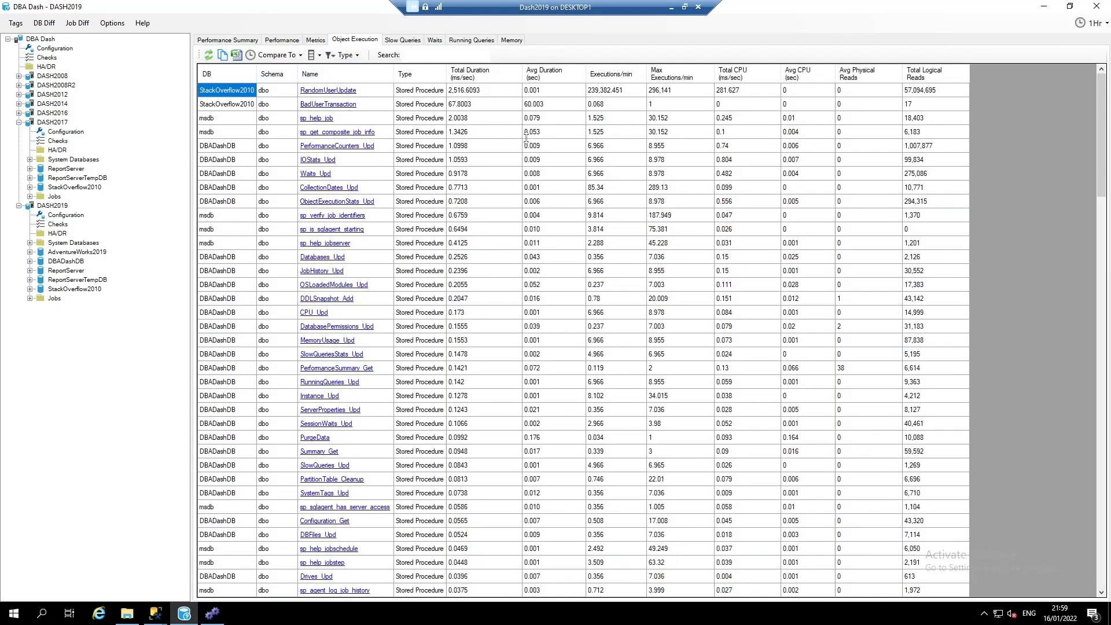
mouse_move(386, 146)
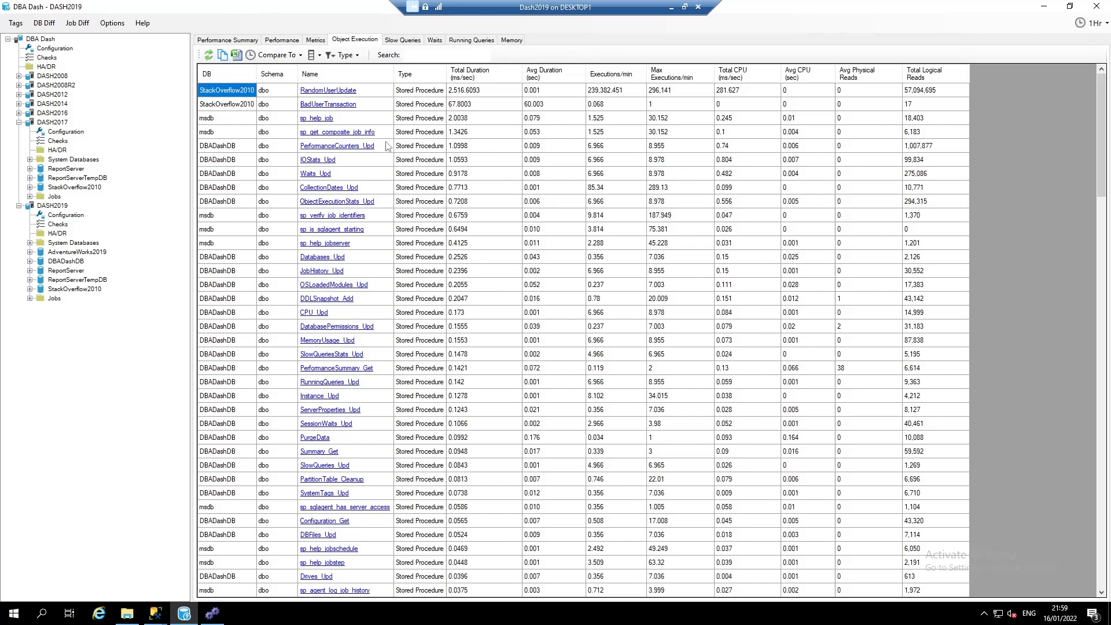
mouse_move(281, 94)
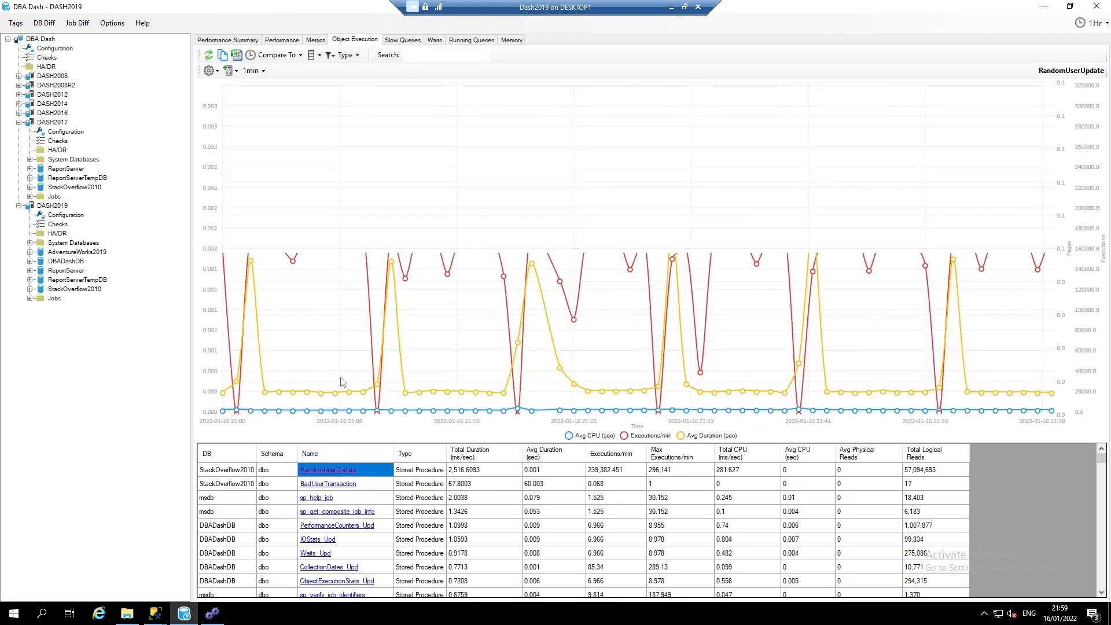
mouse_move(235, 358)
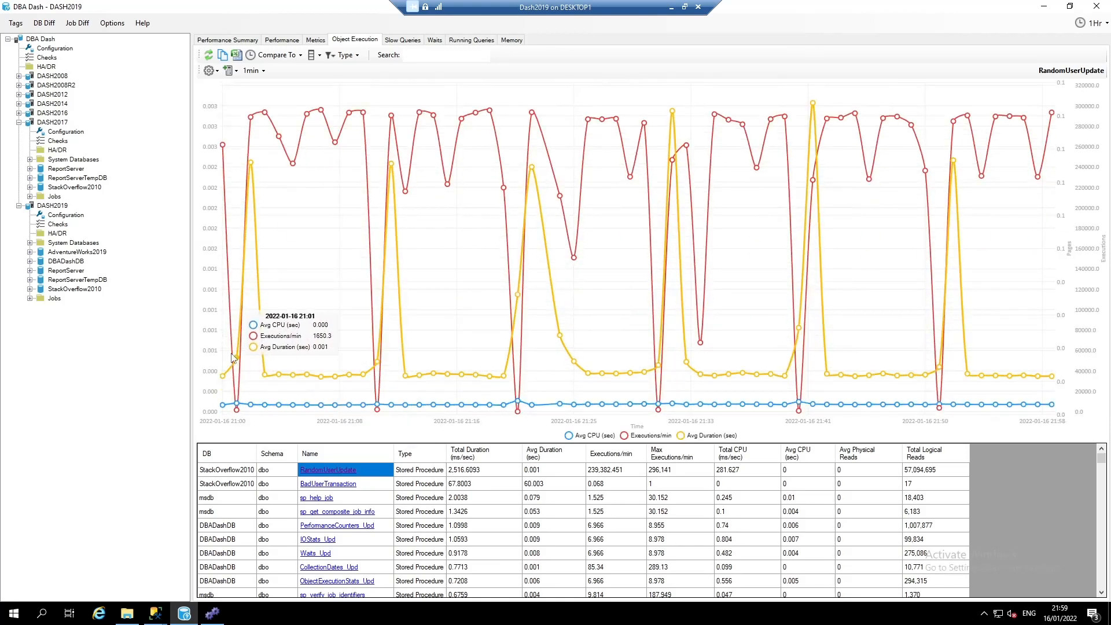
mouse_move(569, 437)
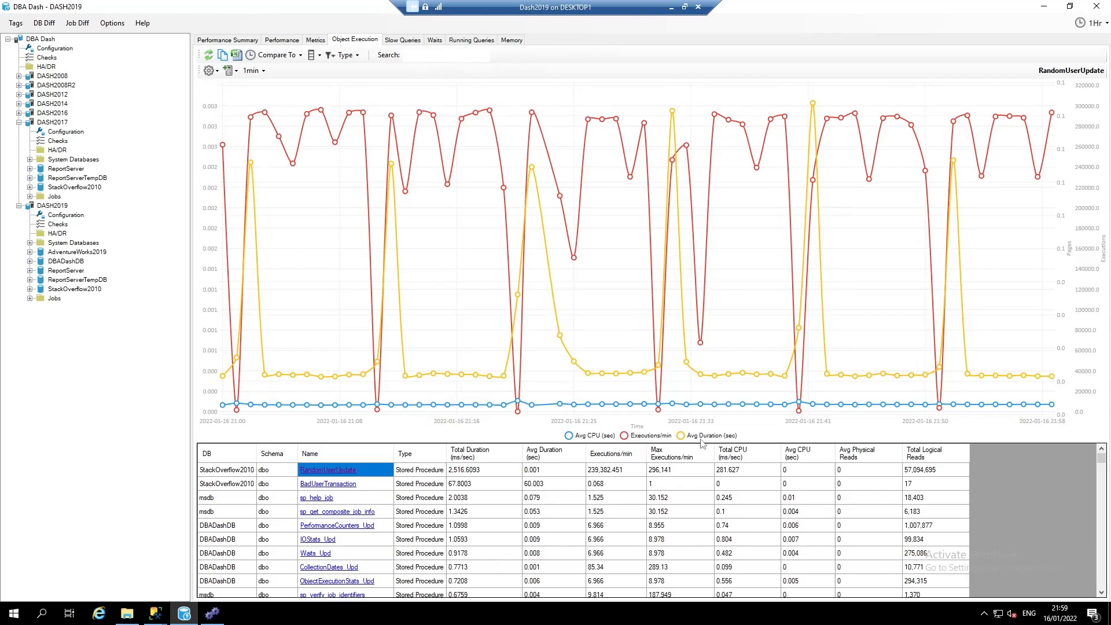
mouse_move(737, 441)
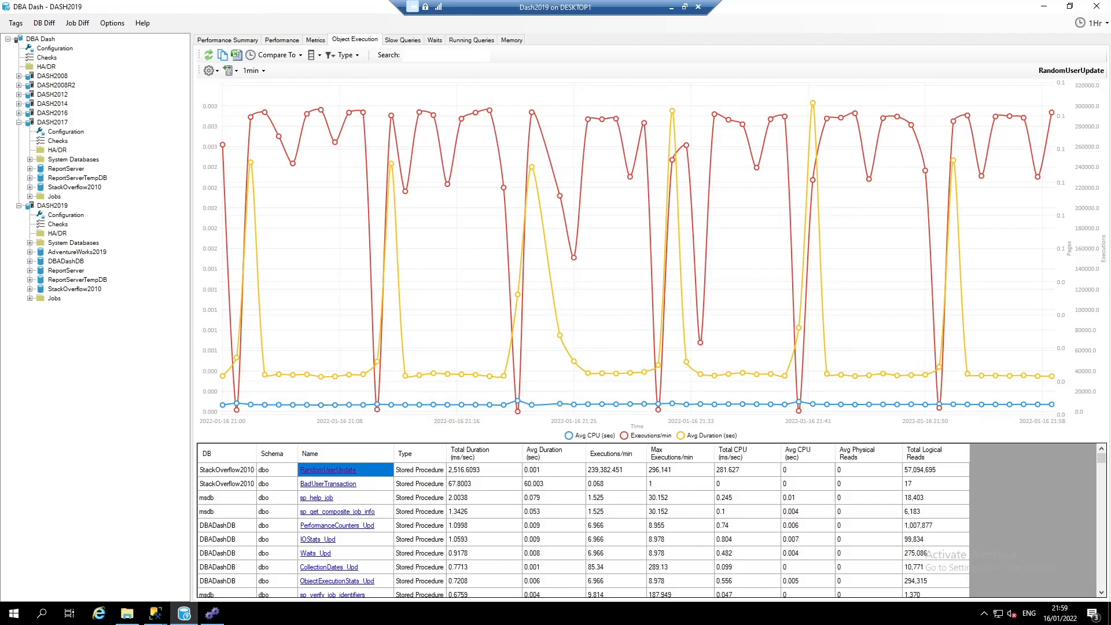
mouse_move(267, 294)
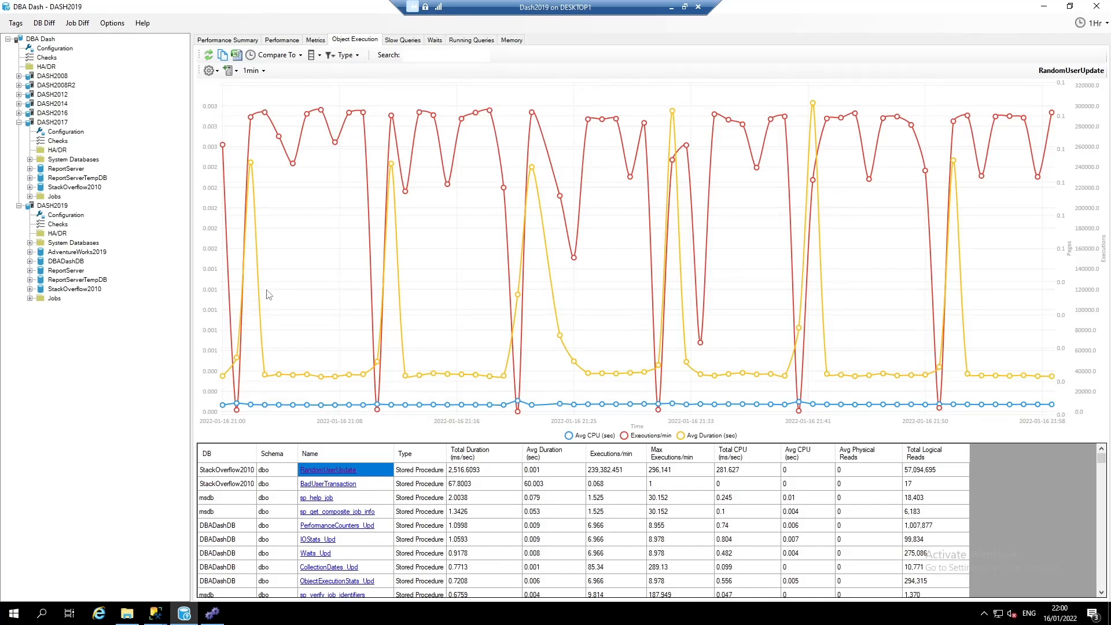
mouse_move(403, 43)
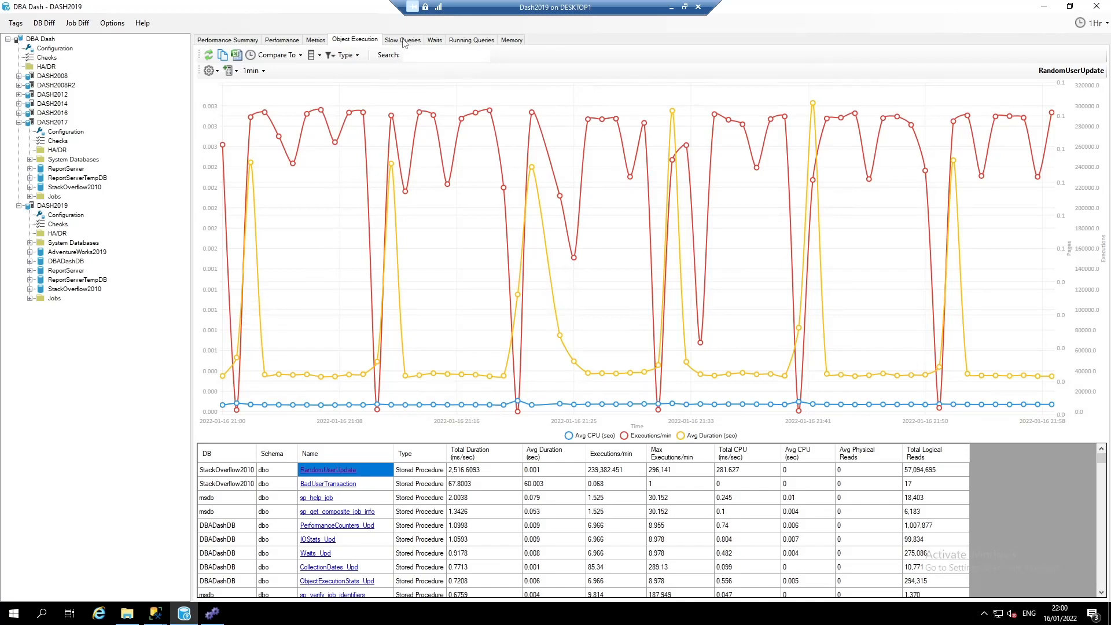
Show the Slow Queries summary for DASH2019 with its StackOverflow2010 slow queries.
click(402, 40)
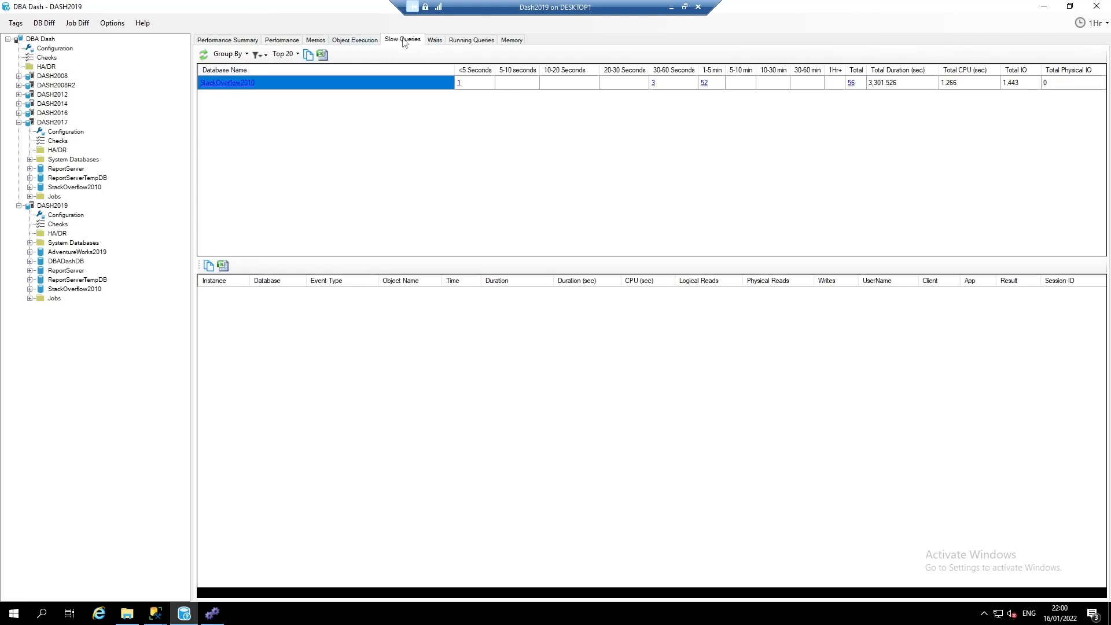
mouse_move(409, 69)
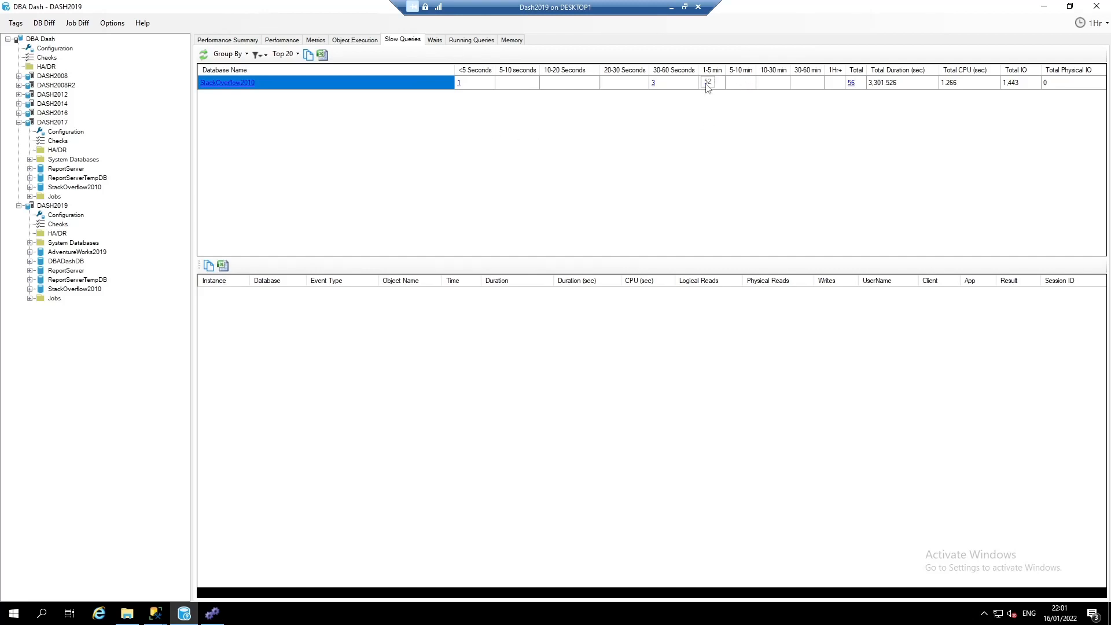
List the 52 slow queries lasting 1–5 minutes and bring up session 55's running query snapshot.
click(708, 82)
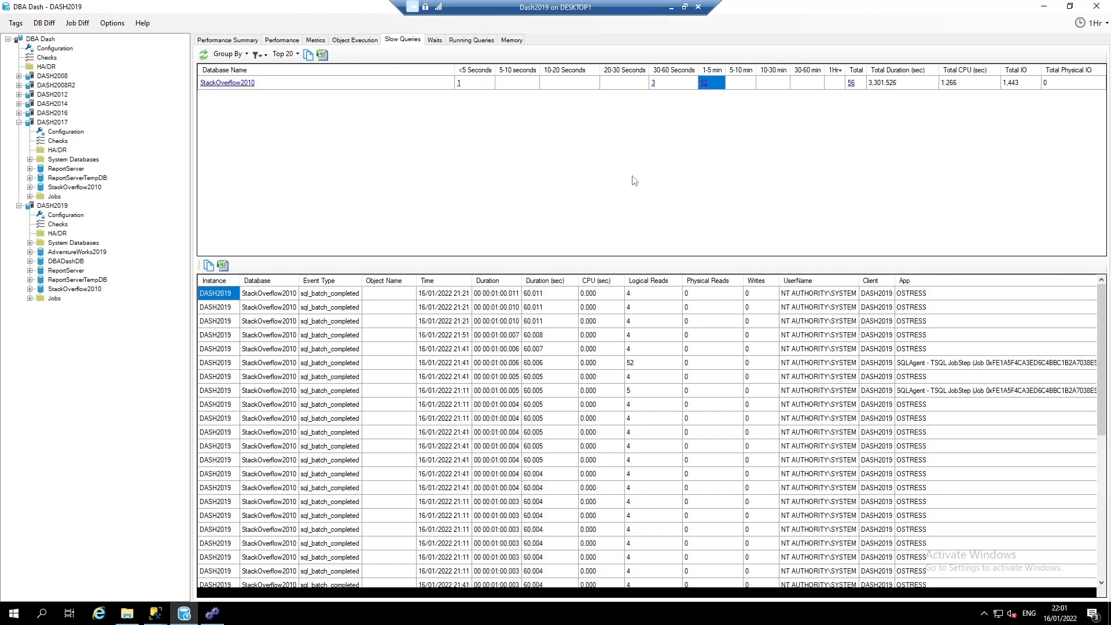
click(443, 583)
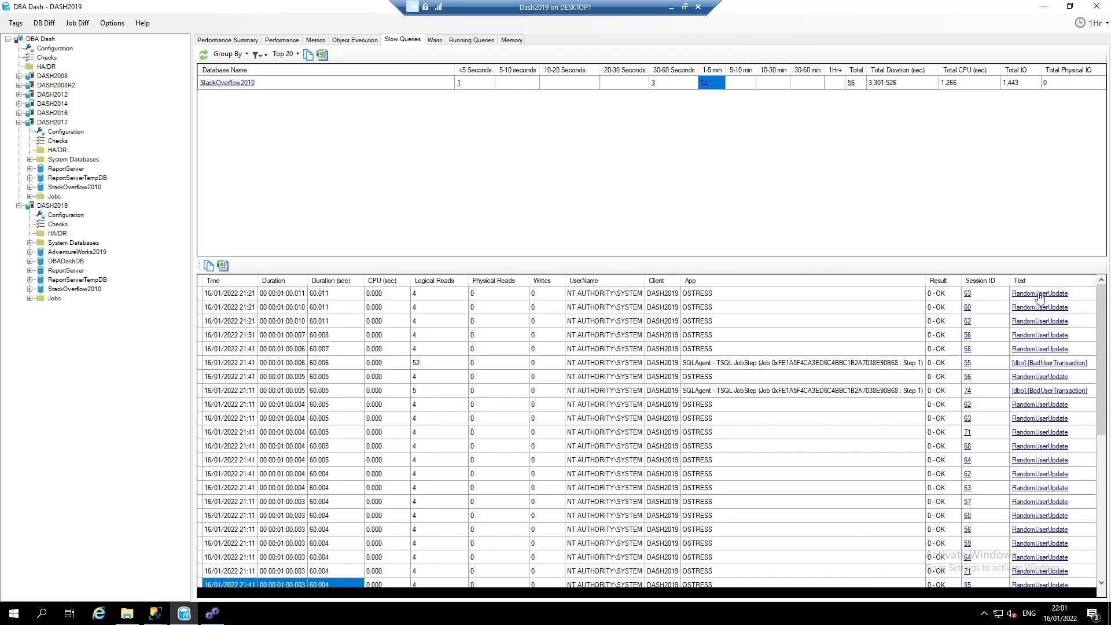
mouse_move(1052, 366)
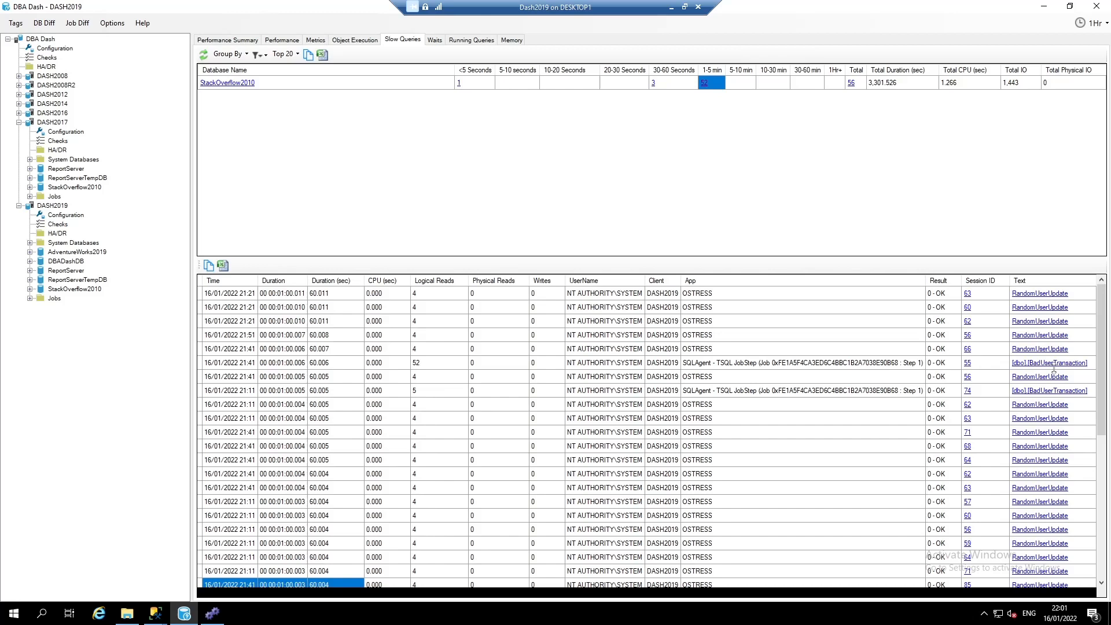
mouse_move(740, 313)
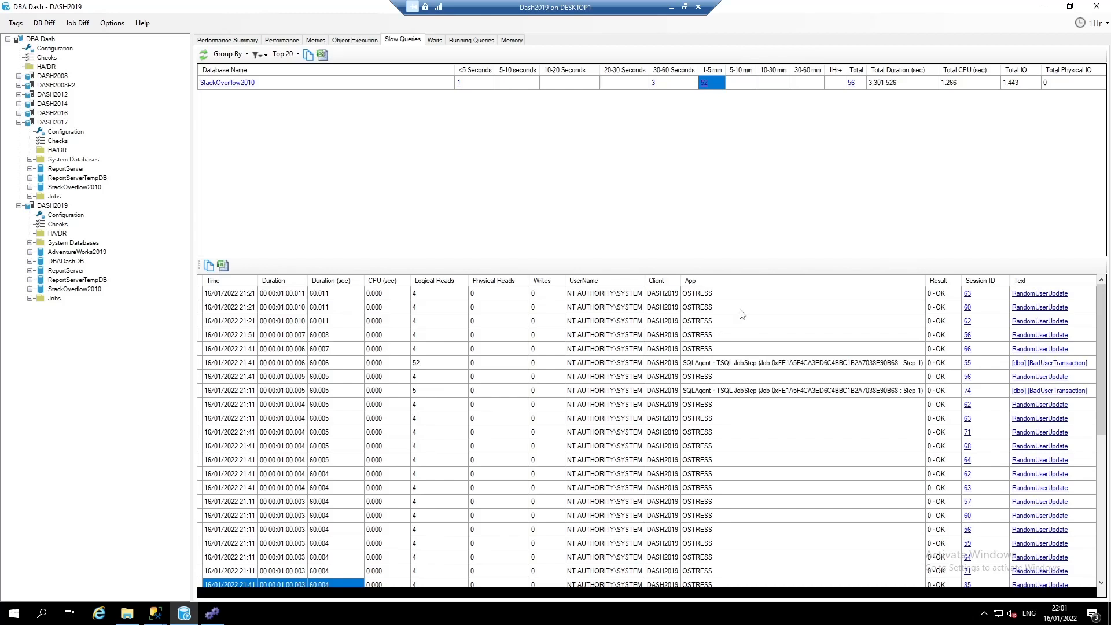
mouse_move(821, 296)
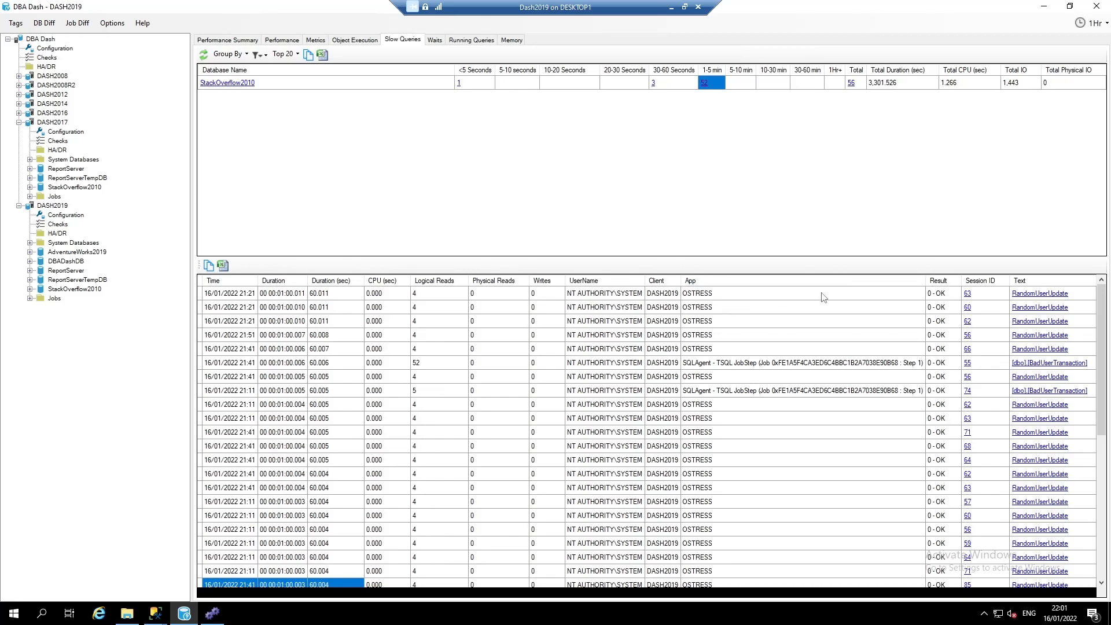
mouse_move(972, 355)
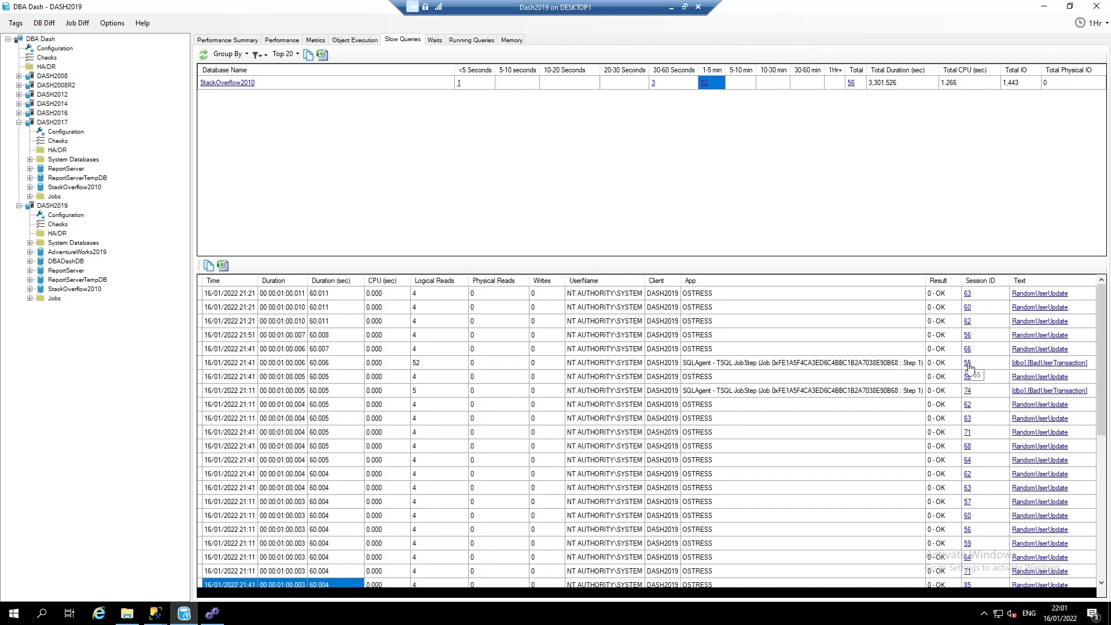
click(710, 82)
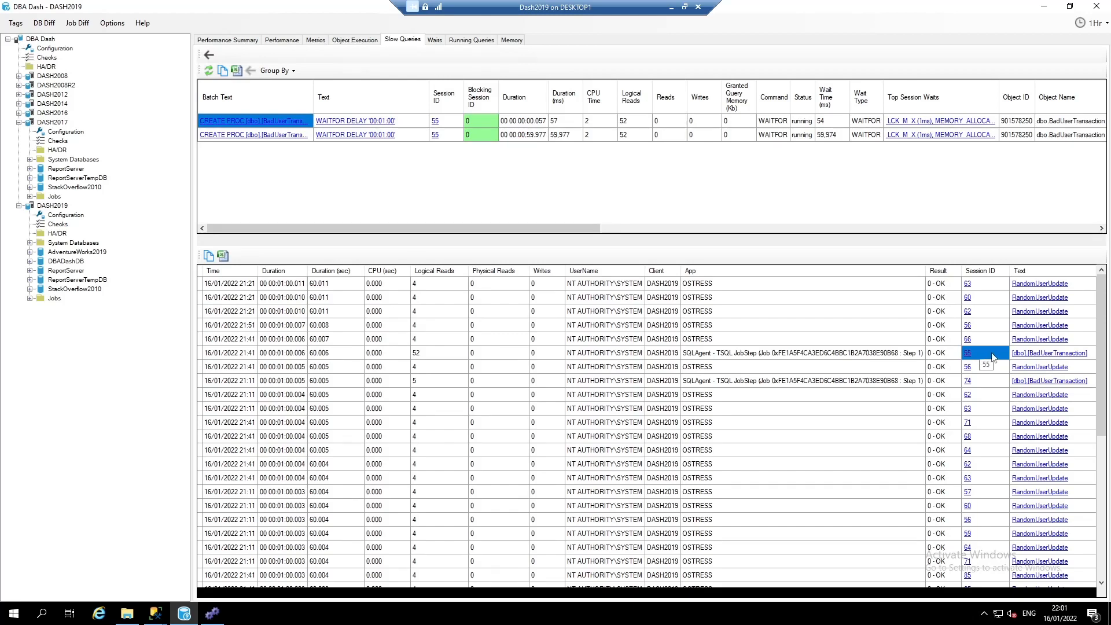
mouse_move(987, 357)
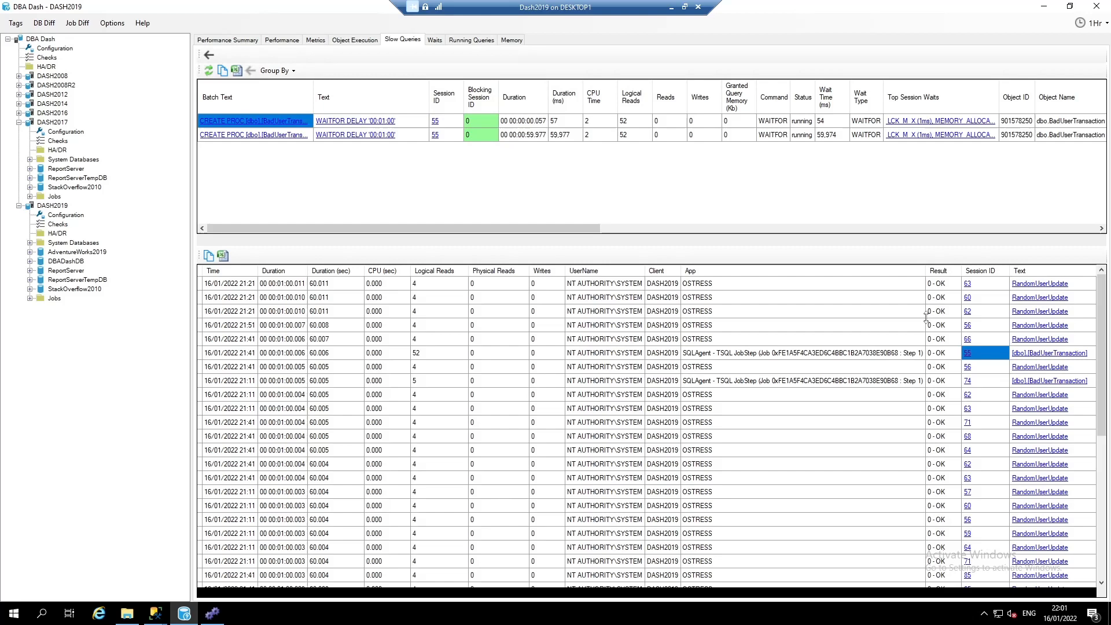
mouse_move(713, 207)
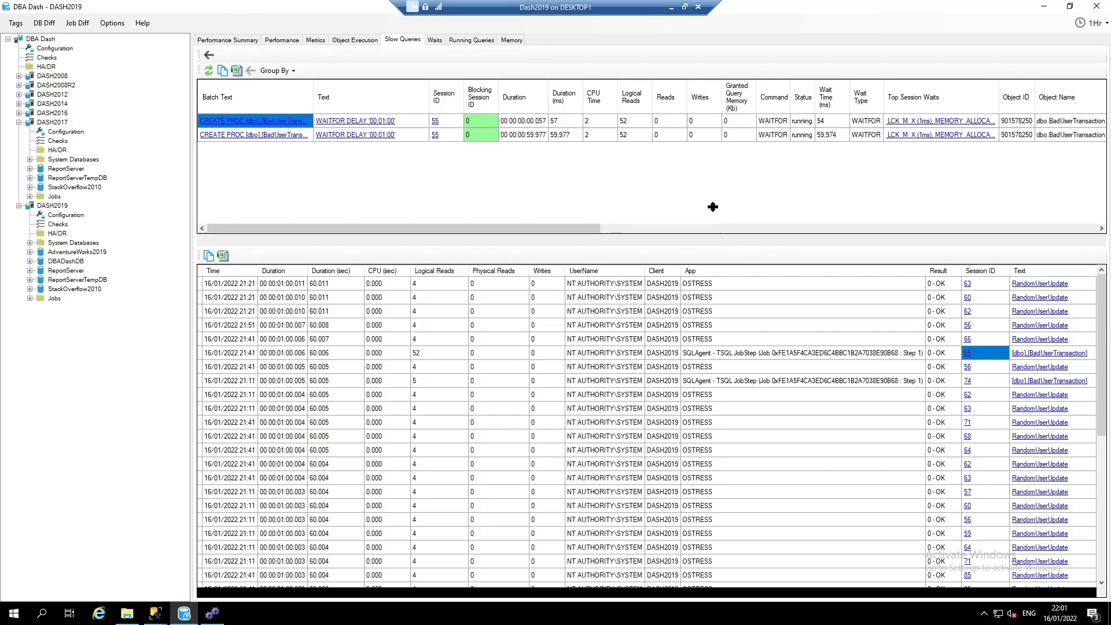
mouse_move(532, 146)
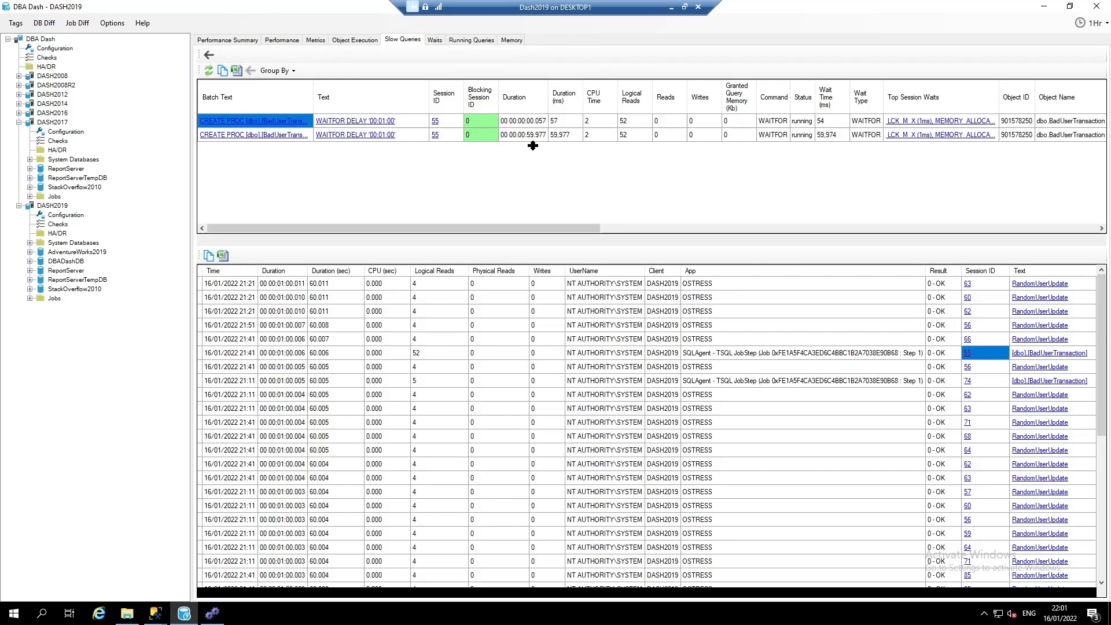
mouse_move(484, 137)
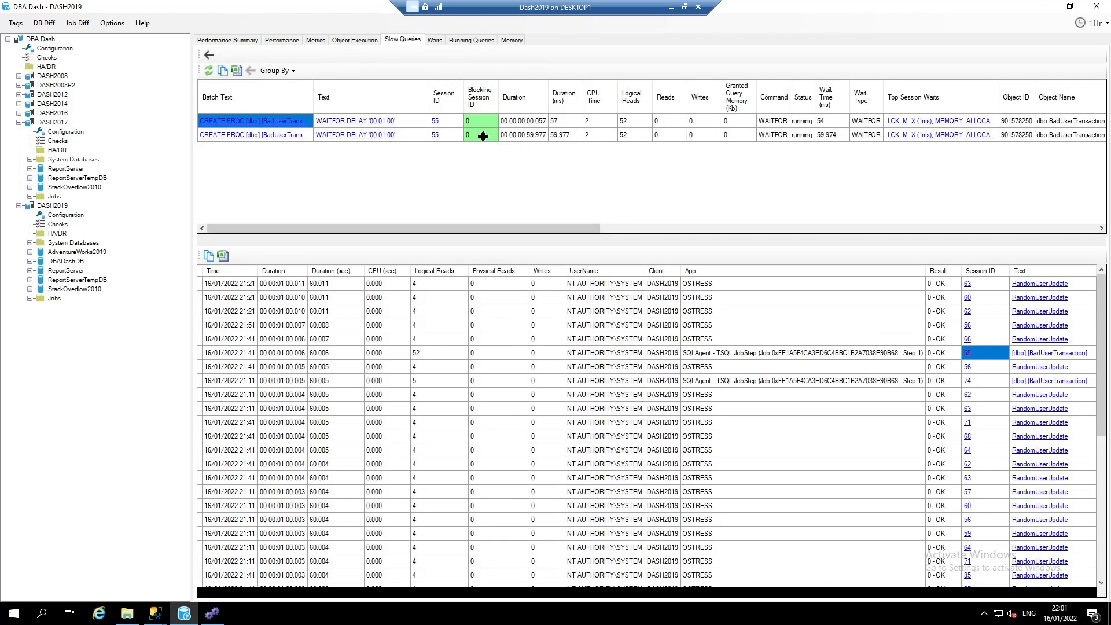
mouse_move(433, 135)
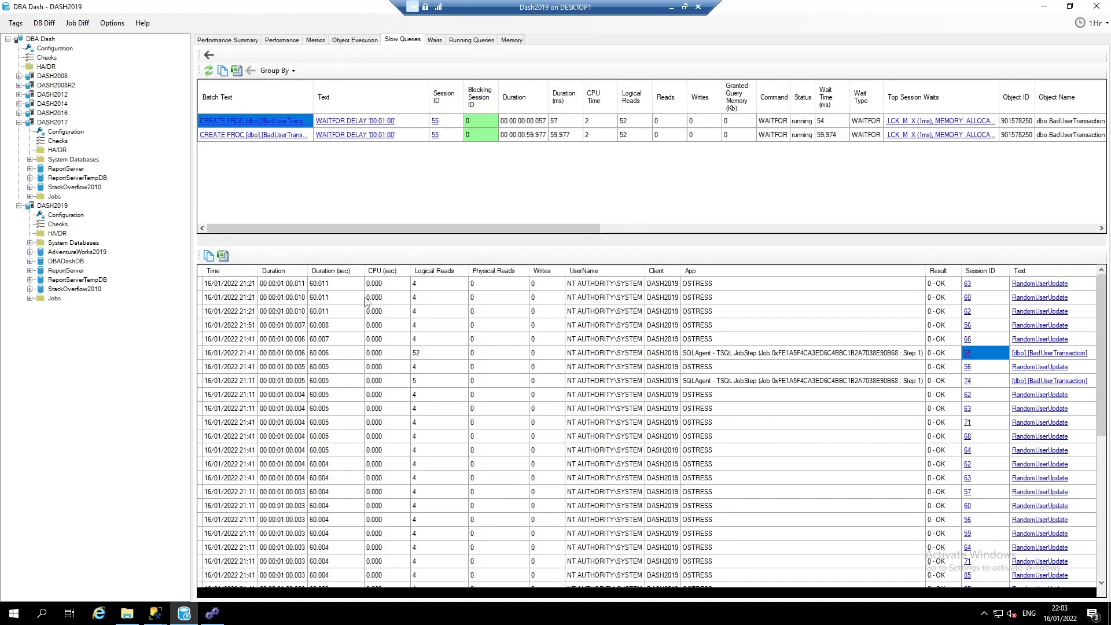
mouse_move(421, 197)
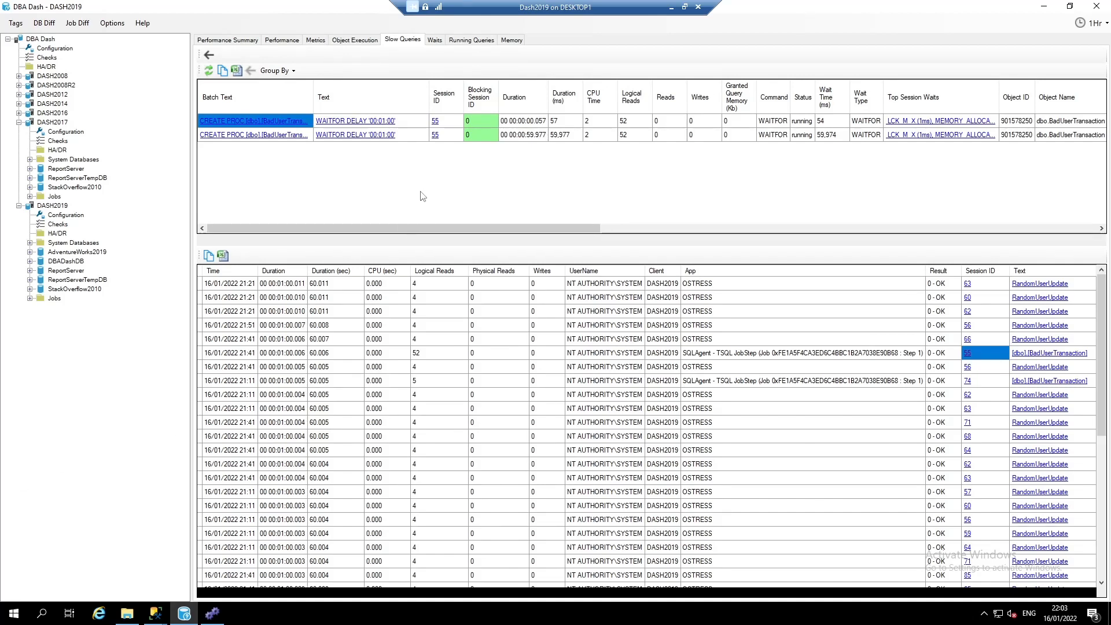
mouse_move(457, 225)
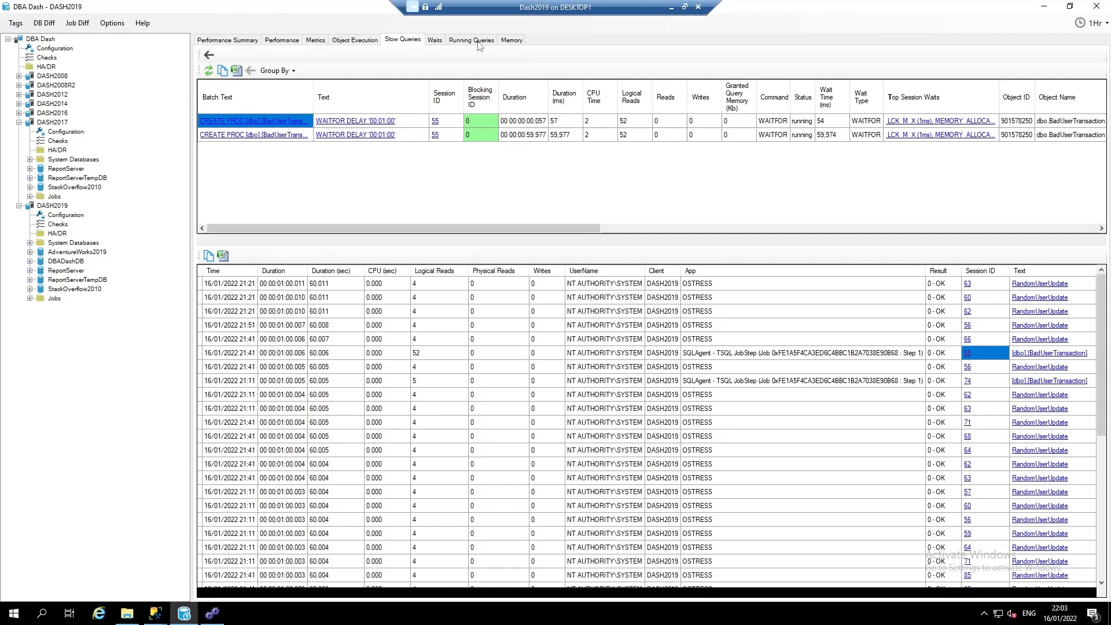
Show the Running Queries snapshot list for DASH2019 with running and blocked counts.
click(470, 40)
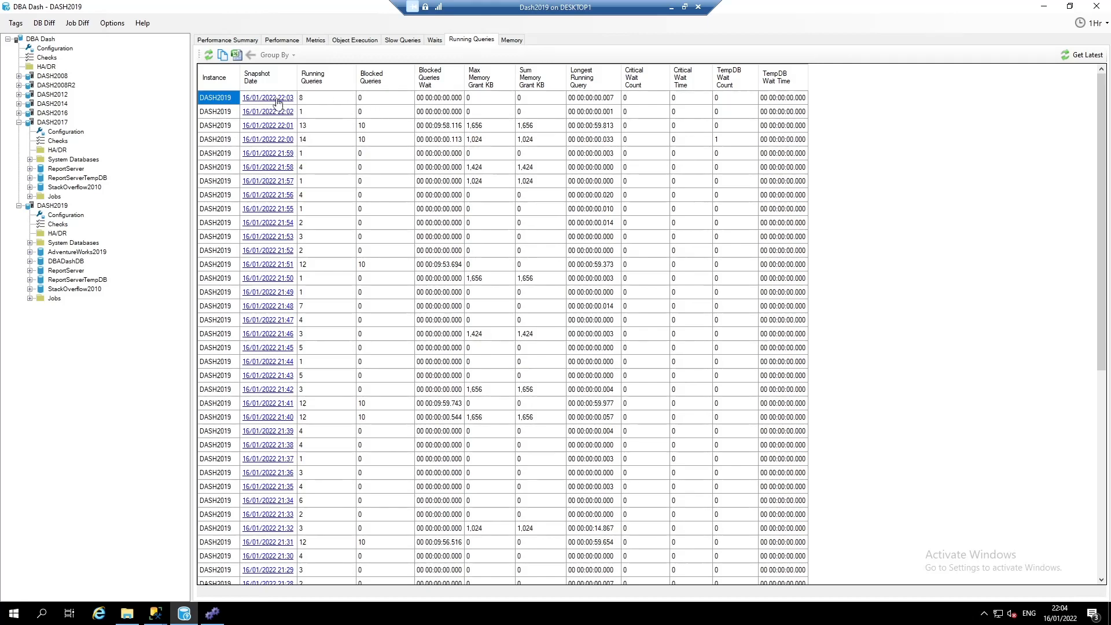
mouse_move(320, 124)
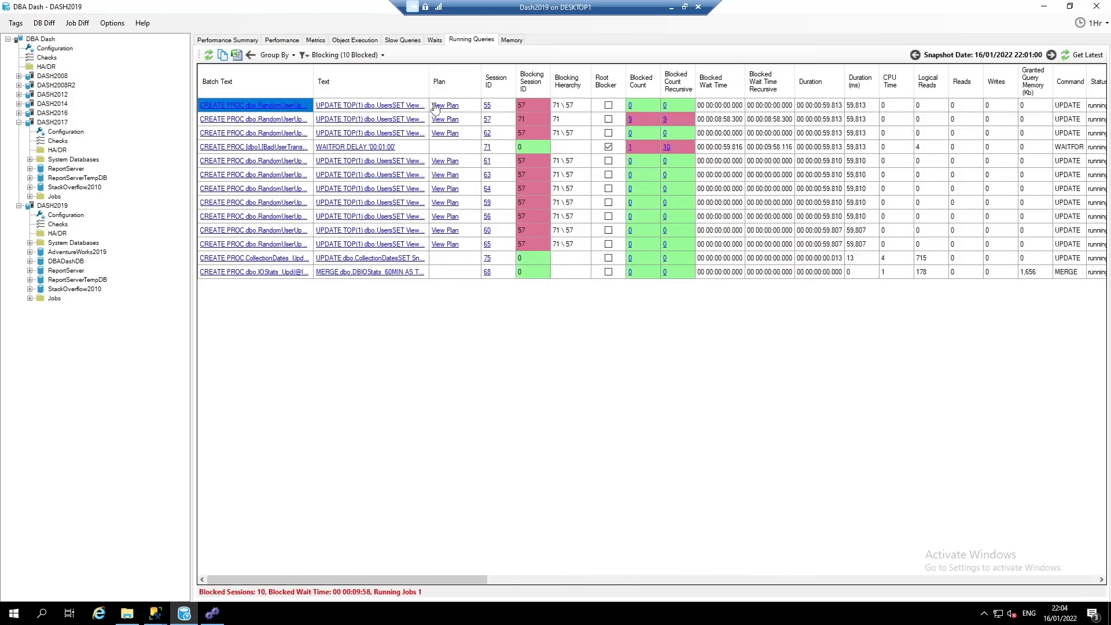
mouse_move(402, 120)
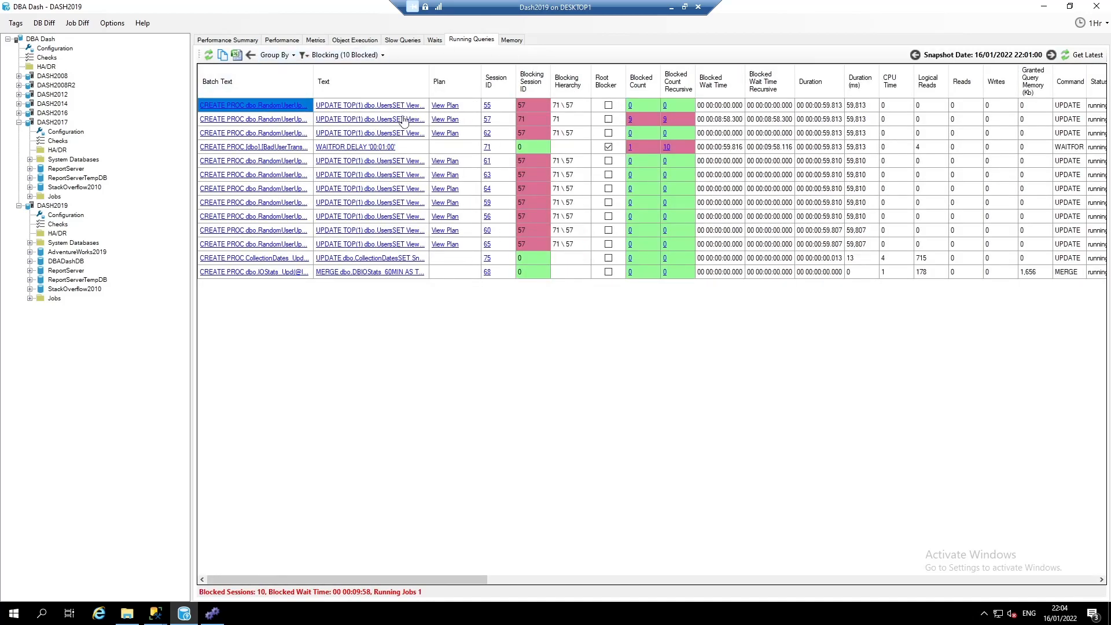
mouse_move(369, 119)
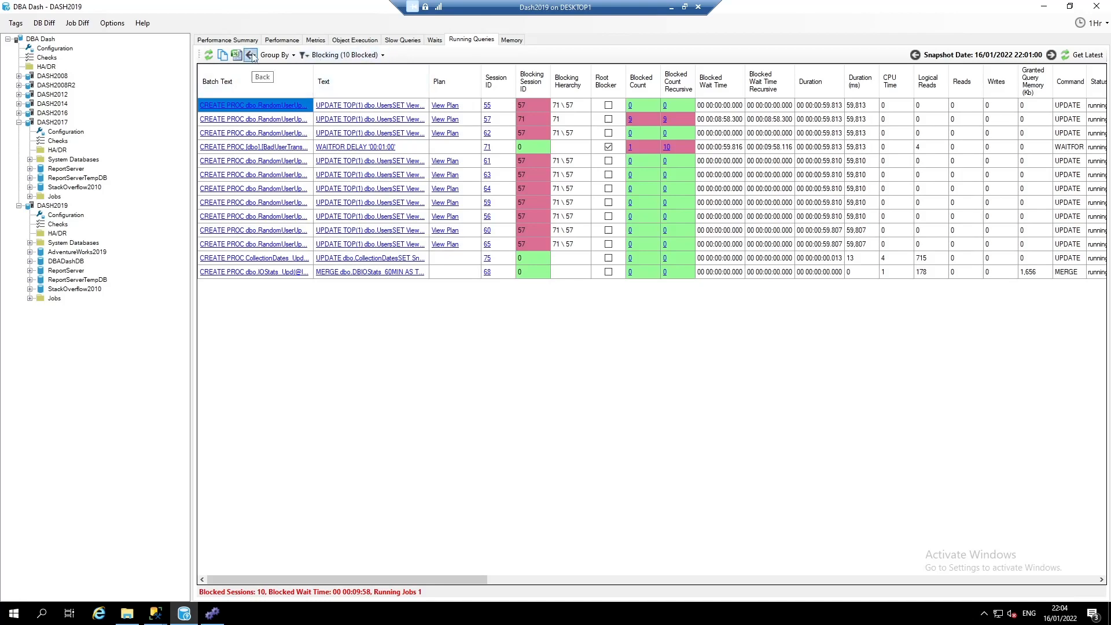
click(251, 56)
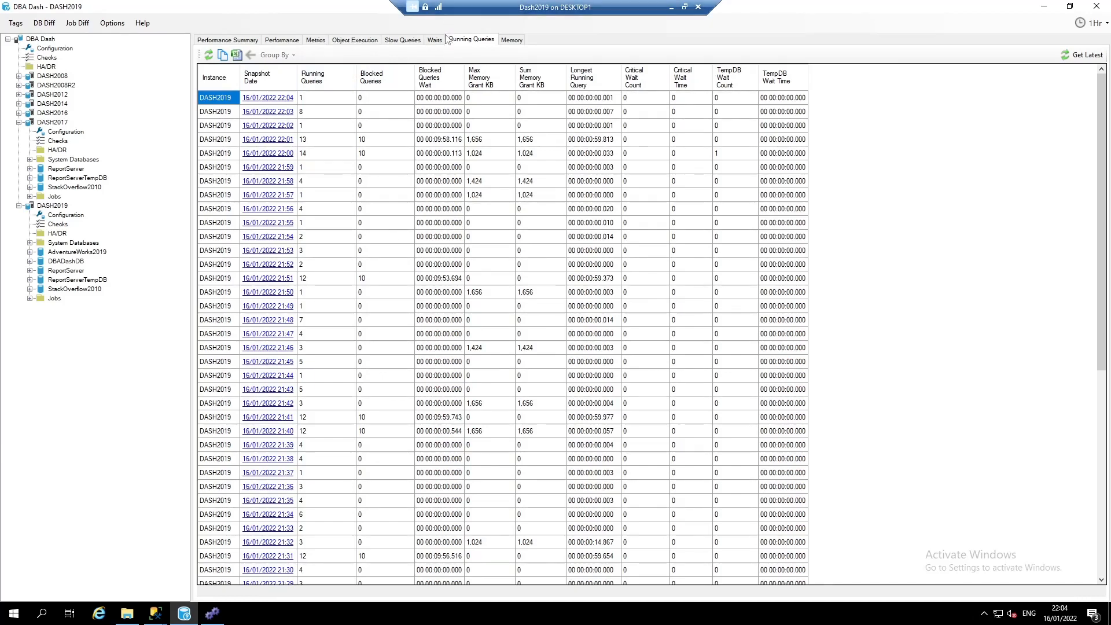
click(434, 39)
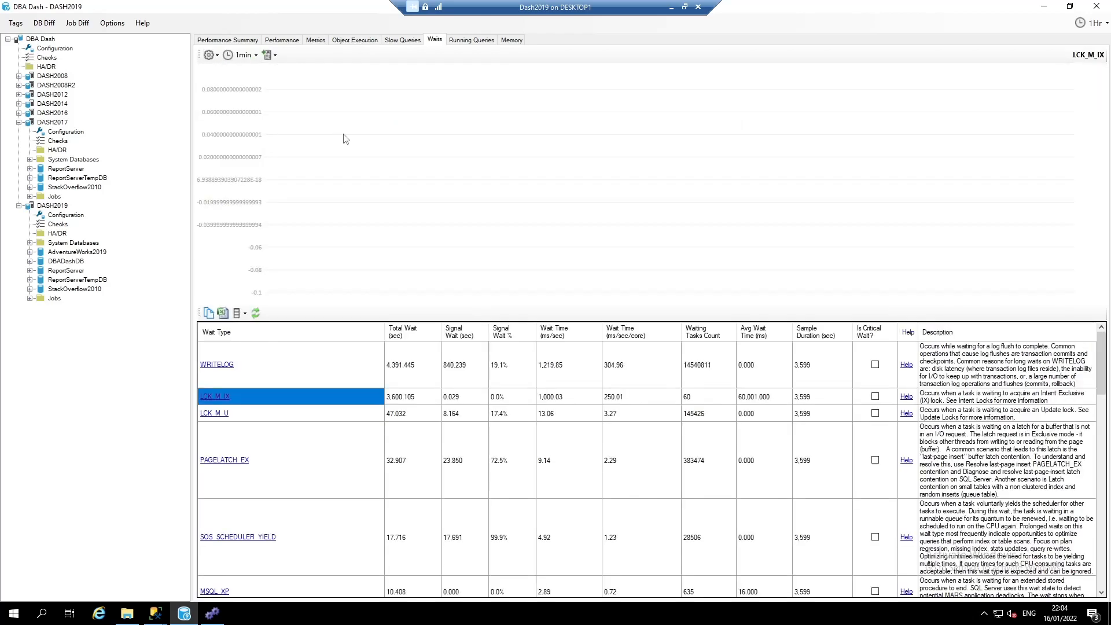
Chart the LCK_M_IX wait time for DASH2019 over the last hour.
click(255, 313)
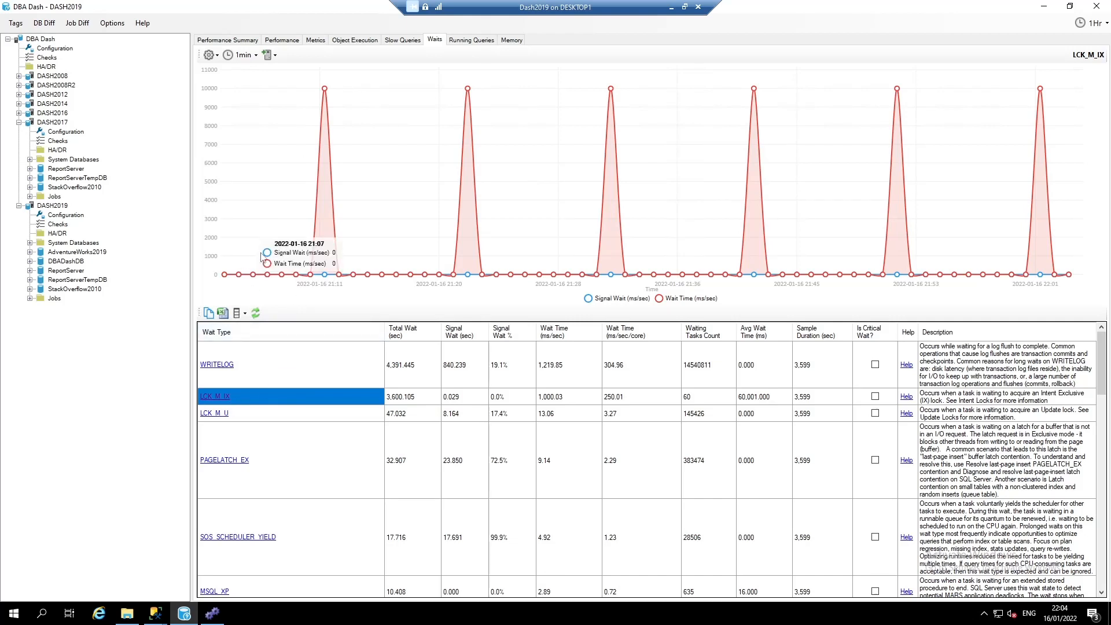
mouse_move(324, 90)
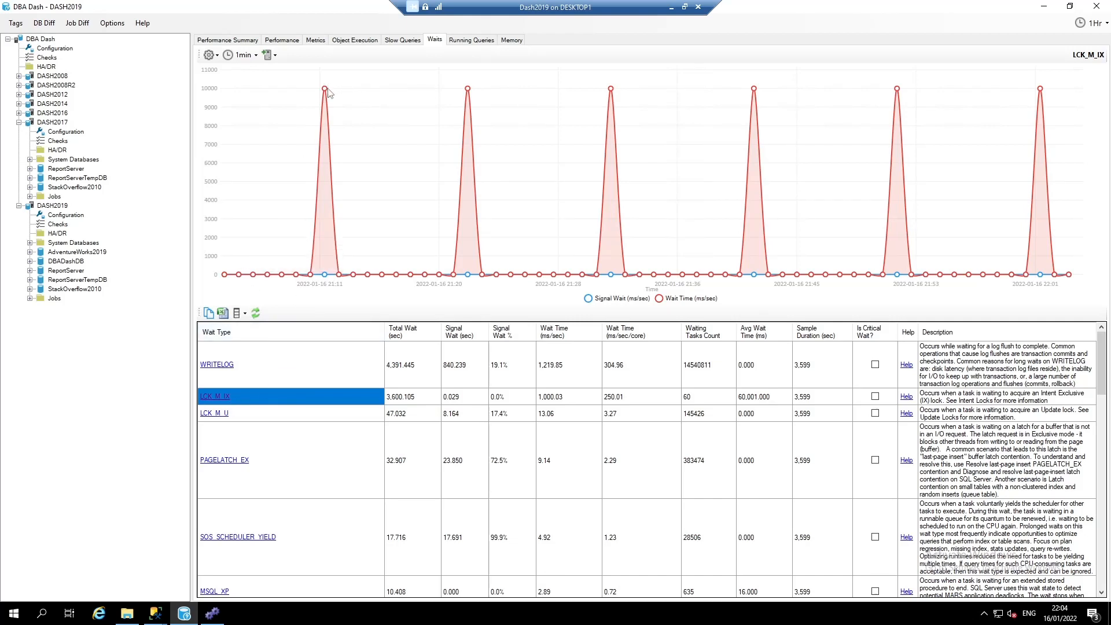
mouse_move(400, 106)
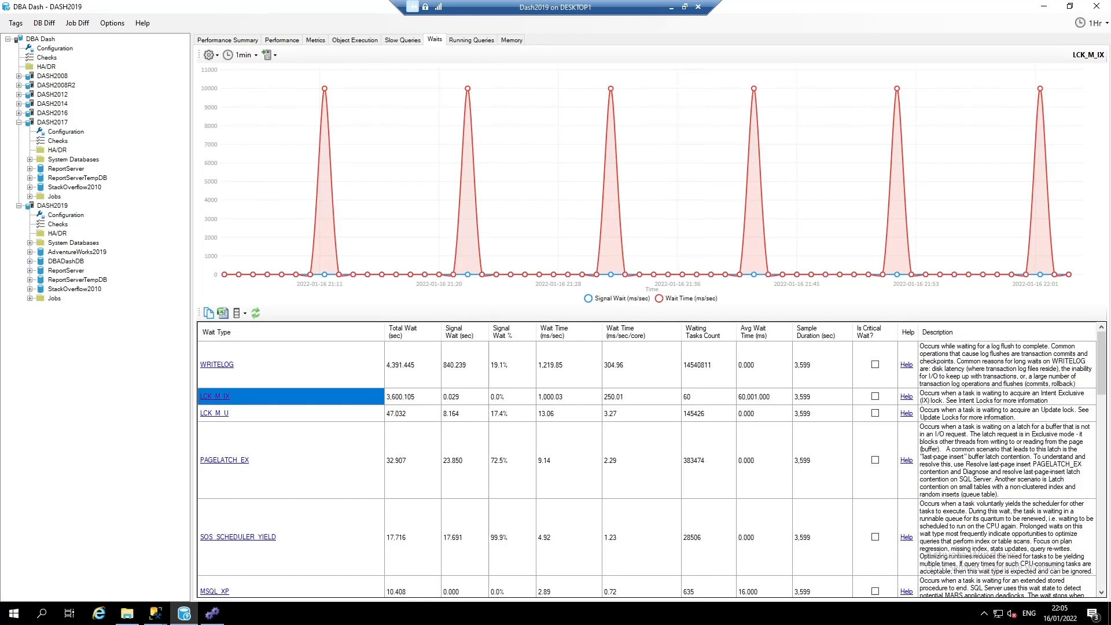
mouse_move(251, 248)
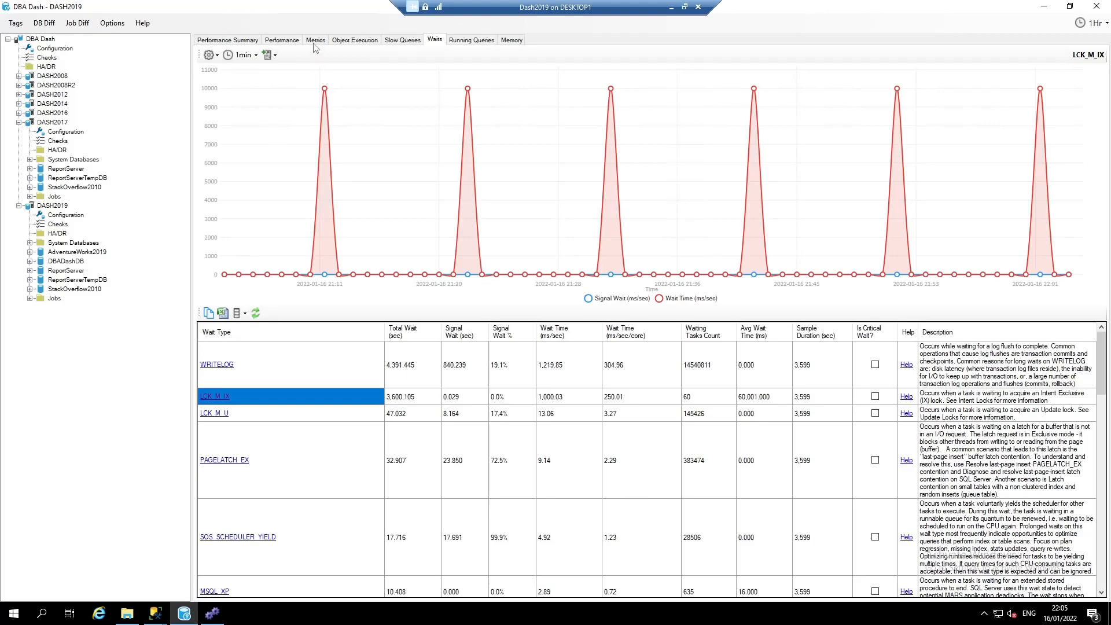
Show the performance counter Metrics with Forwarded Records/sec charted.
click(315, 39)
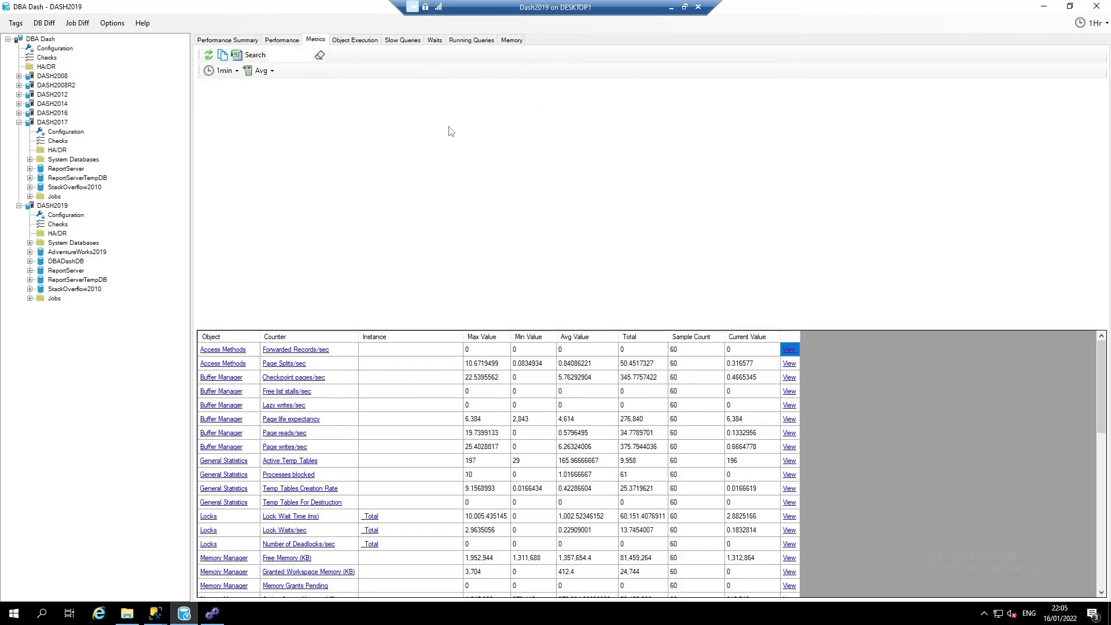
click(788, 349)
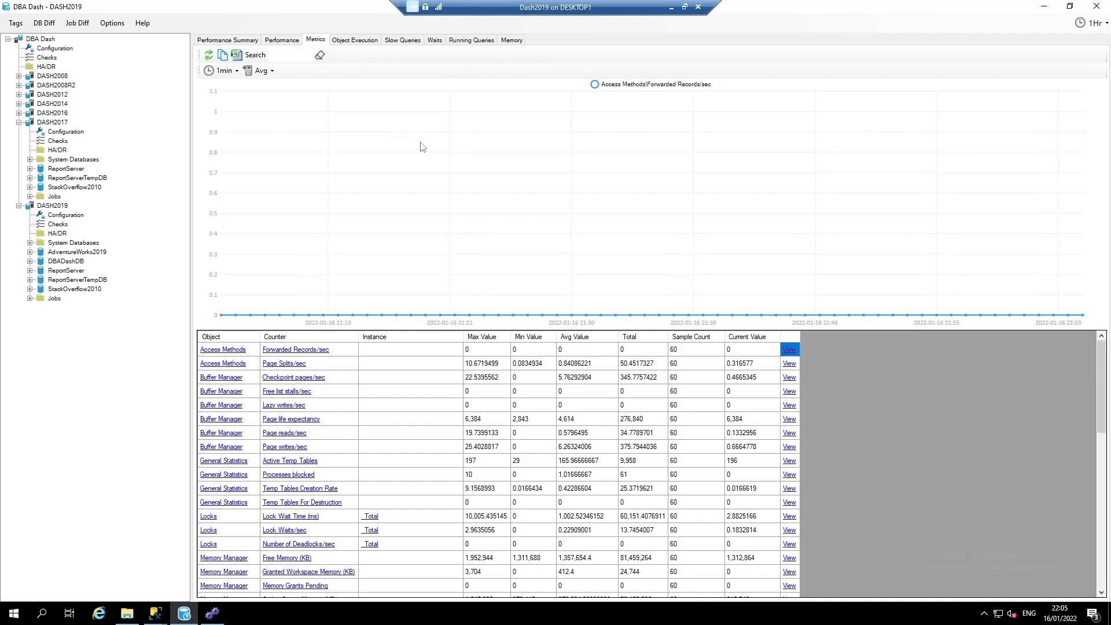
mouse_move(509, 131)
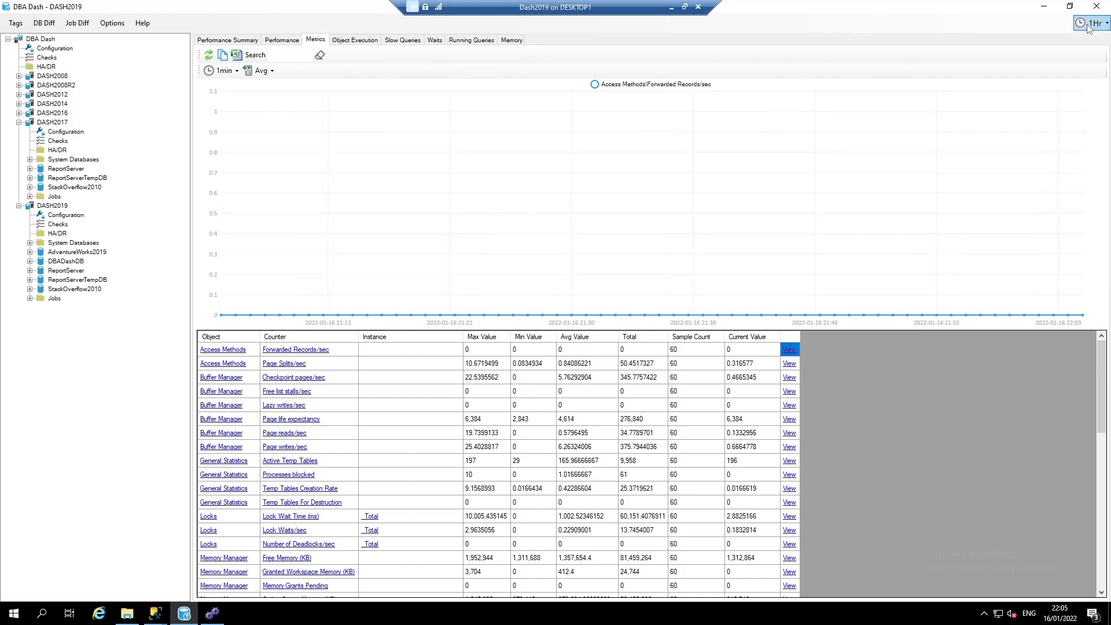
Widen the metrics time range to 1 Day, then return it to 1 Hour.
click(1089, 23)
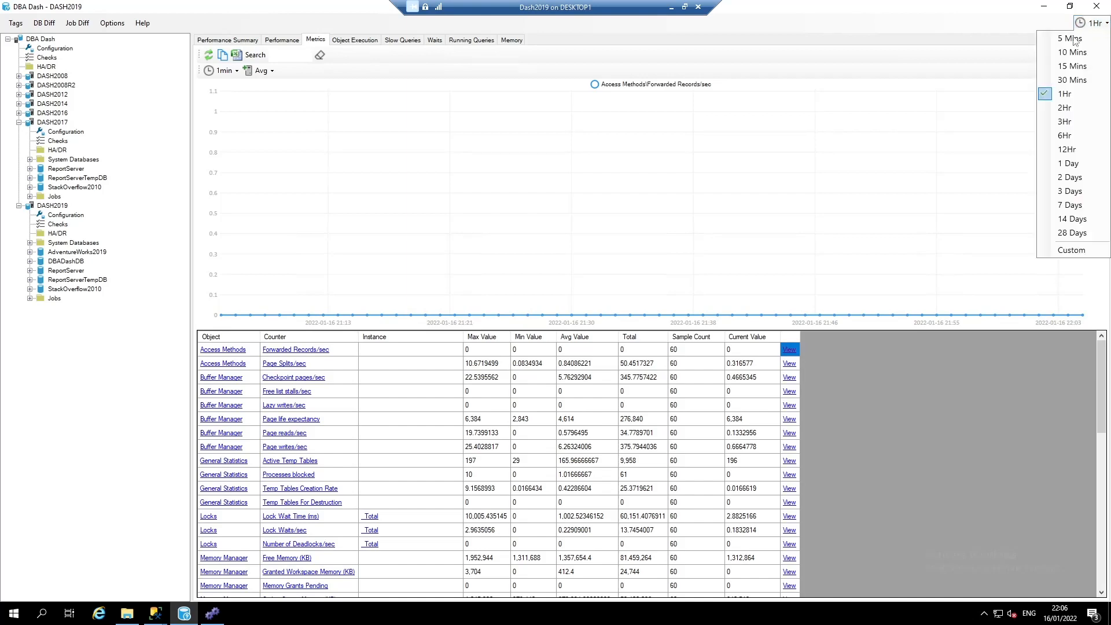
mouse_move(1070, 163)
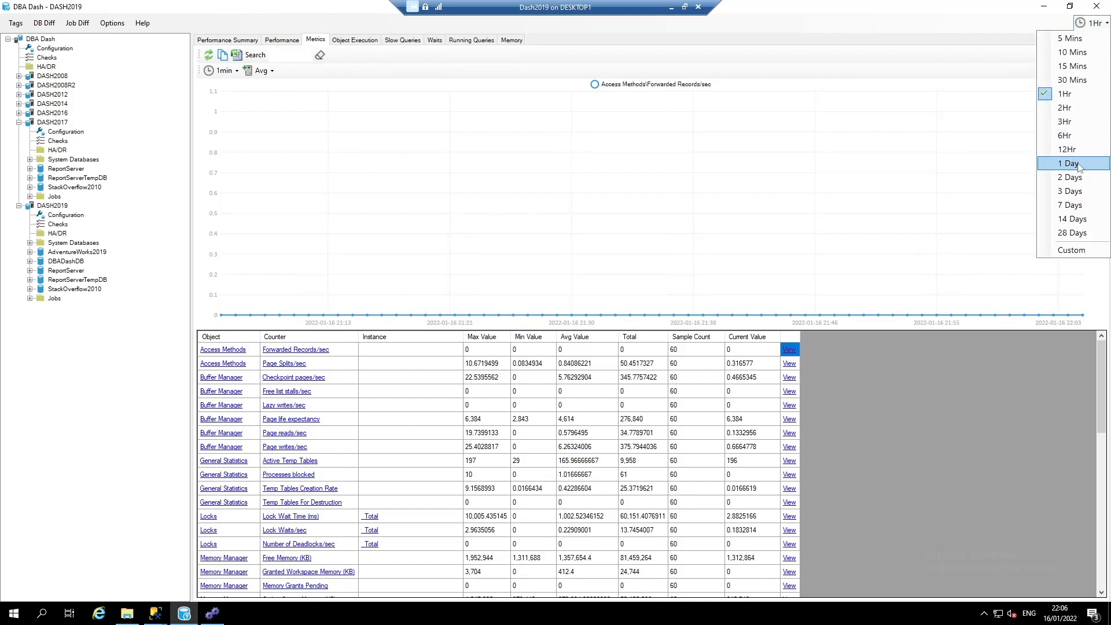
click(1070, 163)
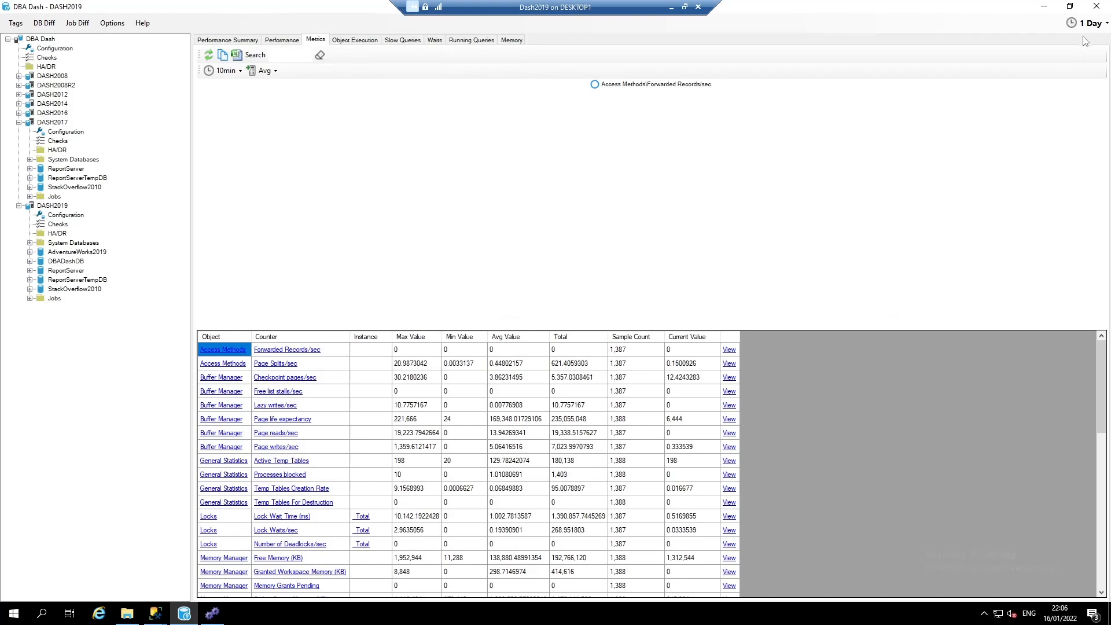
click(1089, 23)
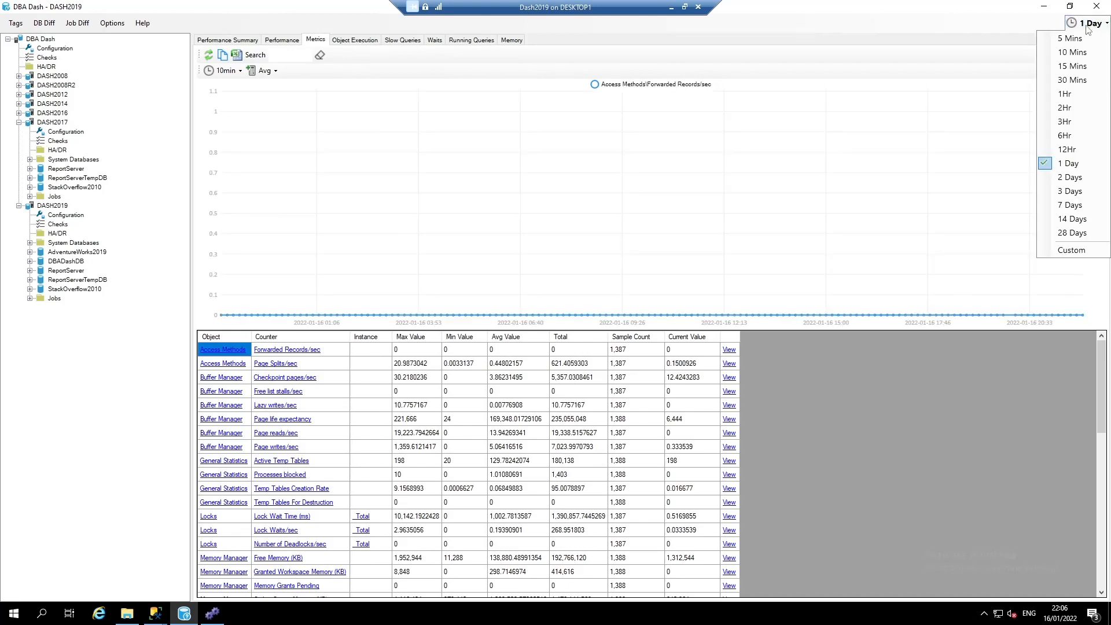
click(1070, 250)
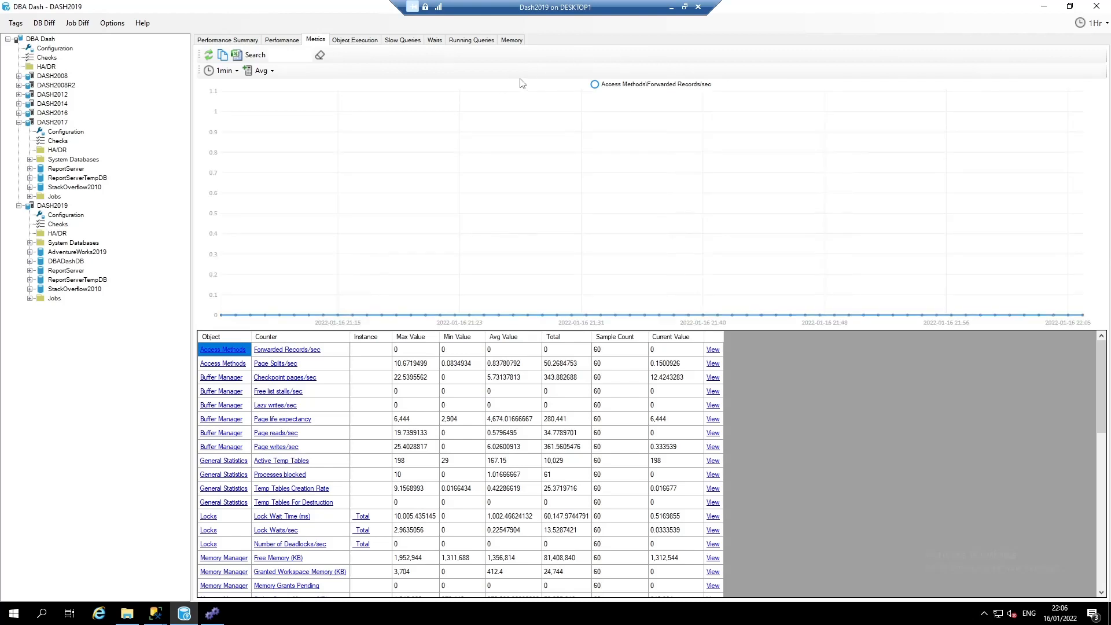
mouse_move(557, 77)
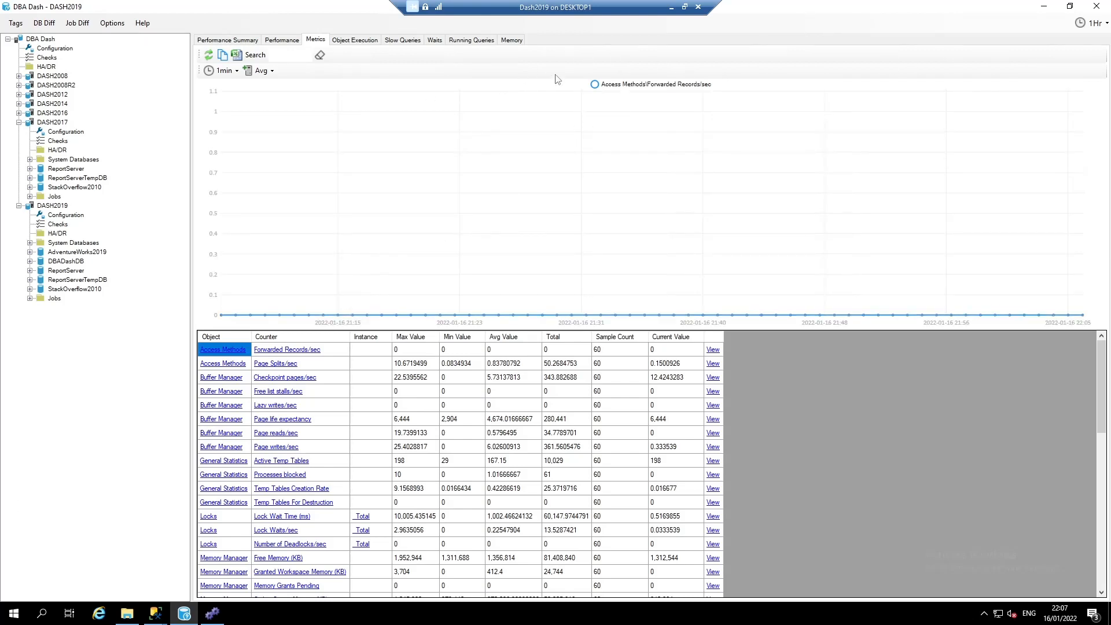
Show DASH2019's memory use by clerk type, led by SQLBUFFERPOOL and CACHESTORE_SQLCP.
click(511, 40)
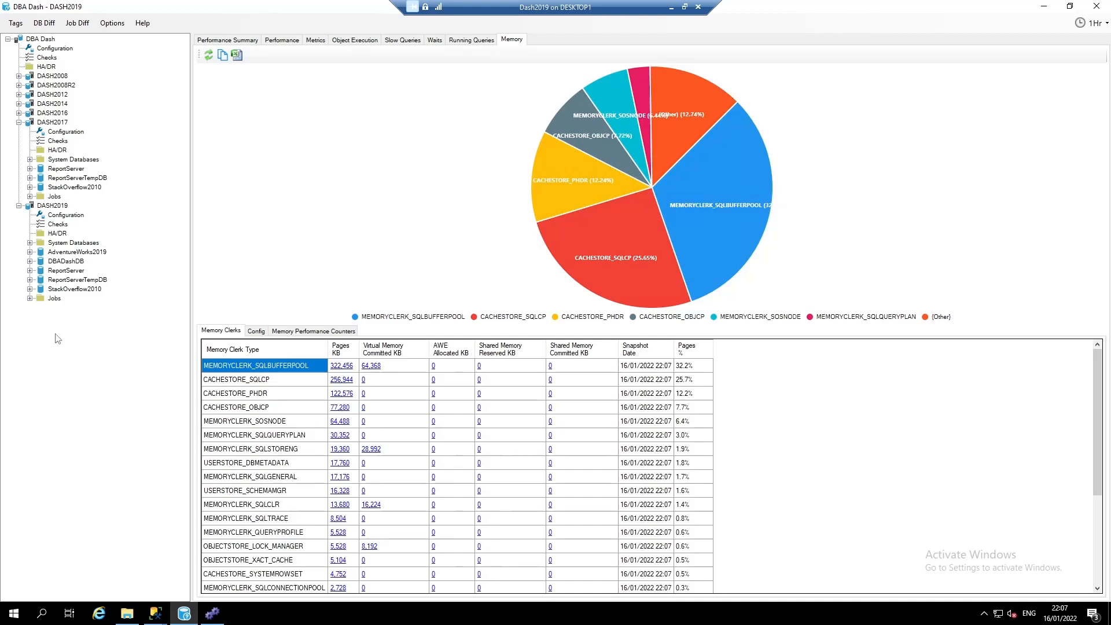
mouse_move(55, 305)
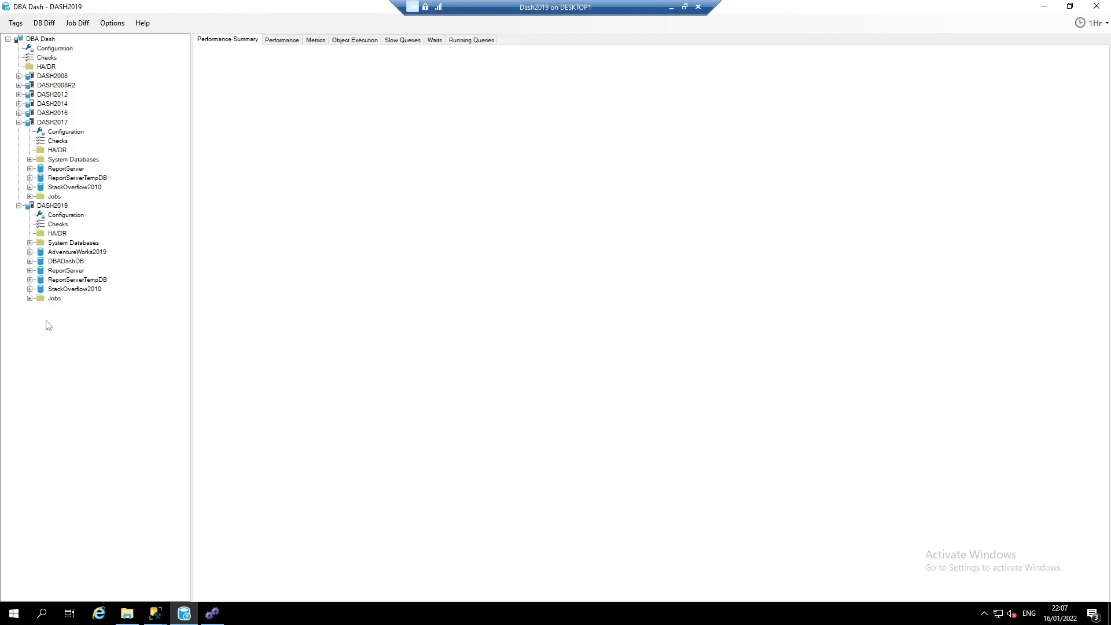
mouse_move(60, 305)
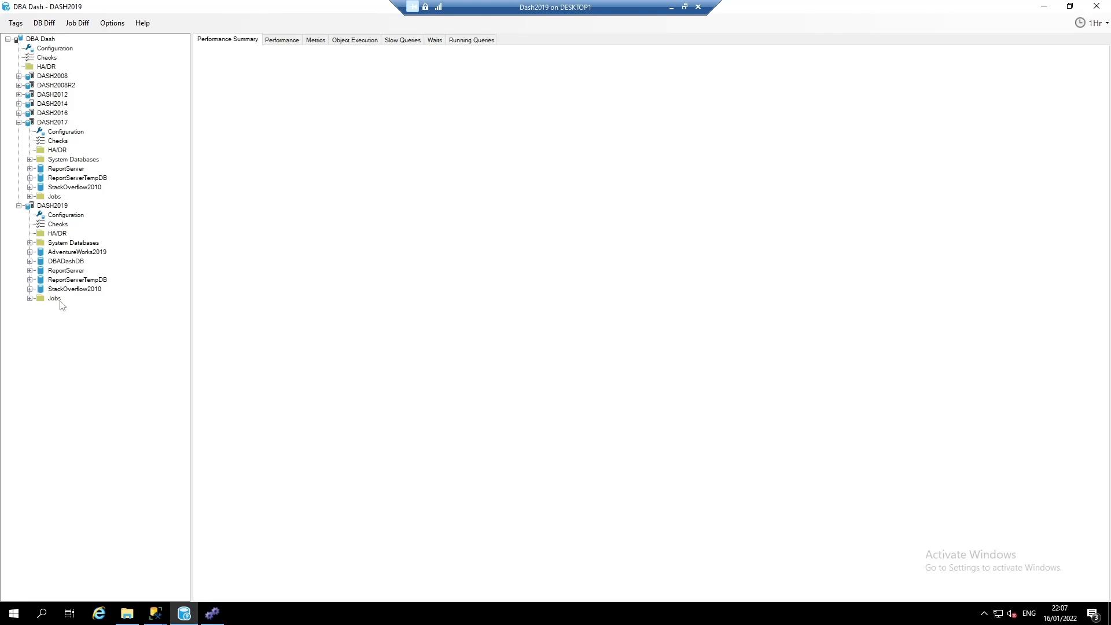
Show Job Stats for DASH2019 with durations and succeeded counts for BadJob and RandomUserUpdate.Workload.
click(54, 299)
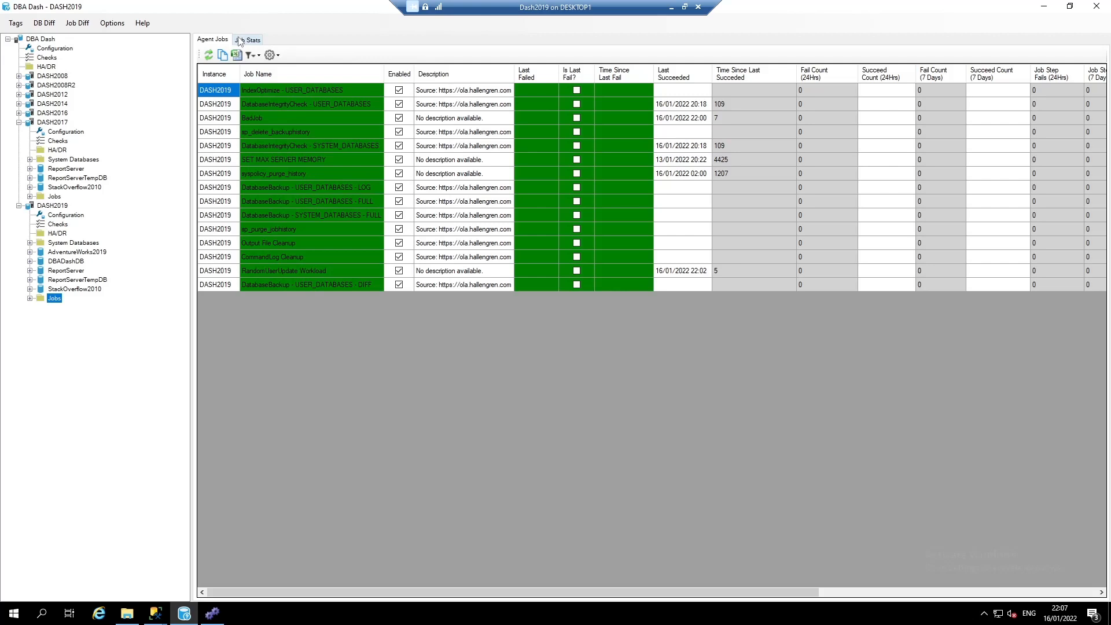
click(248, 39)
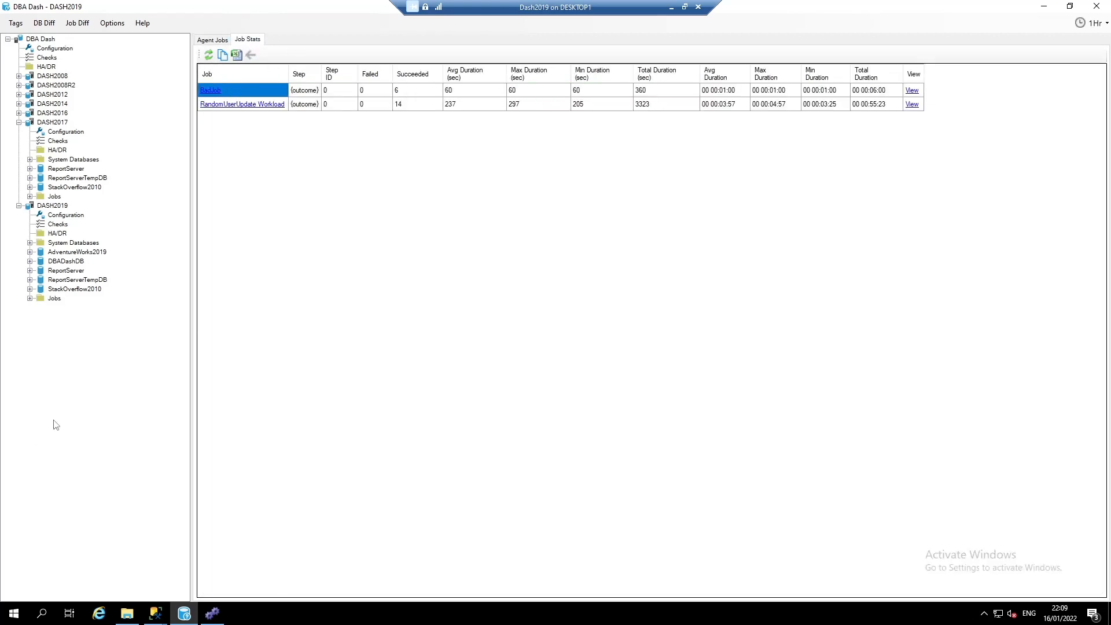
mouse_move(371, 117)
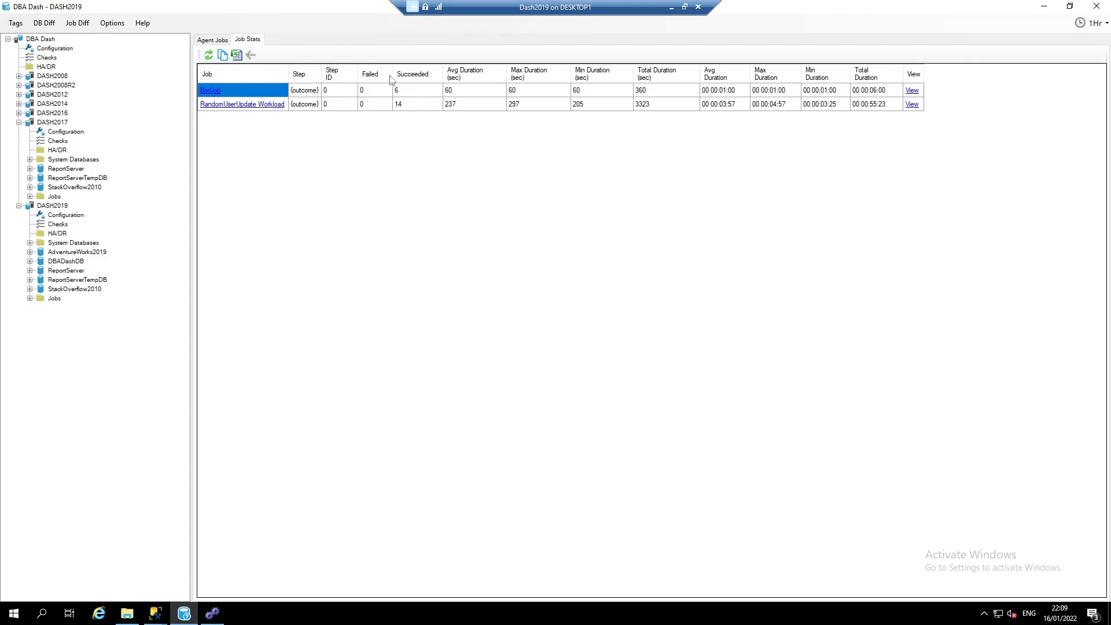
mouse_move(225, 112)
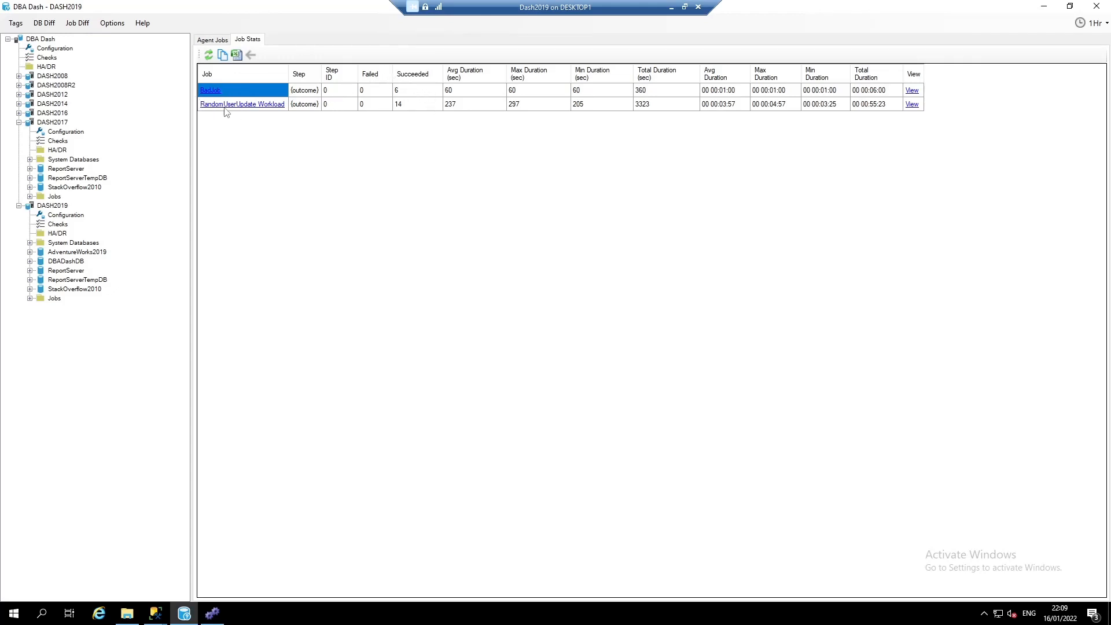
mouse_move(240, 114)
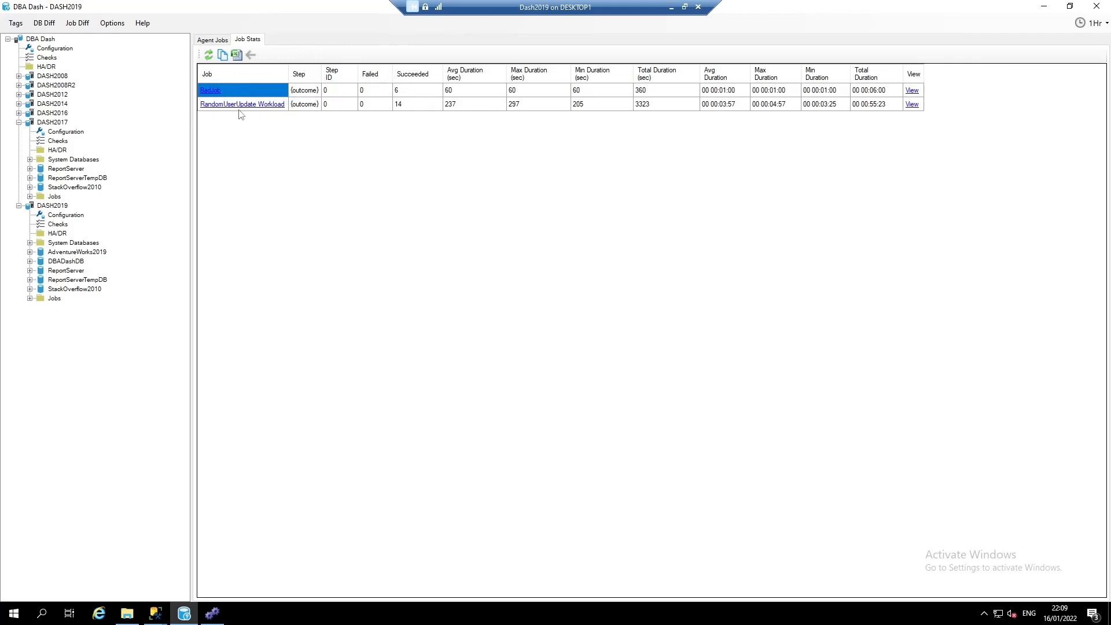
mouse_move(253, 112)
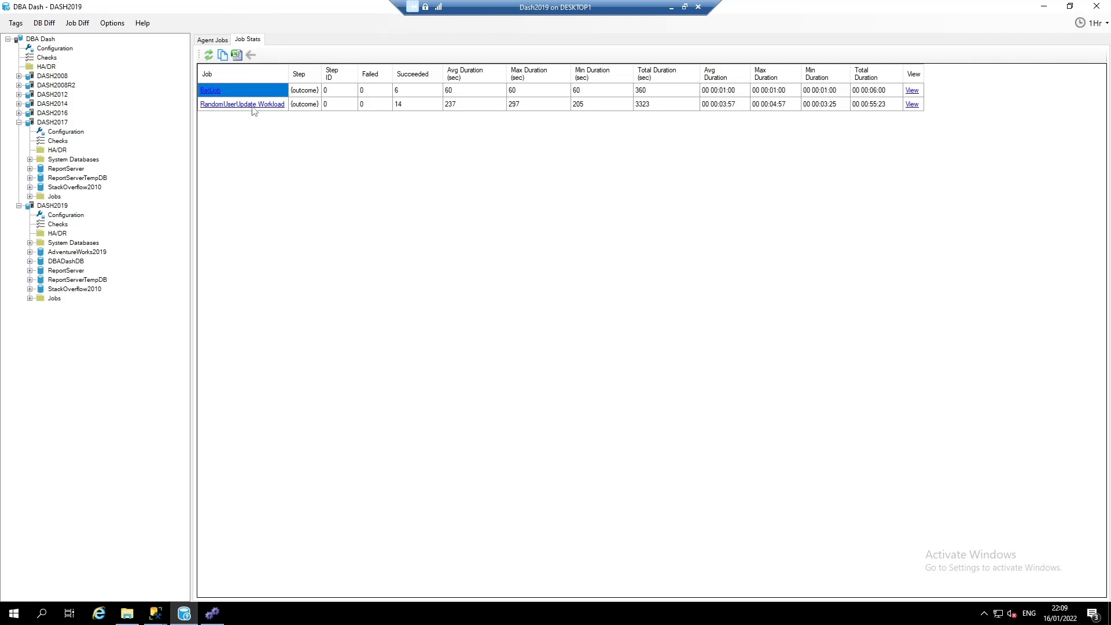